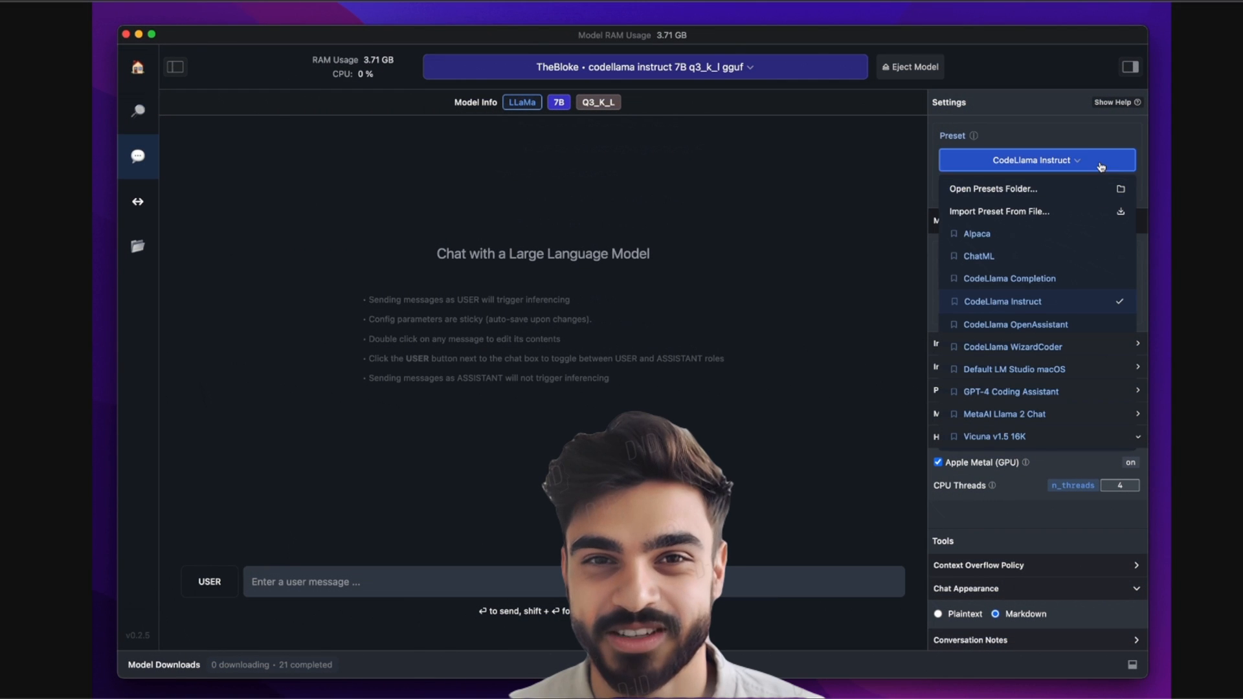
# Draft the message 'Please write a snake game in py' in the CodeLlama chat box.
pyautogui.write('Please')
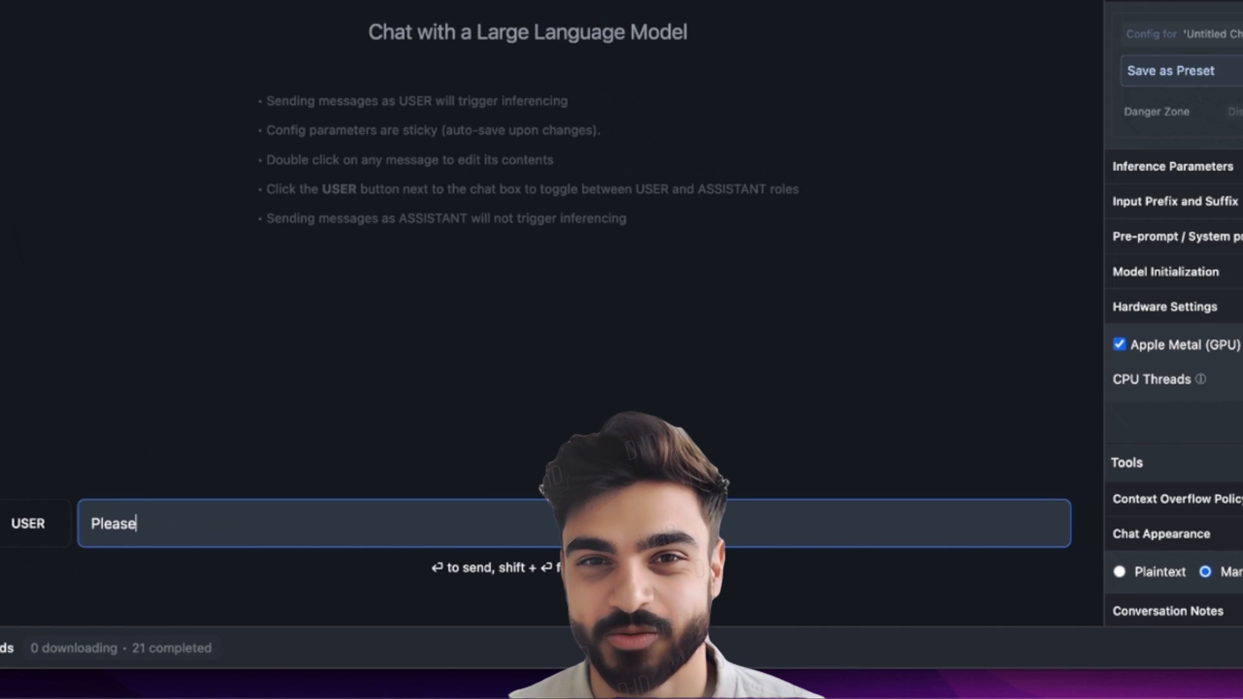
pyautogui.write('write a snake')
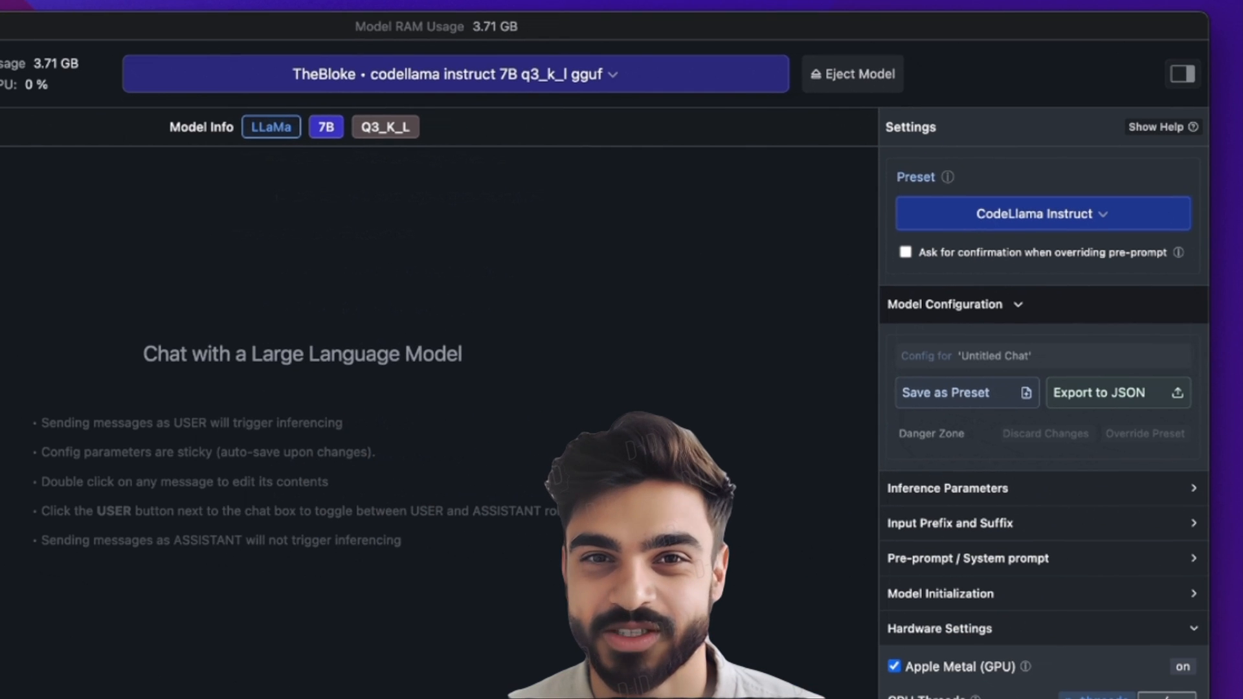
pyautogui.write('Please write a snake game in py')
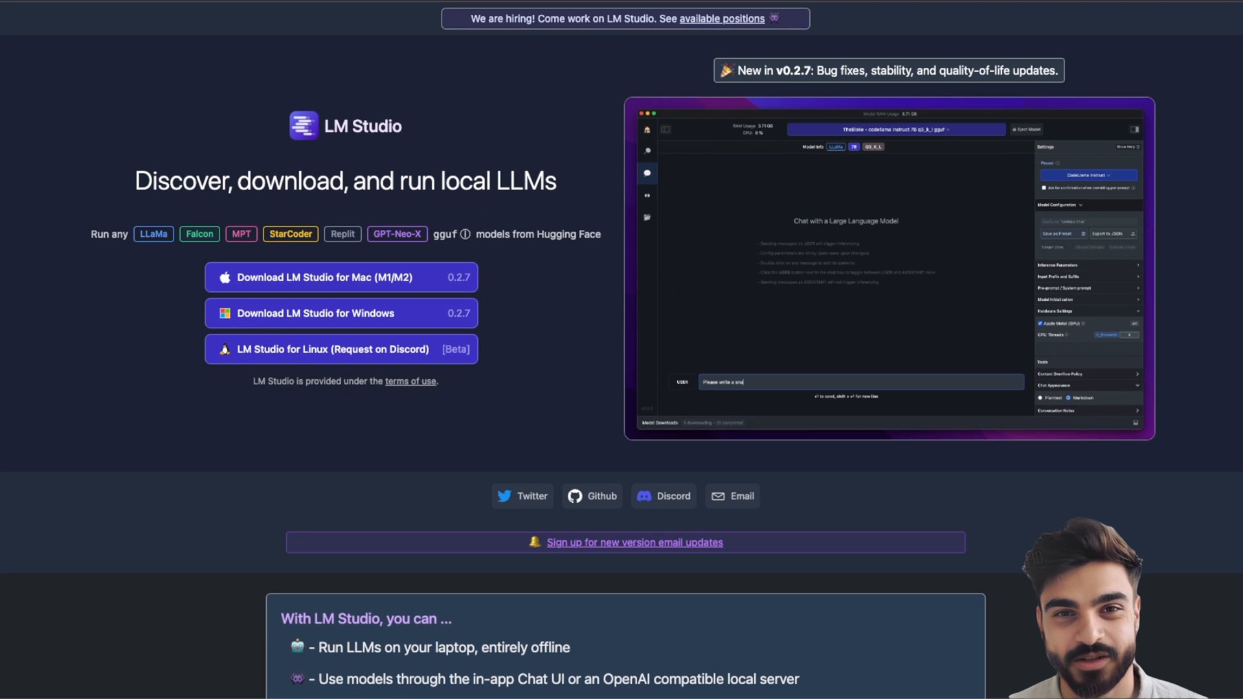
pyautogui.scroll(-3)
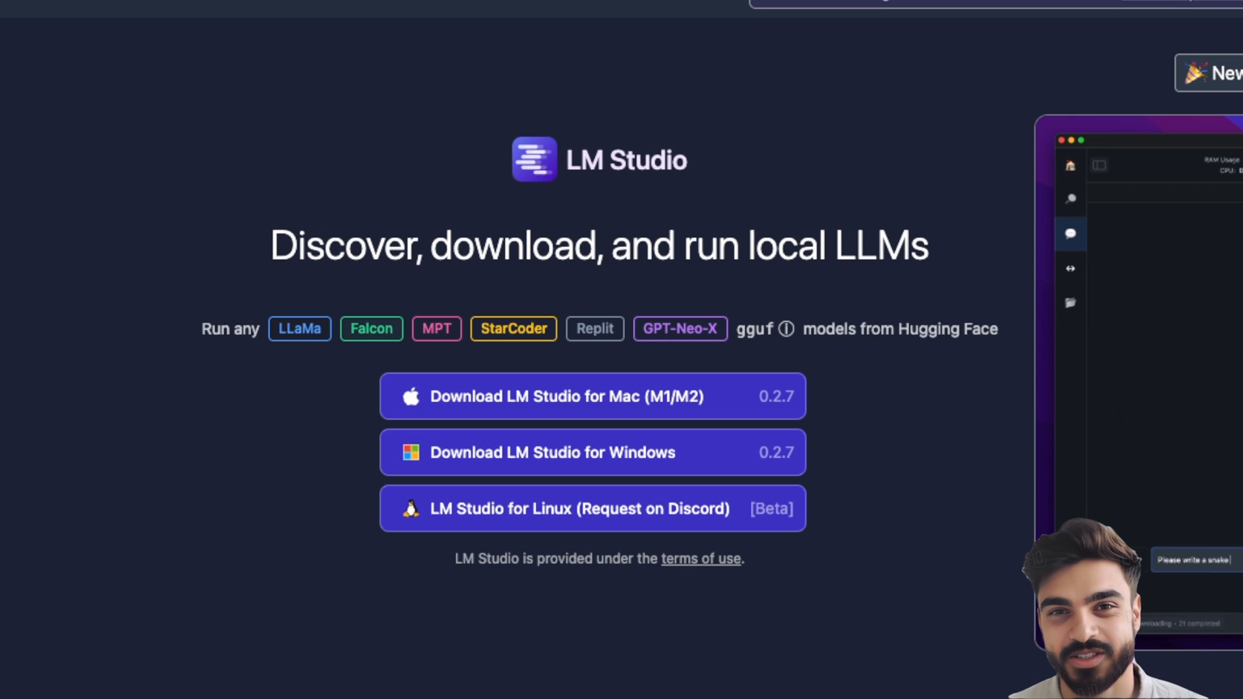
pyautogui.scroll(-3)
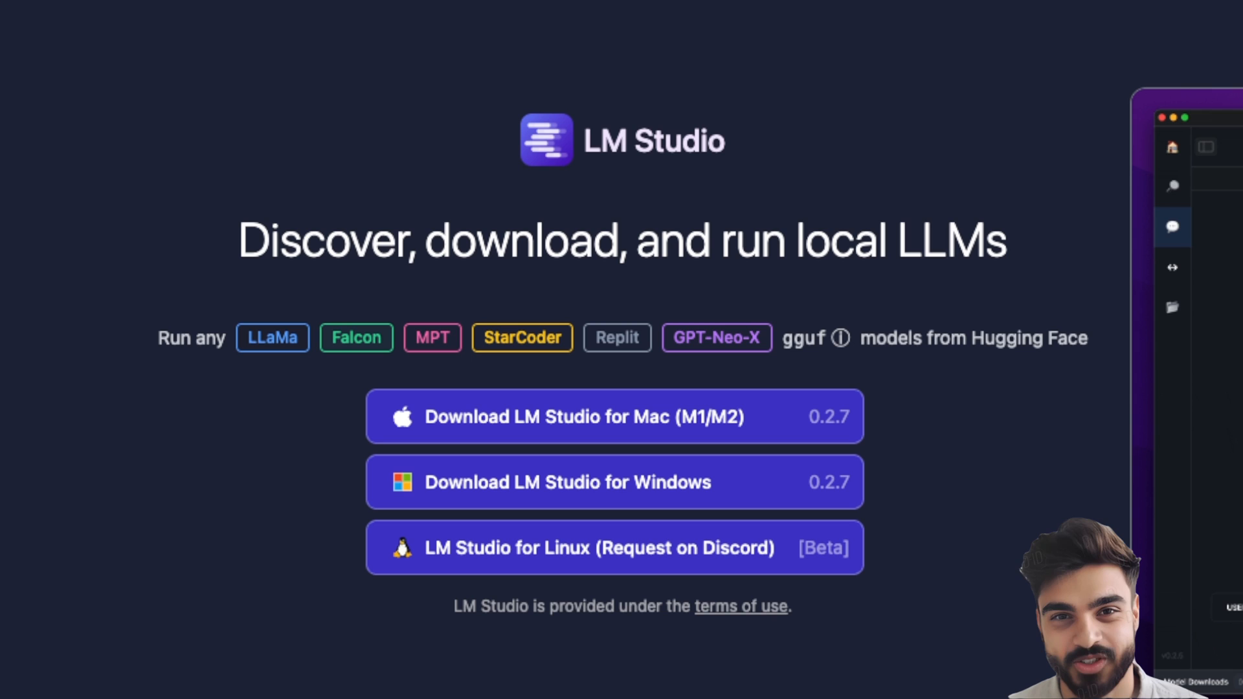
pyautogui.moveTo(282, 412)
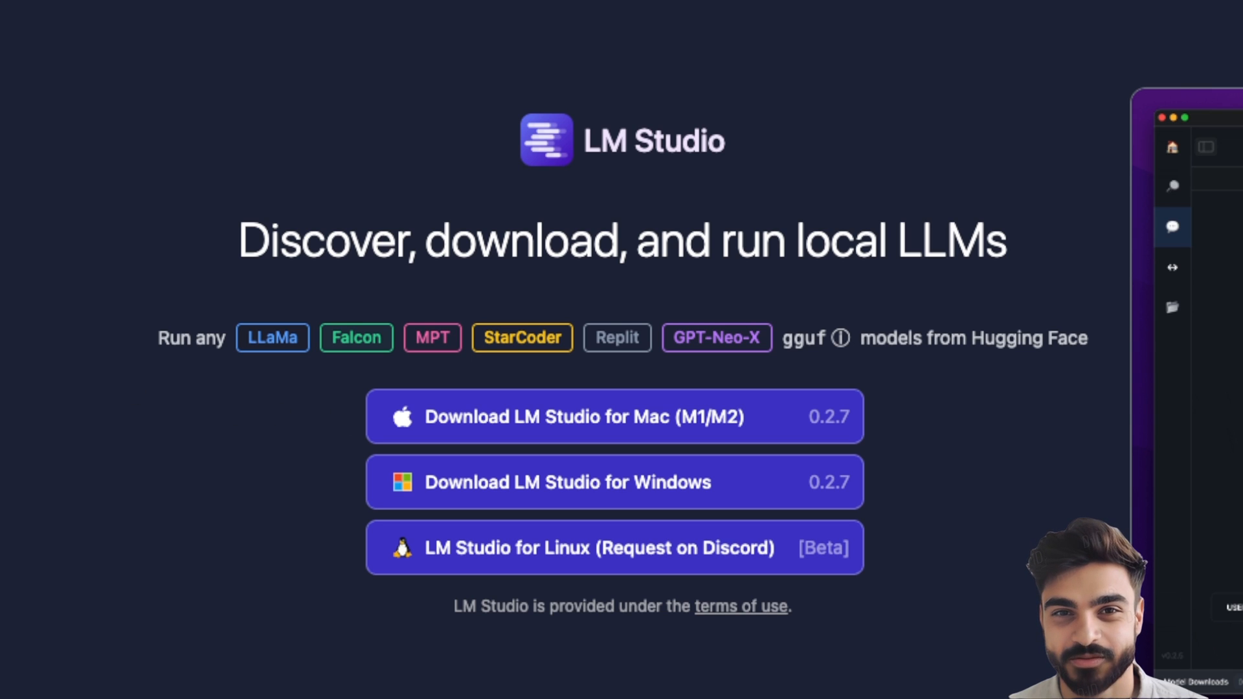
pyautogui.moveTo(852, 424)
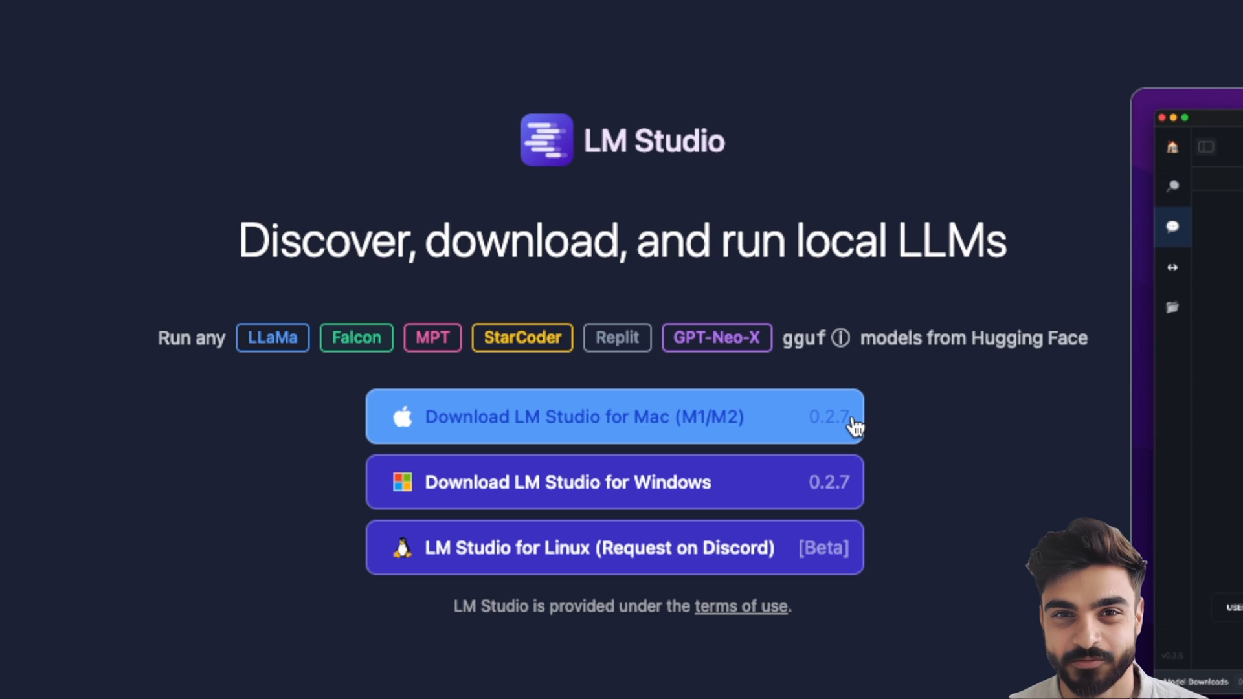
pyautogui.moveTo(812, 482)
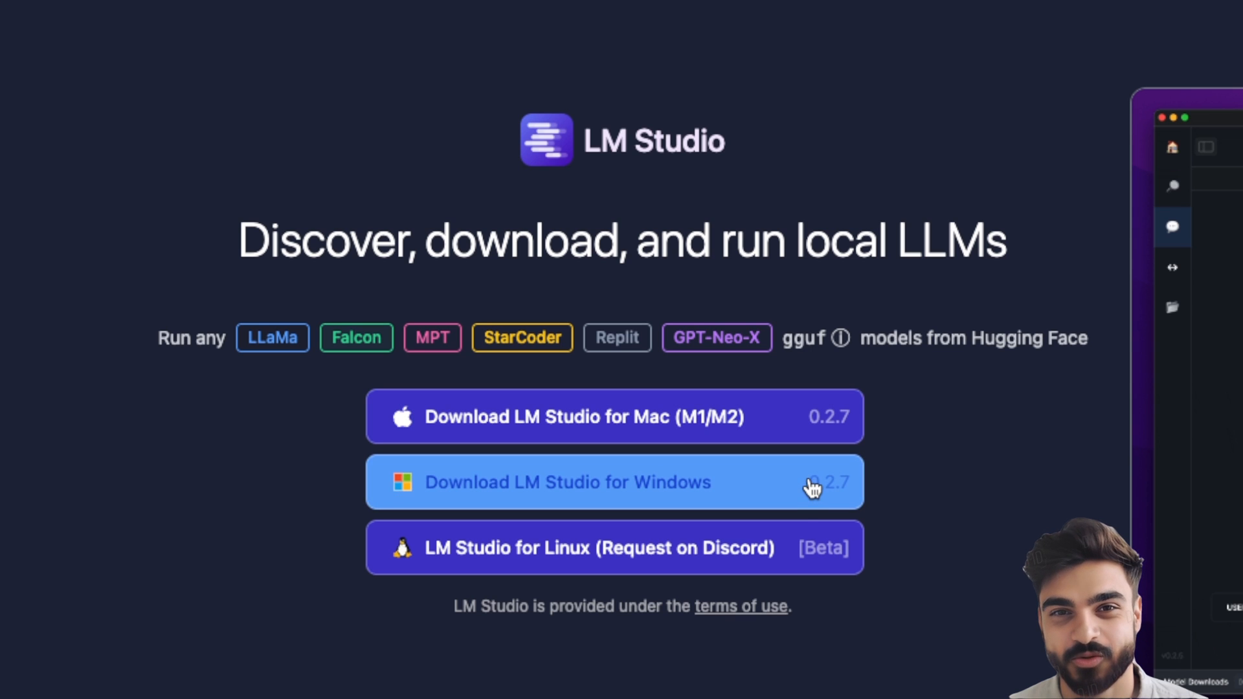
pyautogui.moveTo(769, 571)
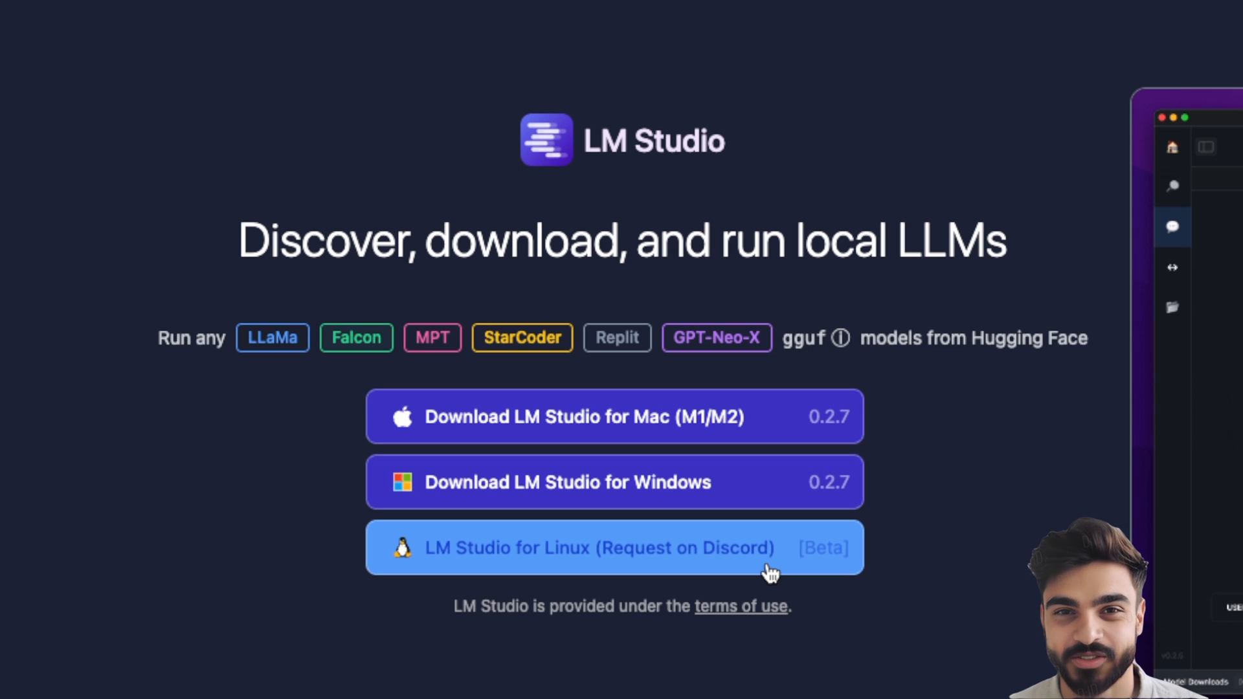
pyautogui.scroll(-3)
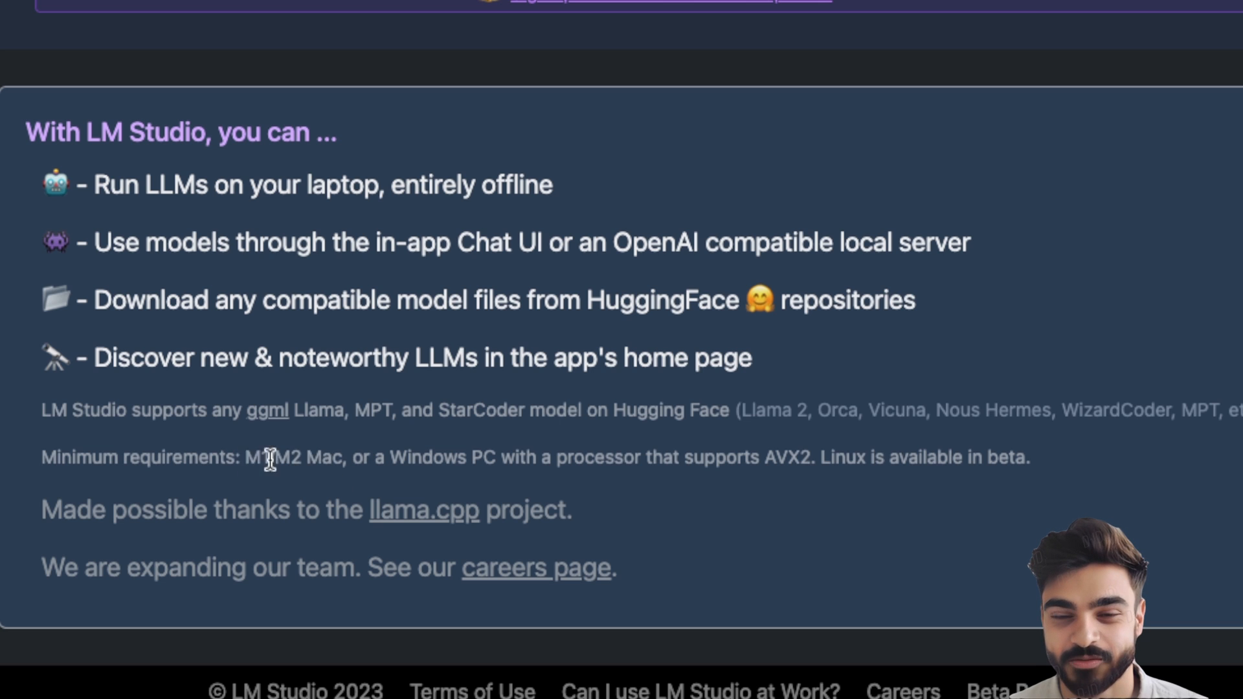
pyautogui.moveTo(246, 458); pyautogui.dragTo(349, 457)
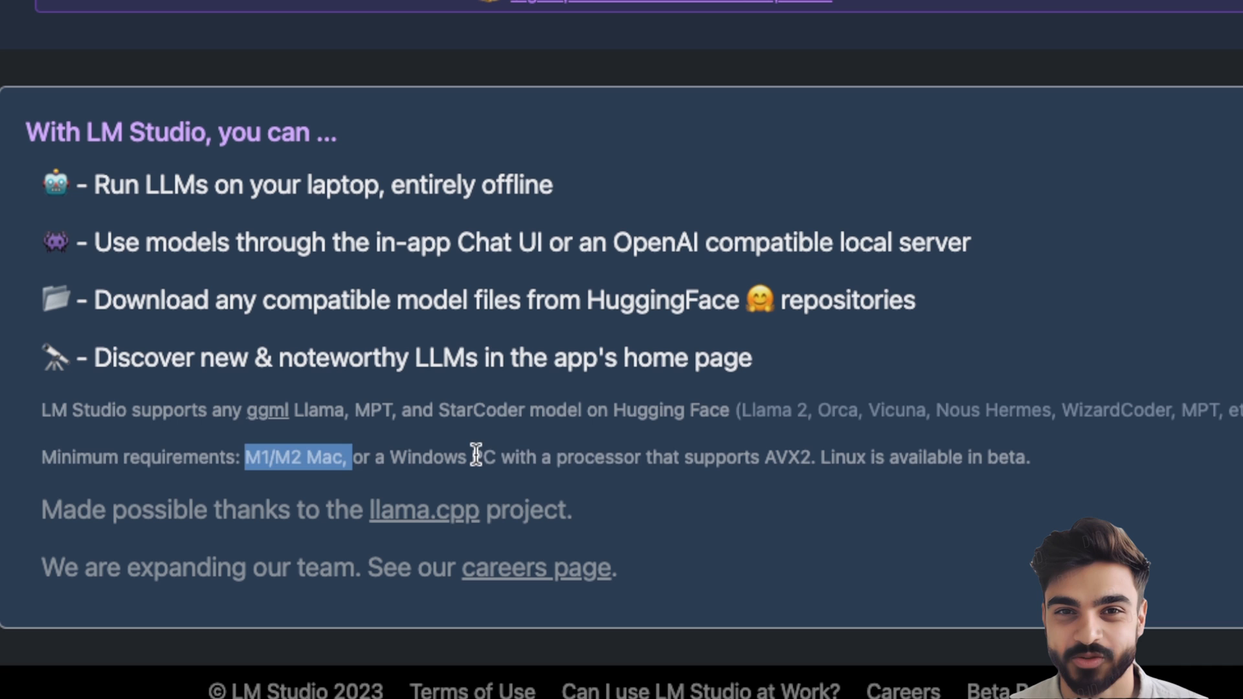
pyautogui.moveTo(470, 456); pyautogui.dragTo(809, 457)
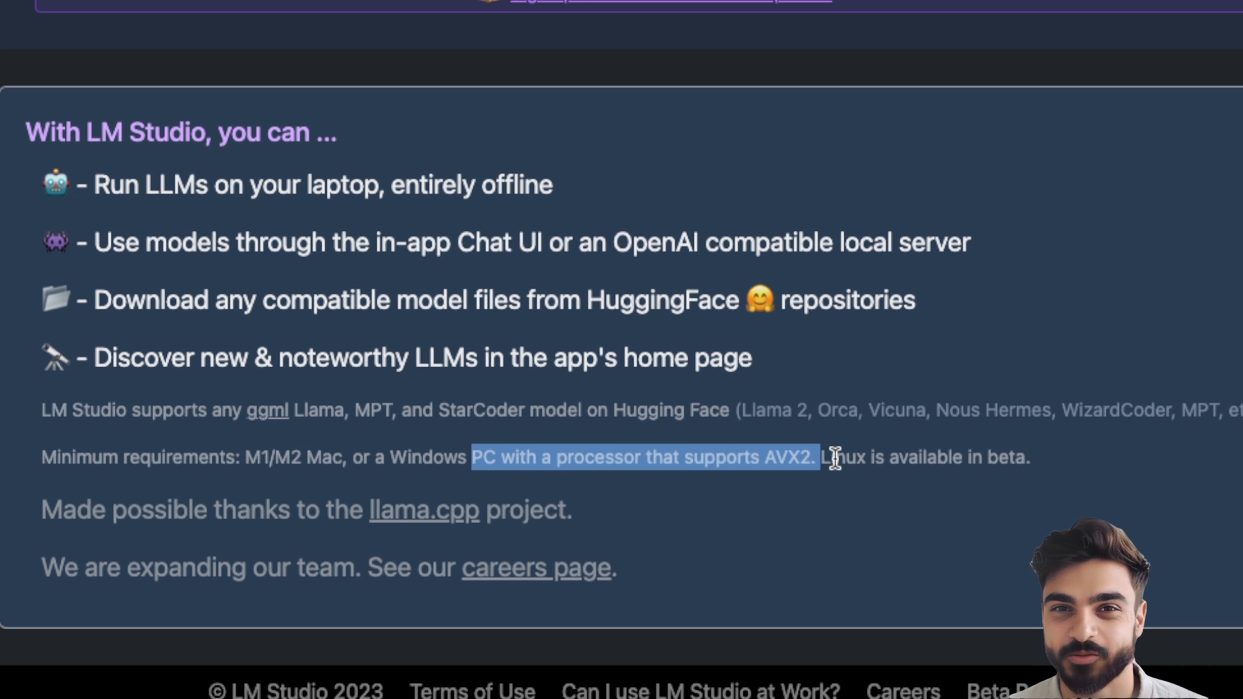
pyautogui.scroll(3)
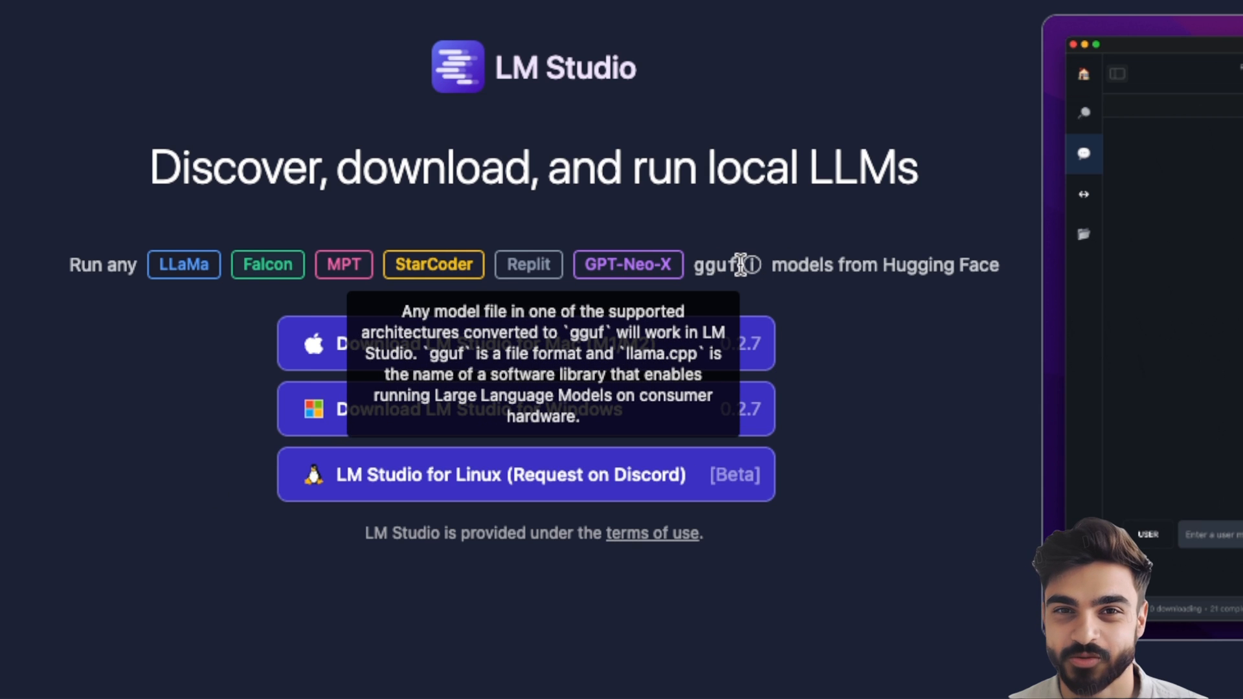
pyautogui.moveTo(883, 468)
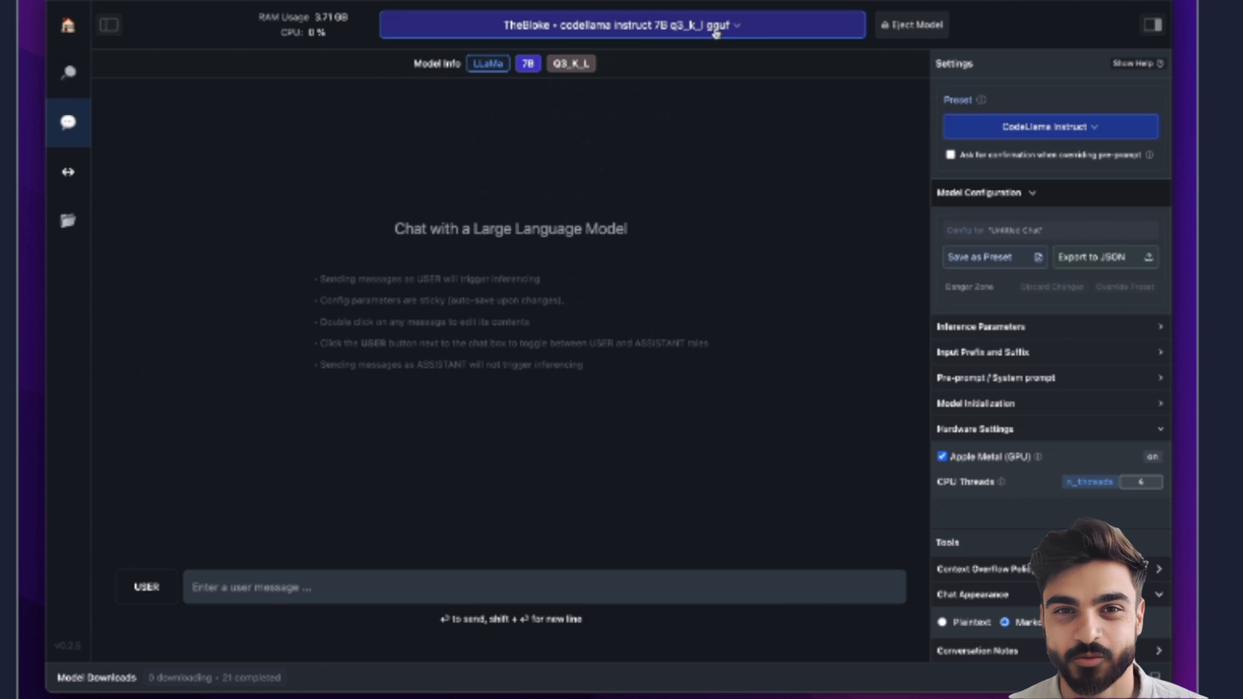
# Launch the LM Studio desktop app through a Spotlight search for 'LM Studio'.
pyautogui.click(1050, 126)
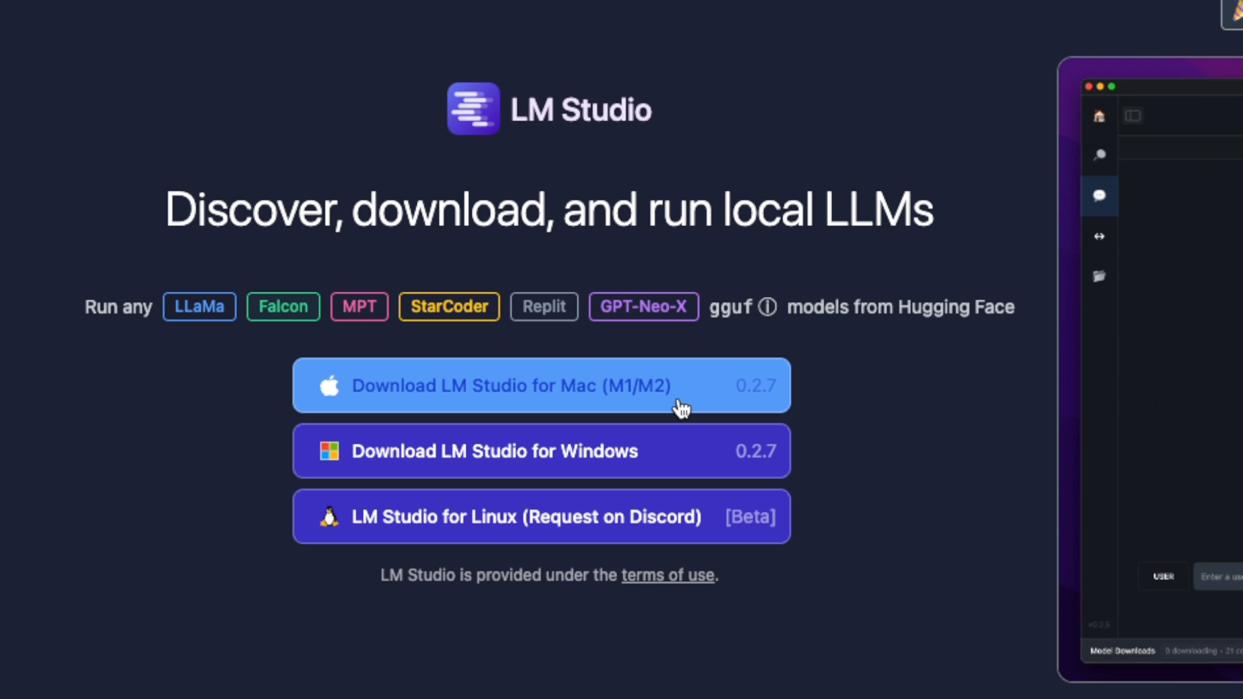
pyautogui.moveTo(622, 452)
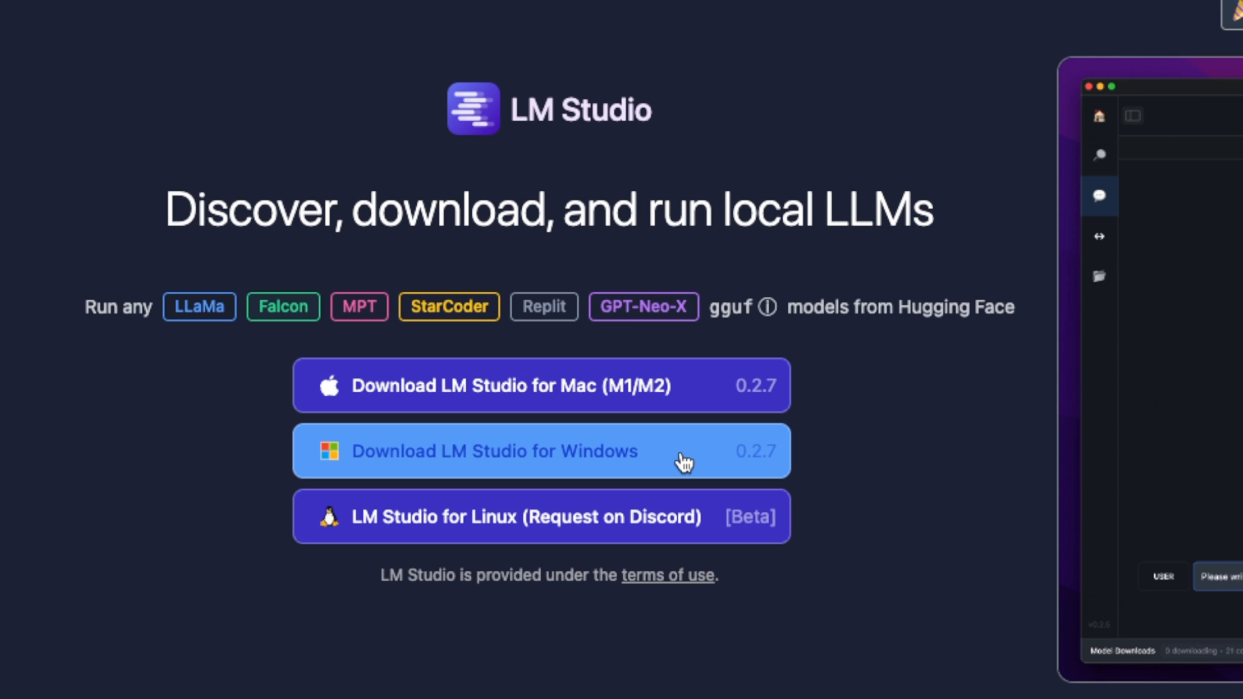
pyautogui.moveTo(674, 387)
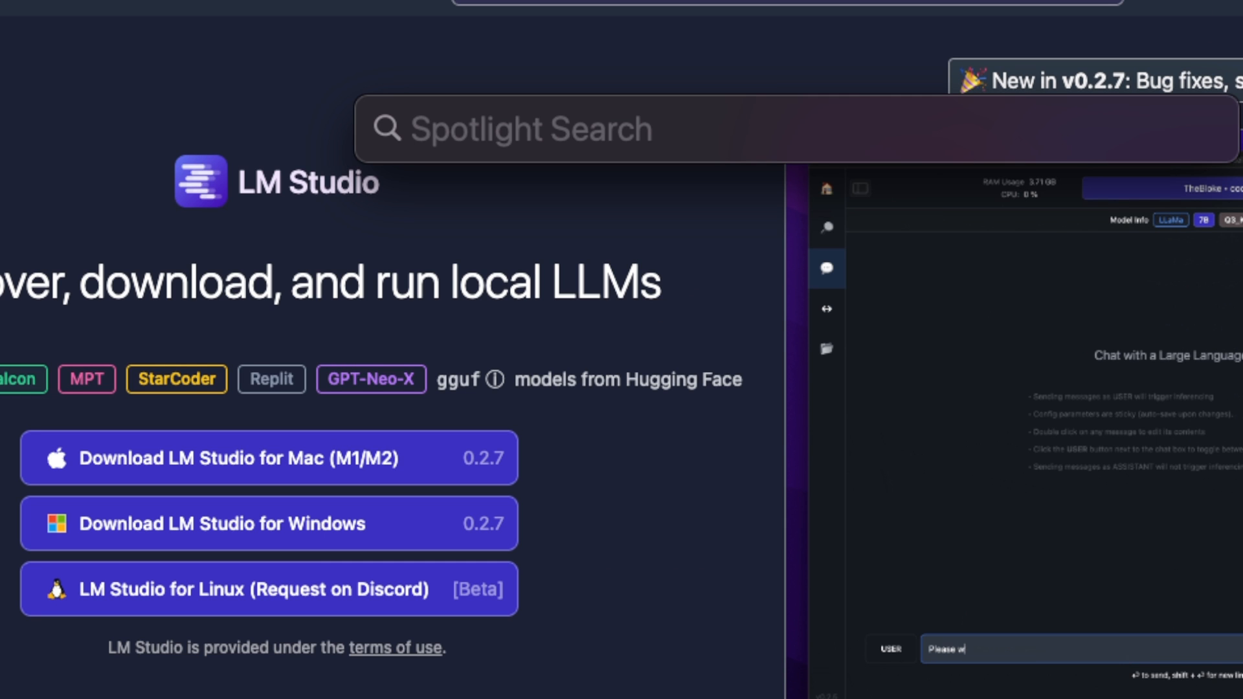
pyautogui.write('LM Studio')
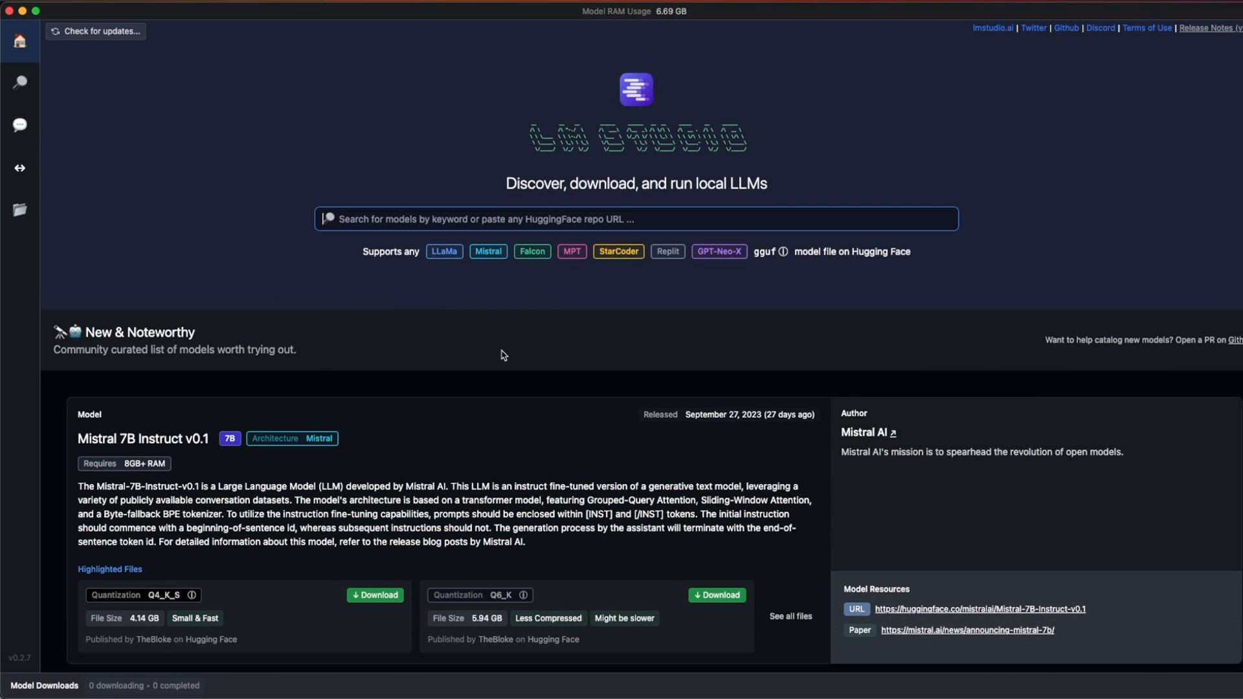
pyautogui.moveTo(442, 255)
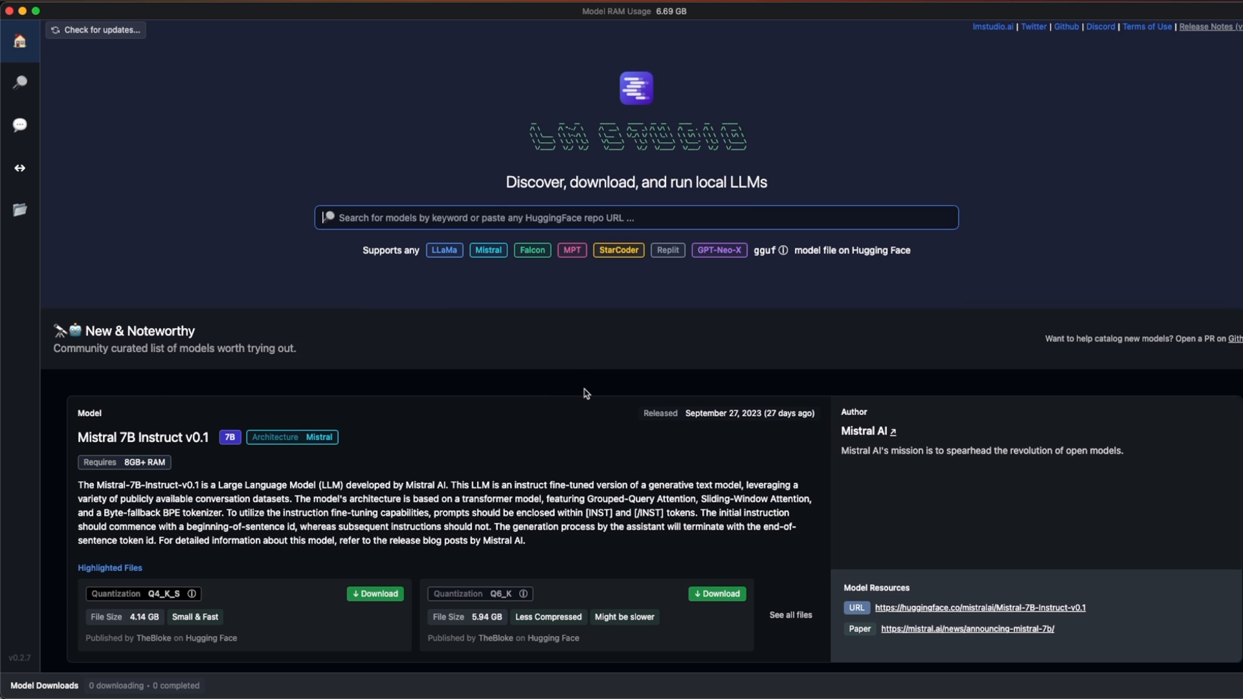
# Browse New & Noteworthy models like OpenOrca-Platypus2, MythoMax, Vicuna and Mistral, comparing quantization sizes.
pyautogui.scroll(-3)
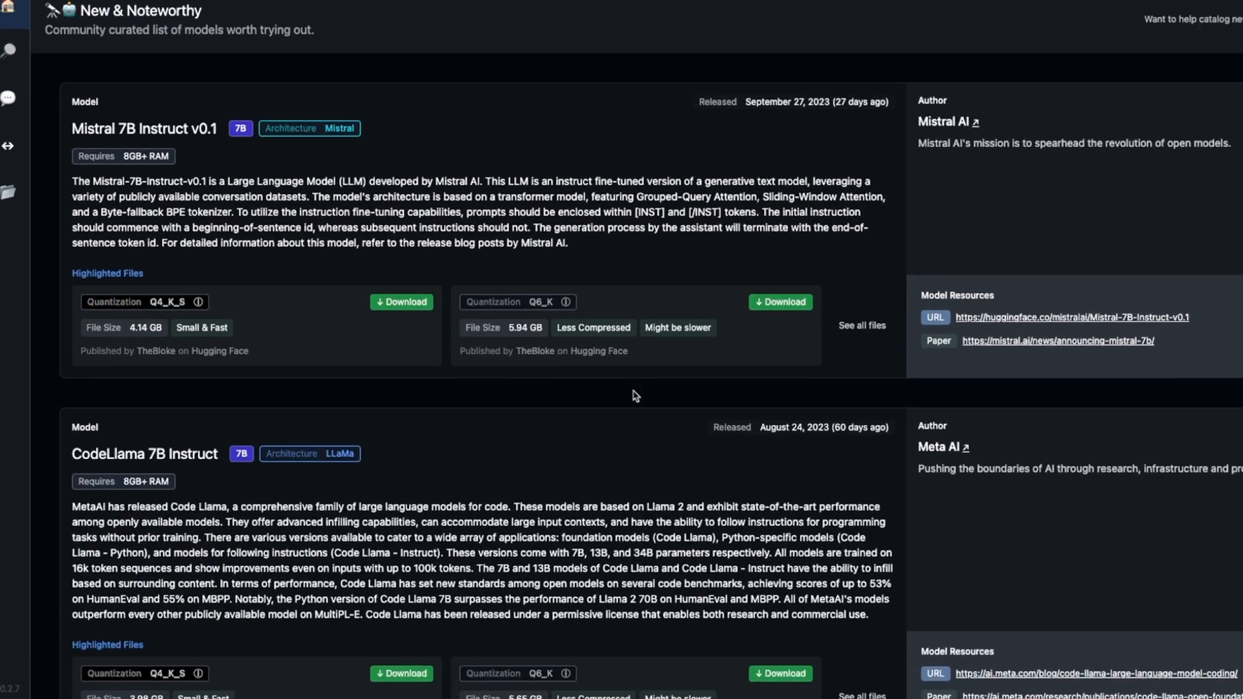
pyautogui.scroll(-3)
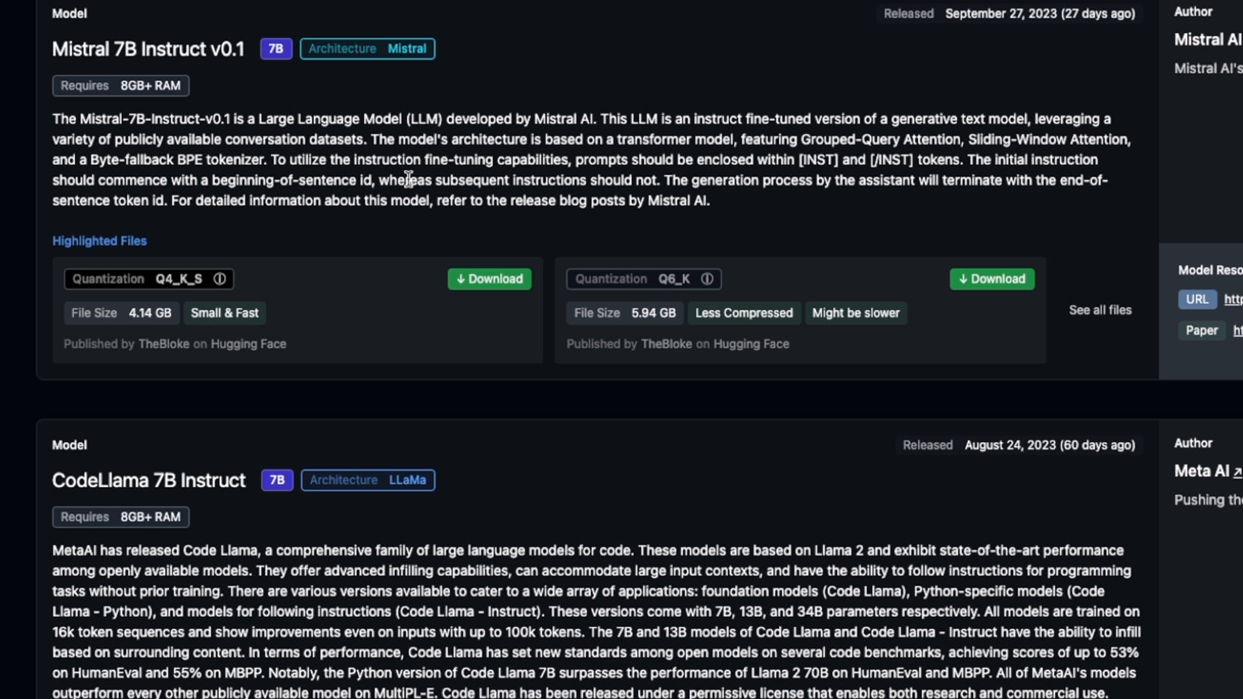
pyautogui.moveTo(121, 59)
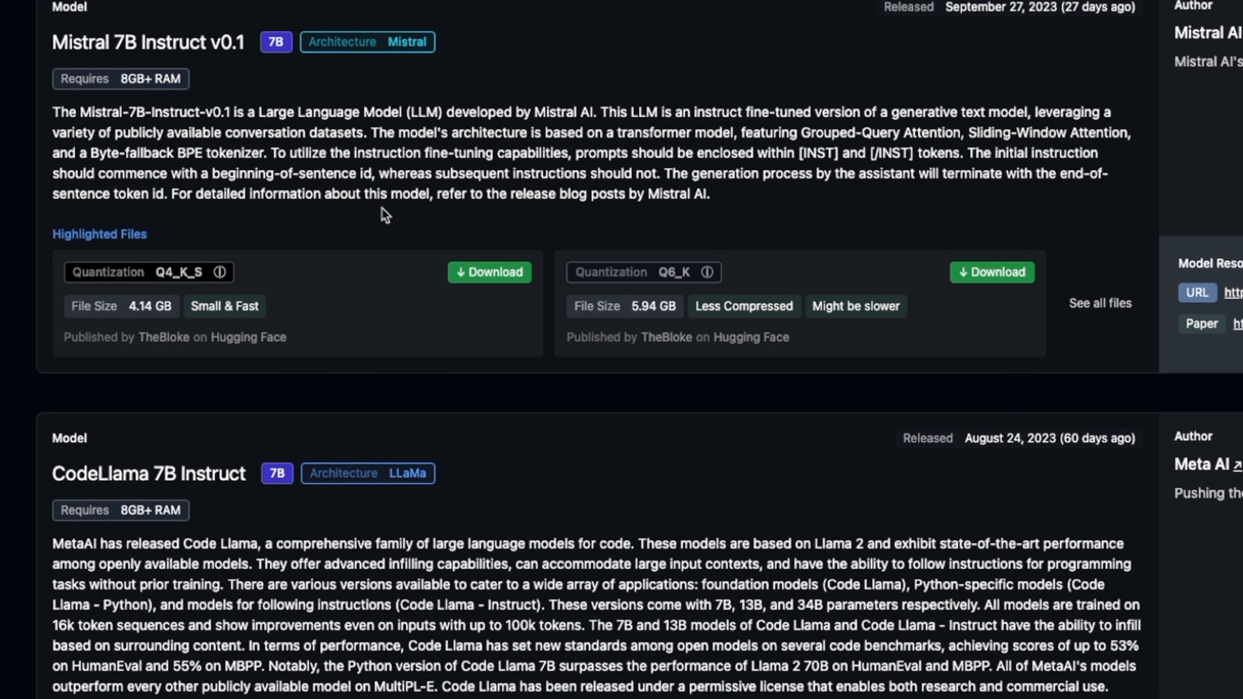
pyautogui.scroll(-3)
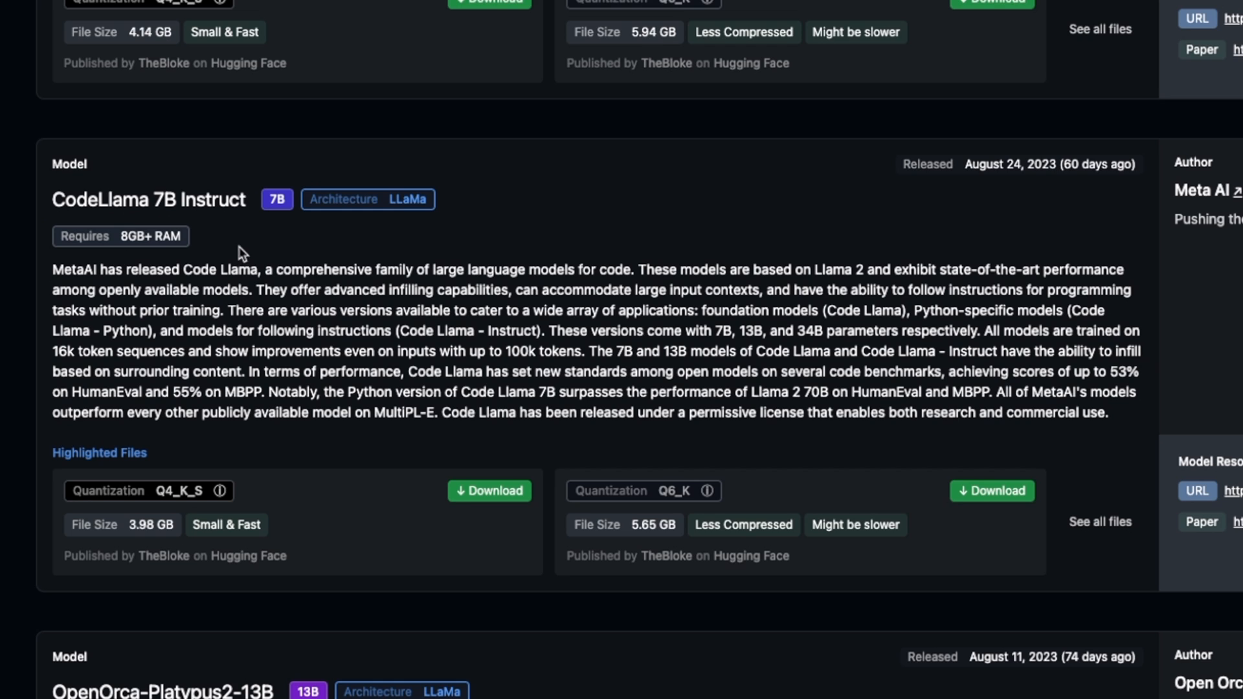
pyautogui.scroll(-3)
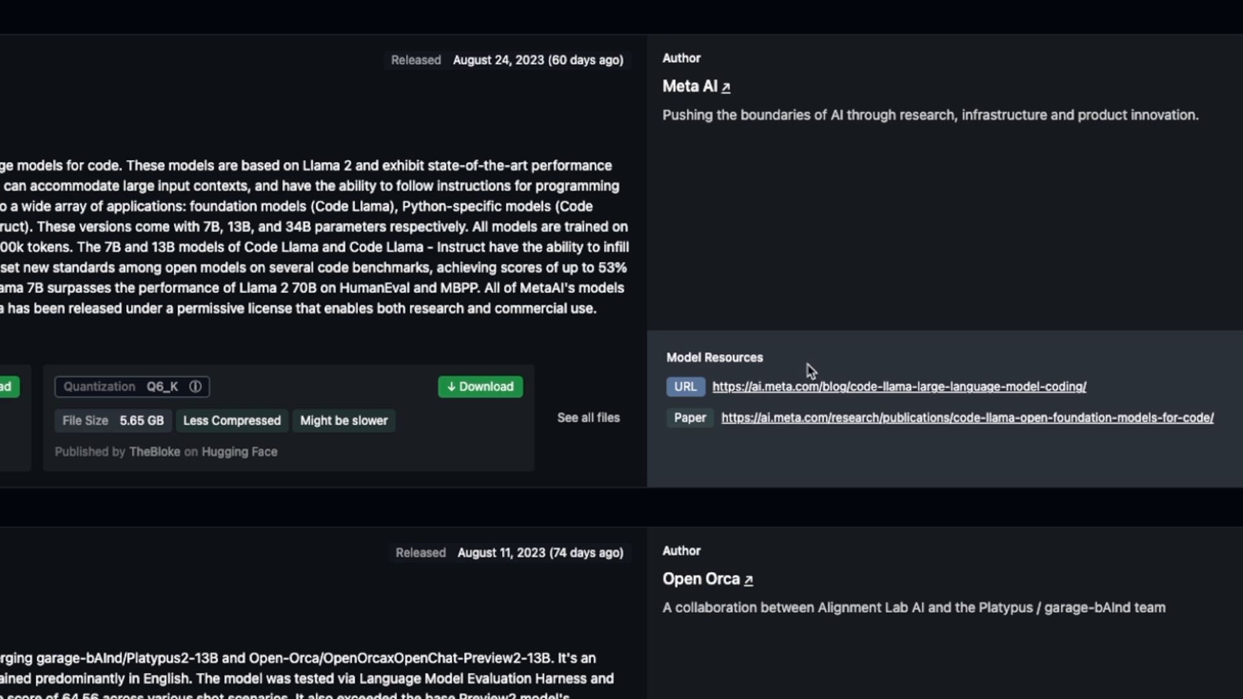
pyautogui.moveTo(876, 280)
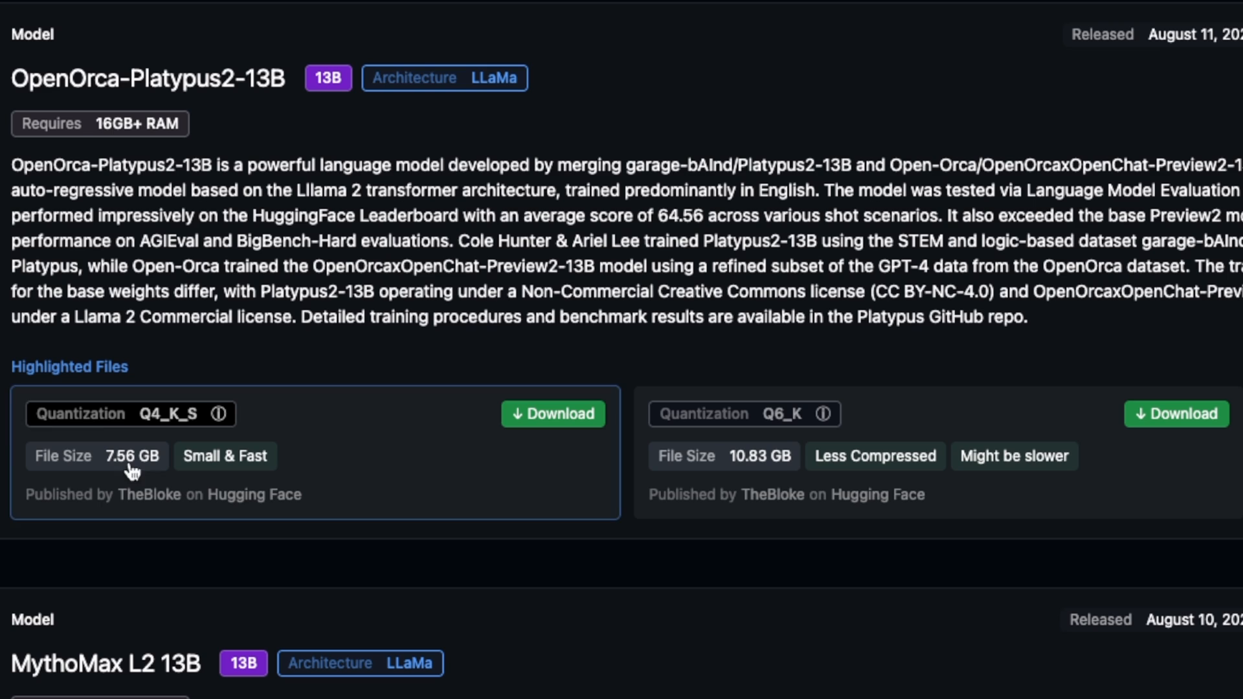
pyautogui.moveTo(92, 420)
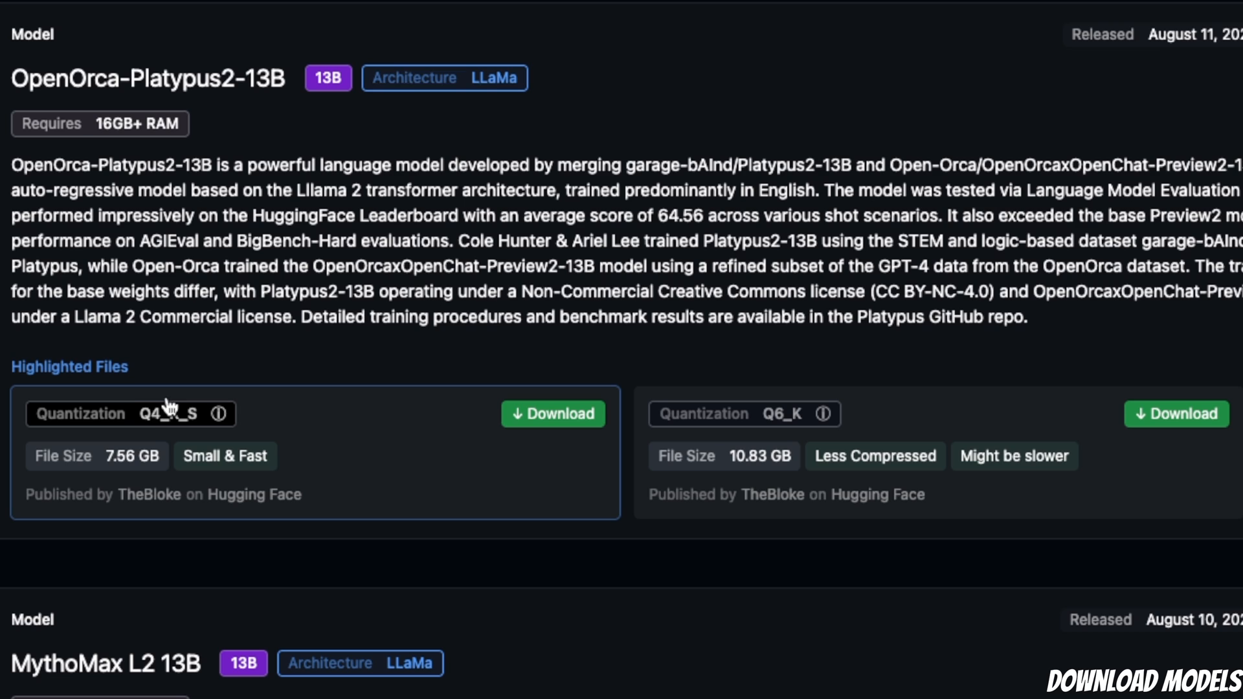
pyautogui.moveTo(124, 480)
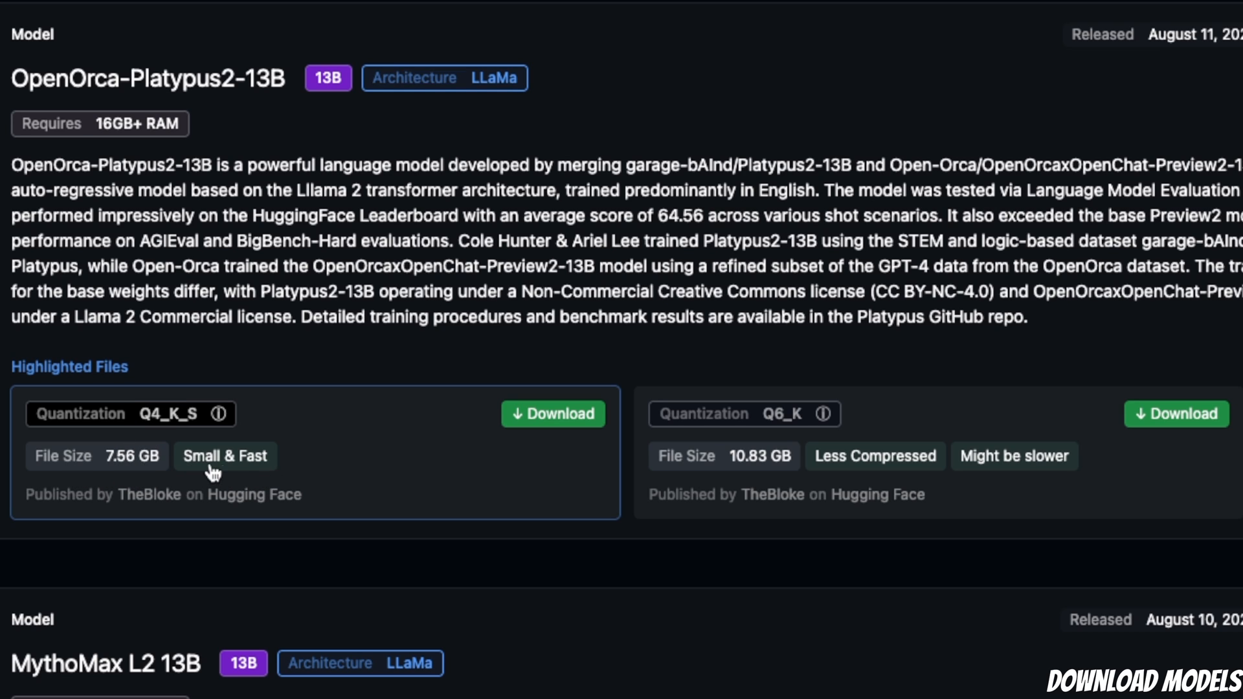
pyautogui.moveTo(801, 456)
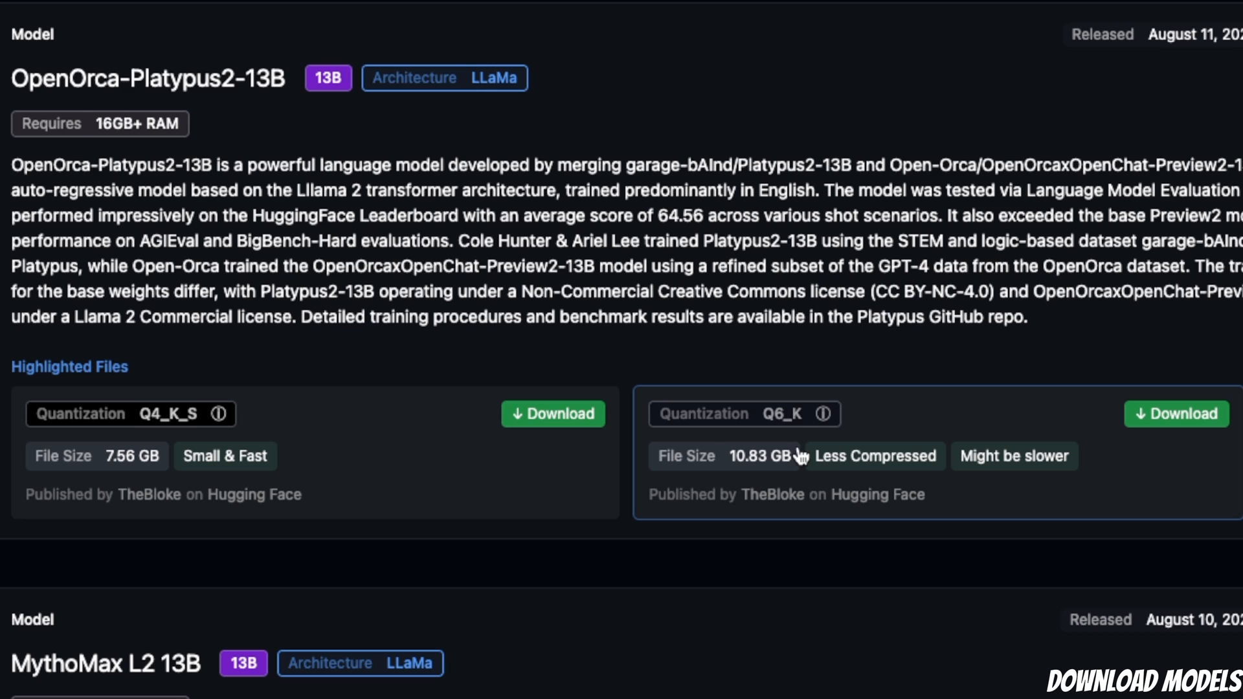
pyautogui.moveTo(951, 499)
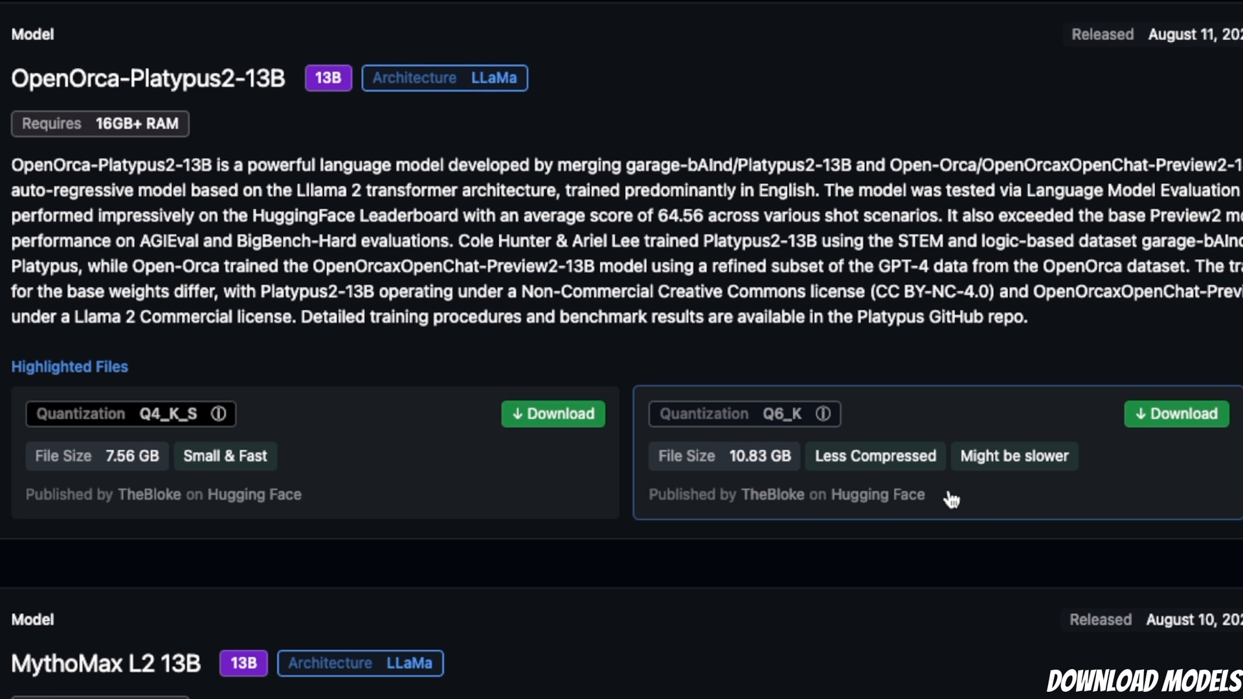
pyautogui.moveTo(795, 418)
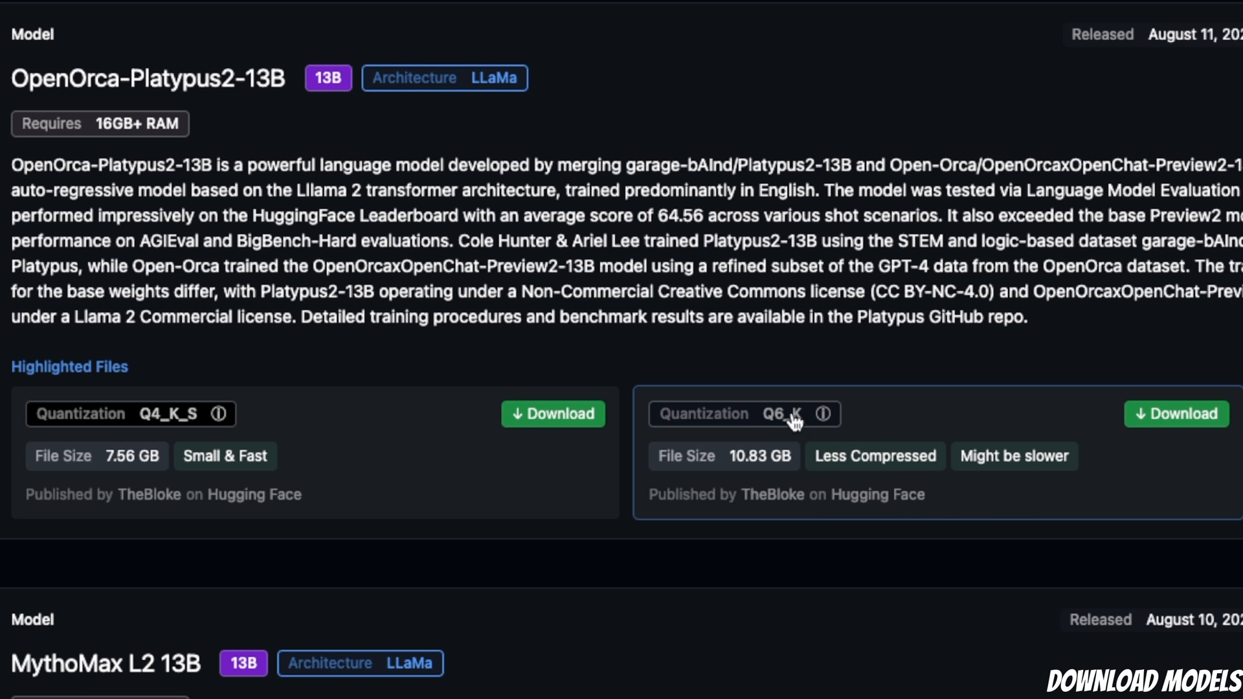
pyautogui.moveTo(884, 472)
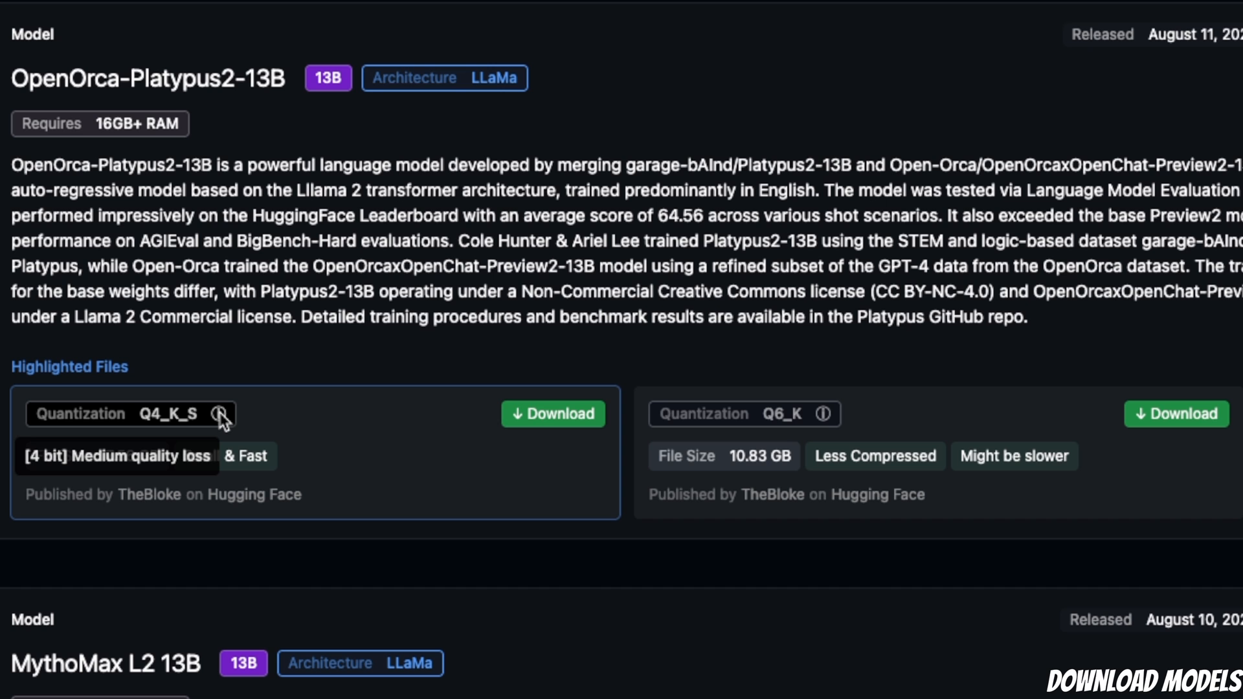
pyautogui.moveTo(618, 555)
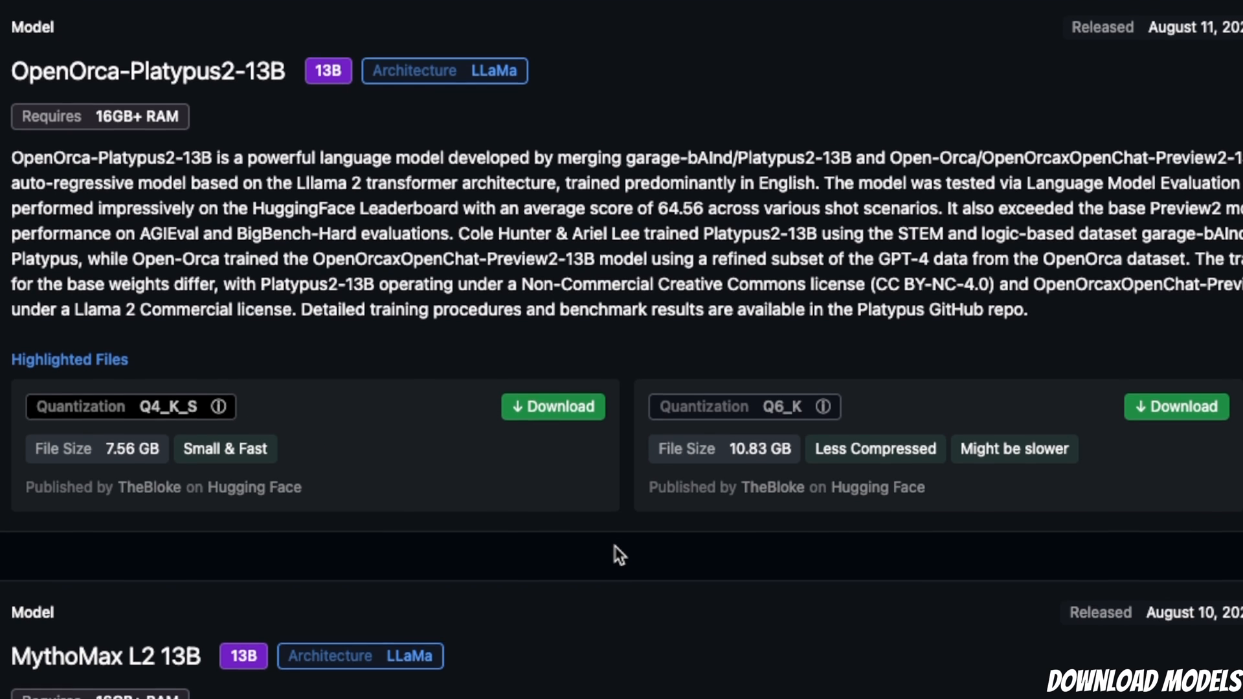
pyautogui.scroll(-3)
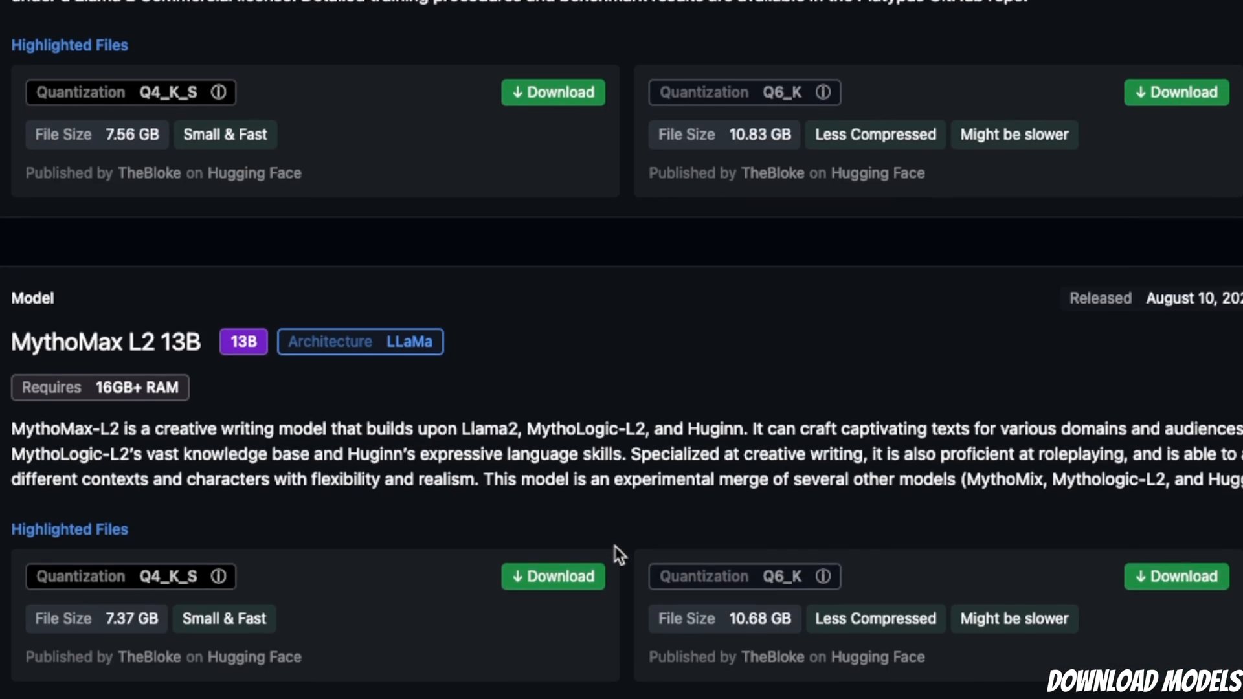
pyautogui.scroll(-3)
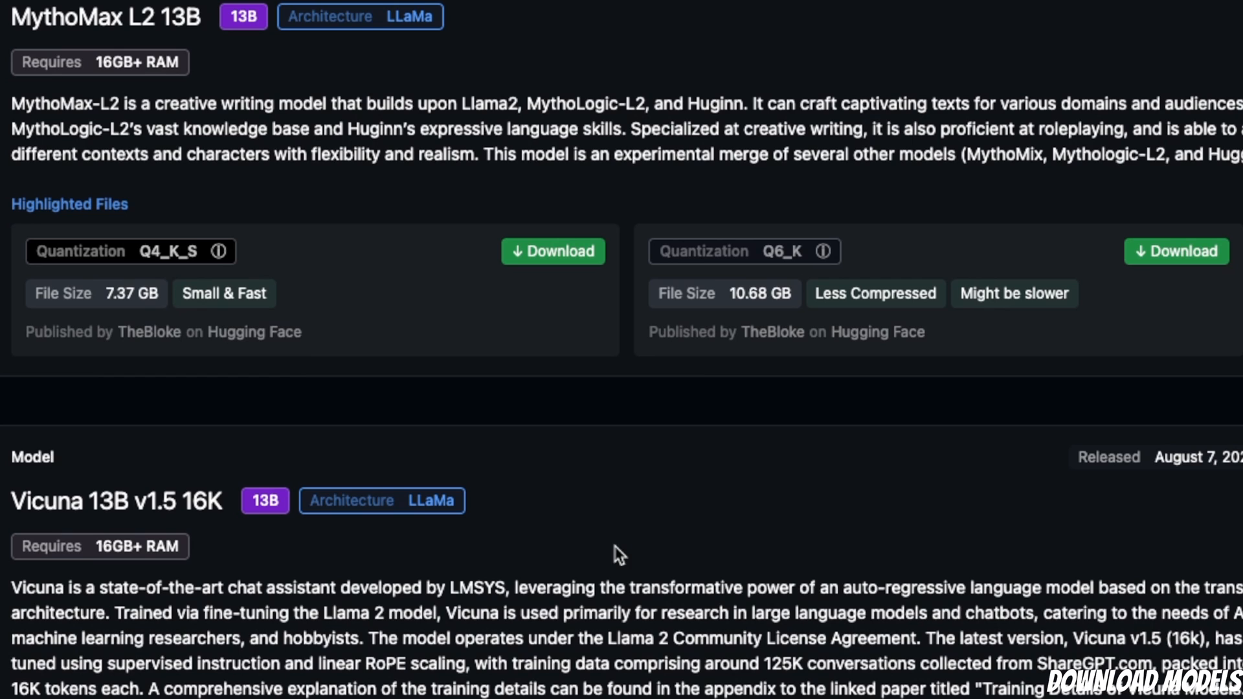
pyautogui.scroll(-3)
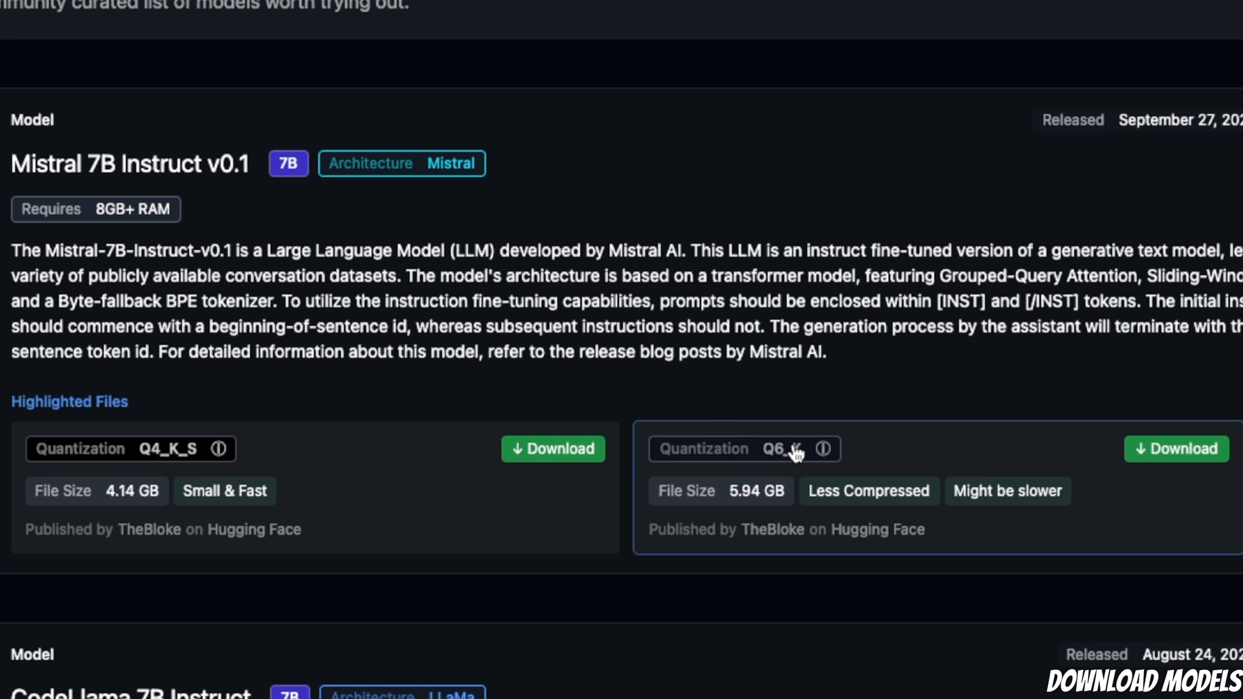
pyautogui.moveTo(684, 490)
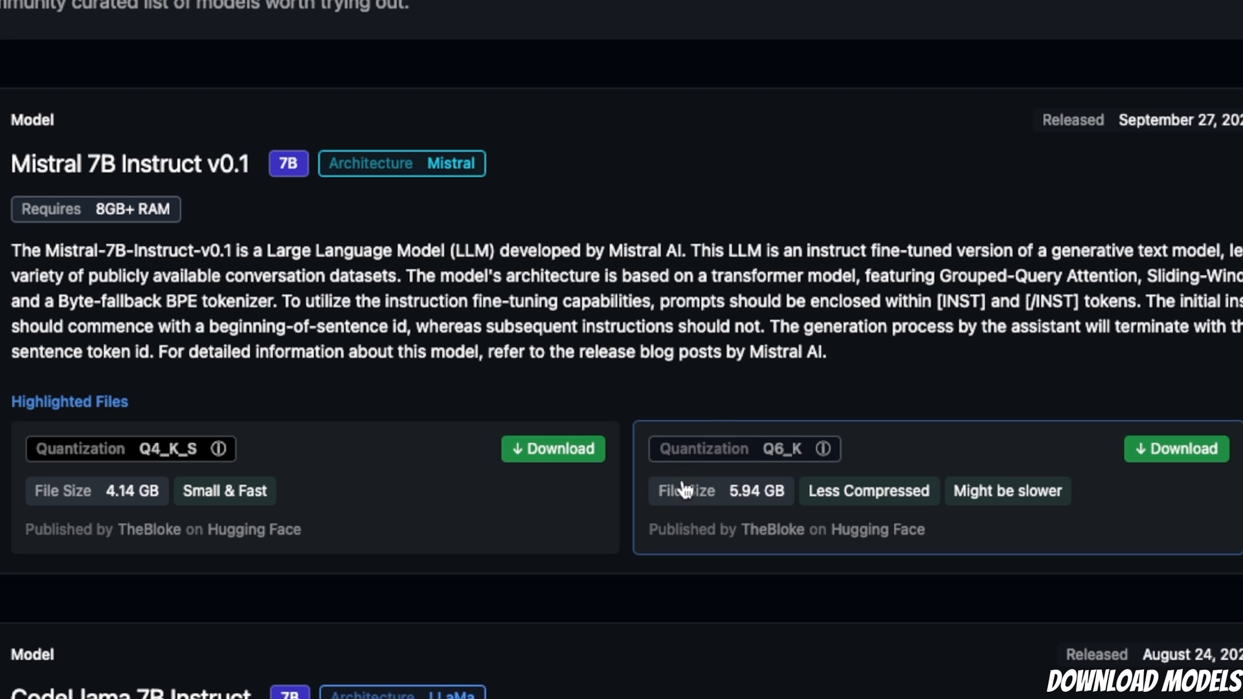
pyautogui.moveTo(520, 547)
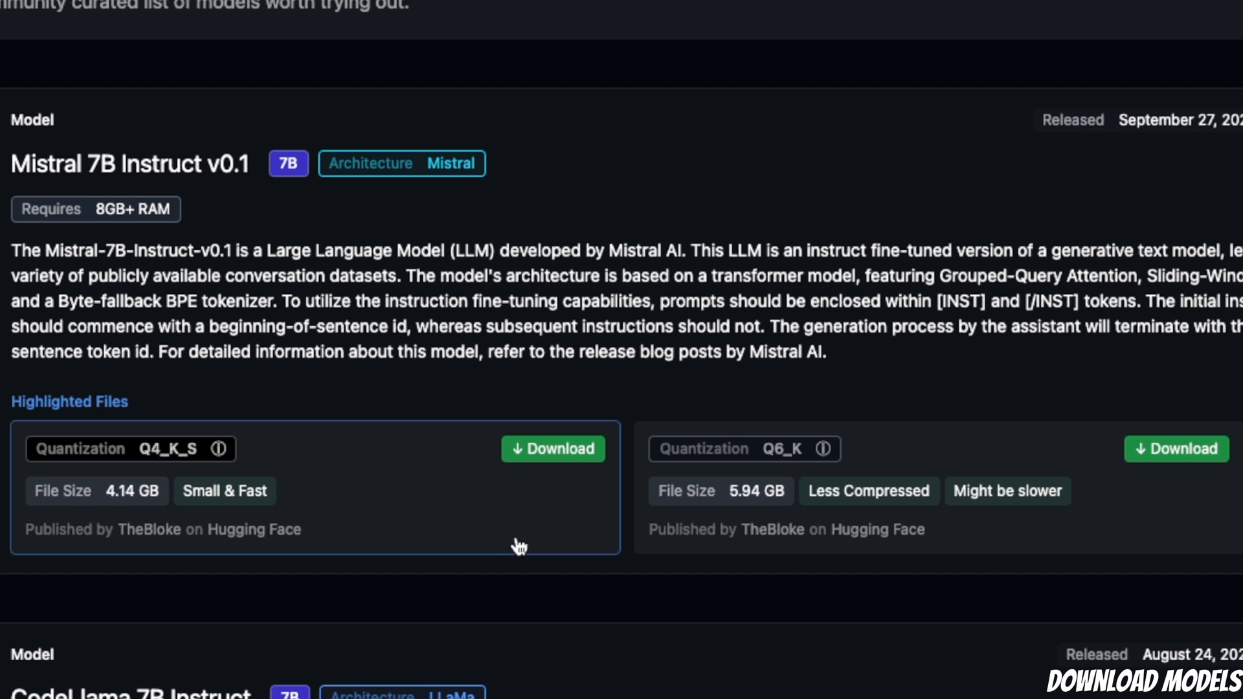
pyautogui.click(552, 448)
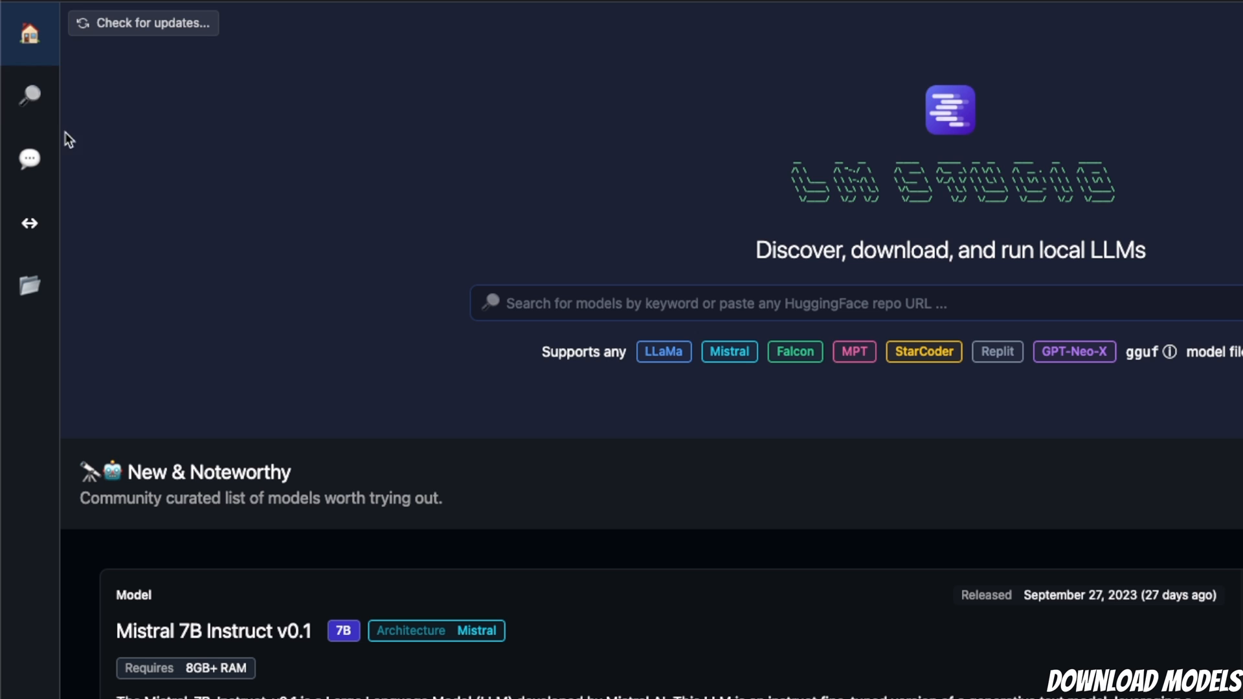
# Search for samantha mistral and inspect the Q2_K file among the GGUF files.
pyautogui.click(29, 95)
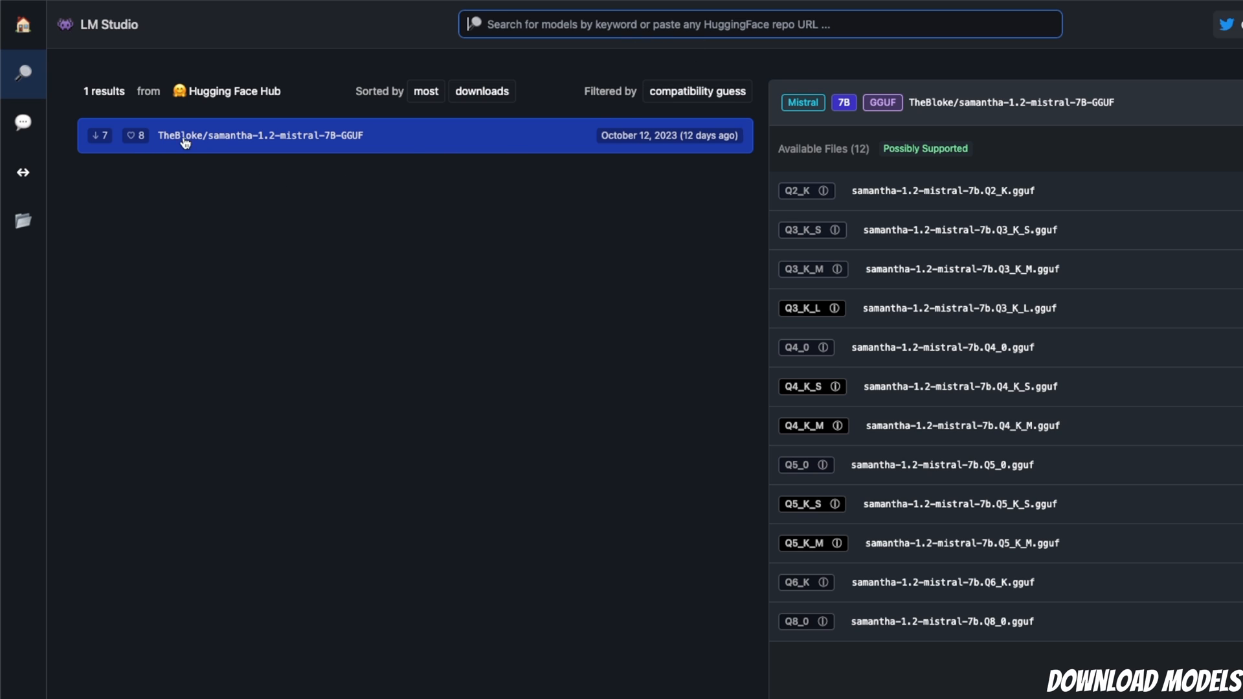
pyautogui.moveTo(242, 149)
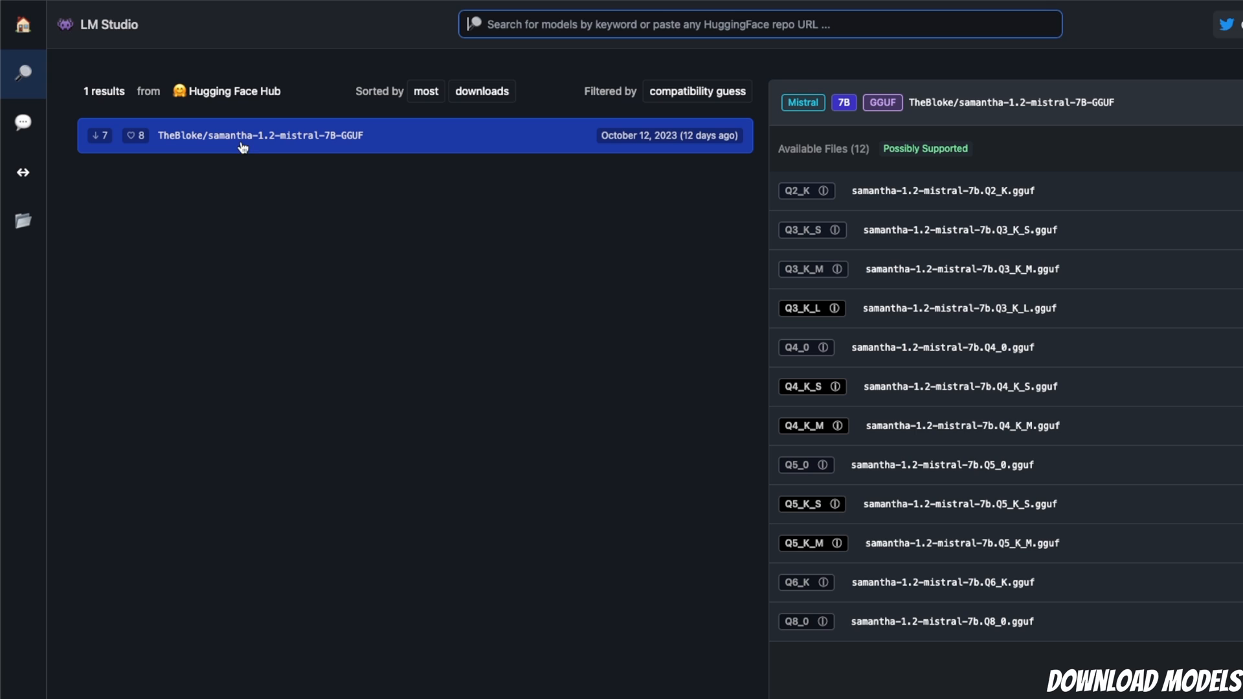
pyautogui.moveTo(359, 143)
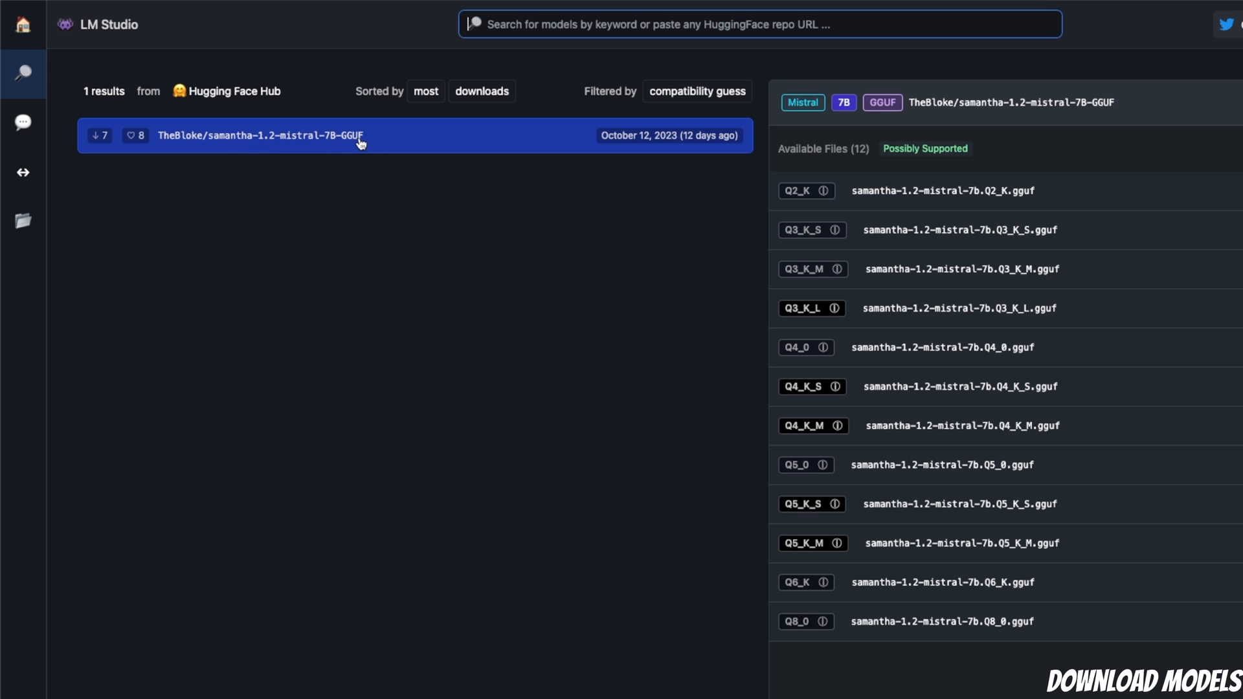
pyautogui.moveTo(821, 308)
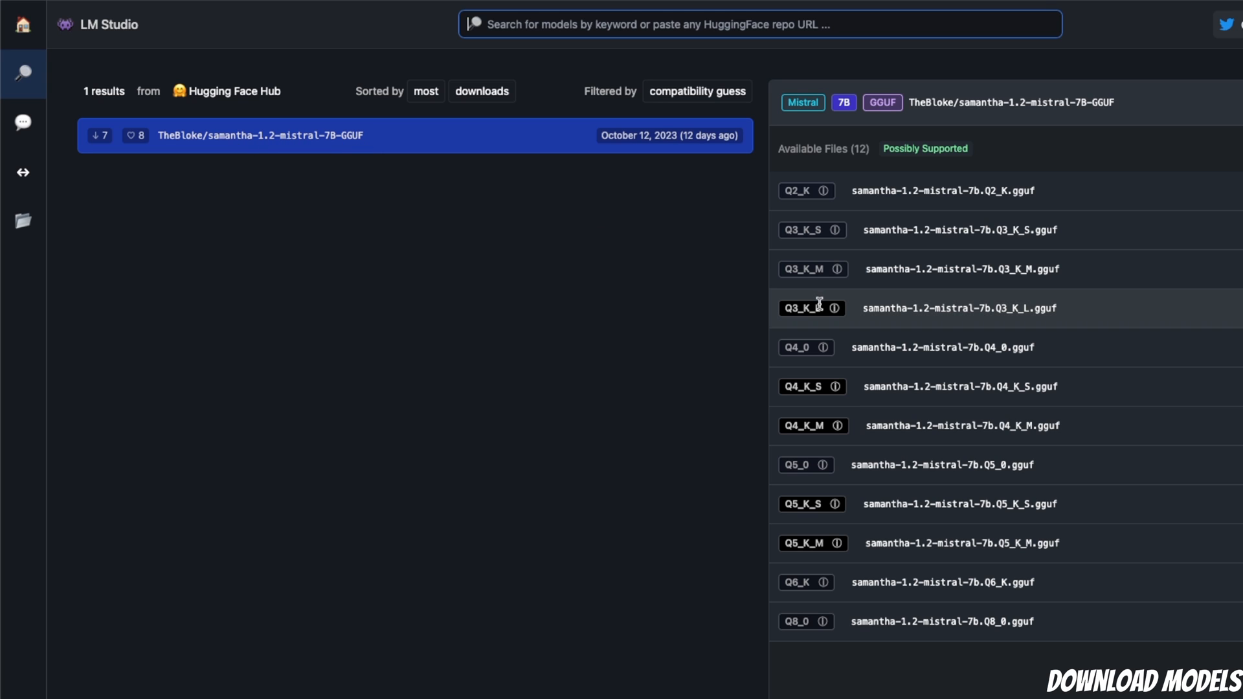
pyautogui.moveTo(1078, 187)
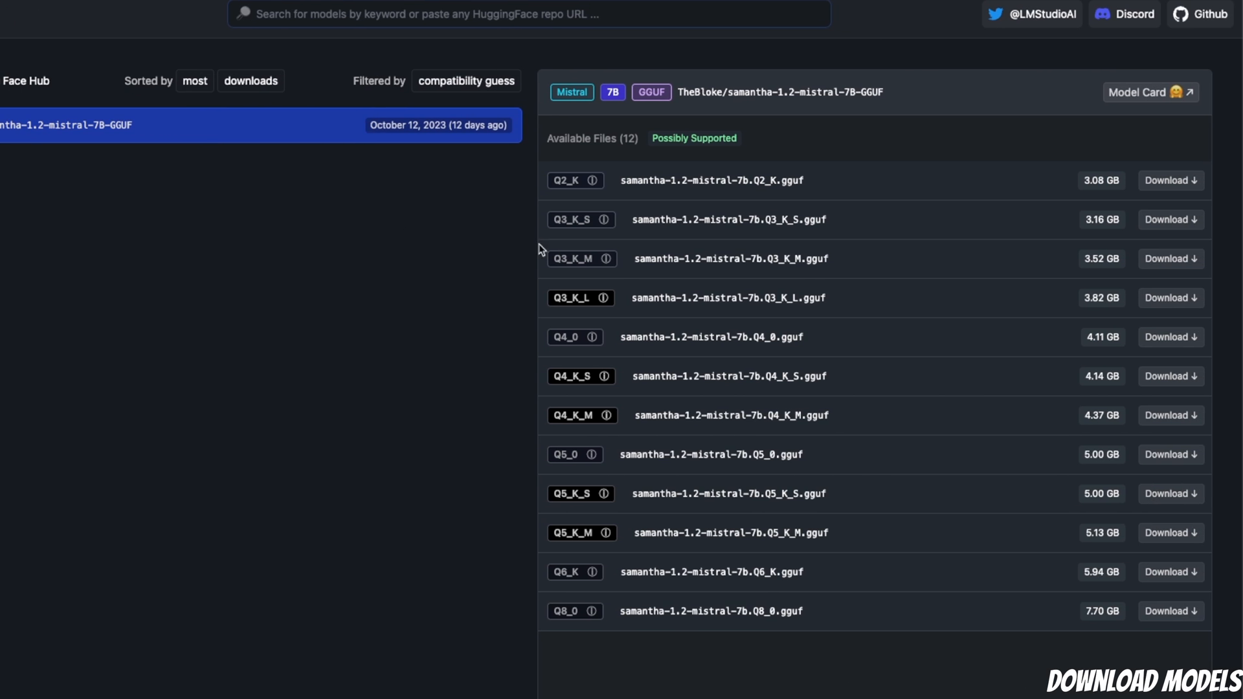
pyautogui.moveTo(738, 196)
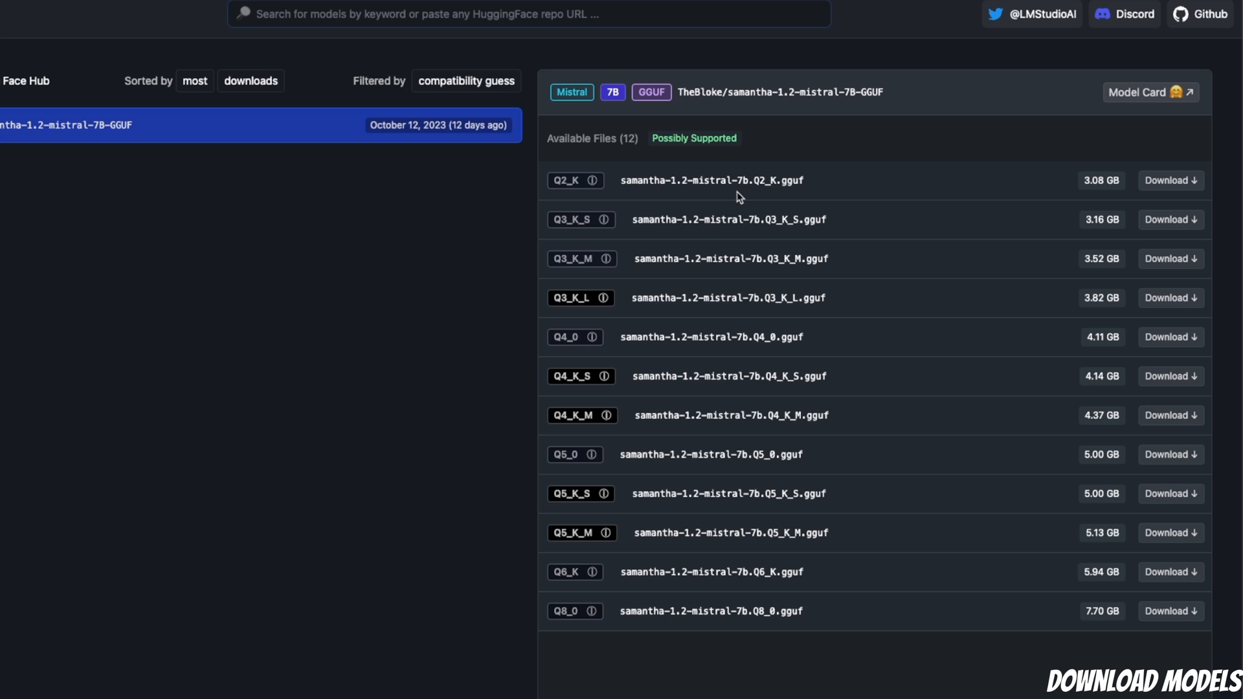
pyautogui.moveTo(802, 220)
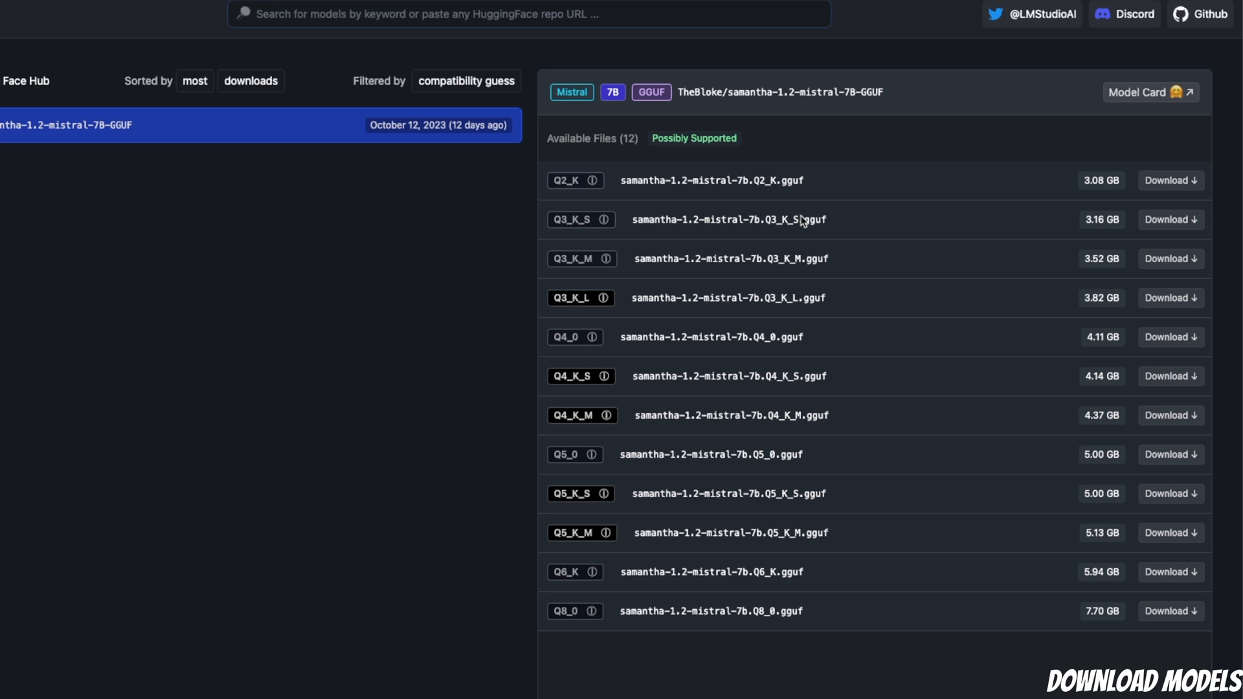
pyautogui.doubleClick(792, 180)
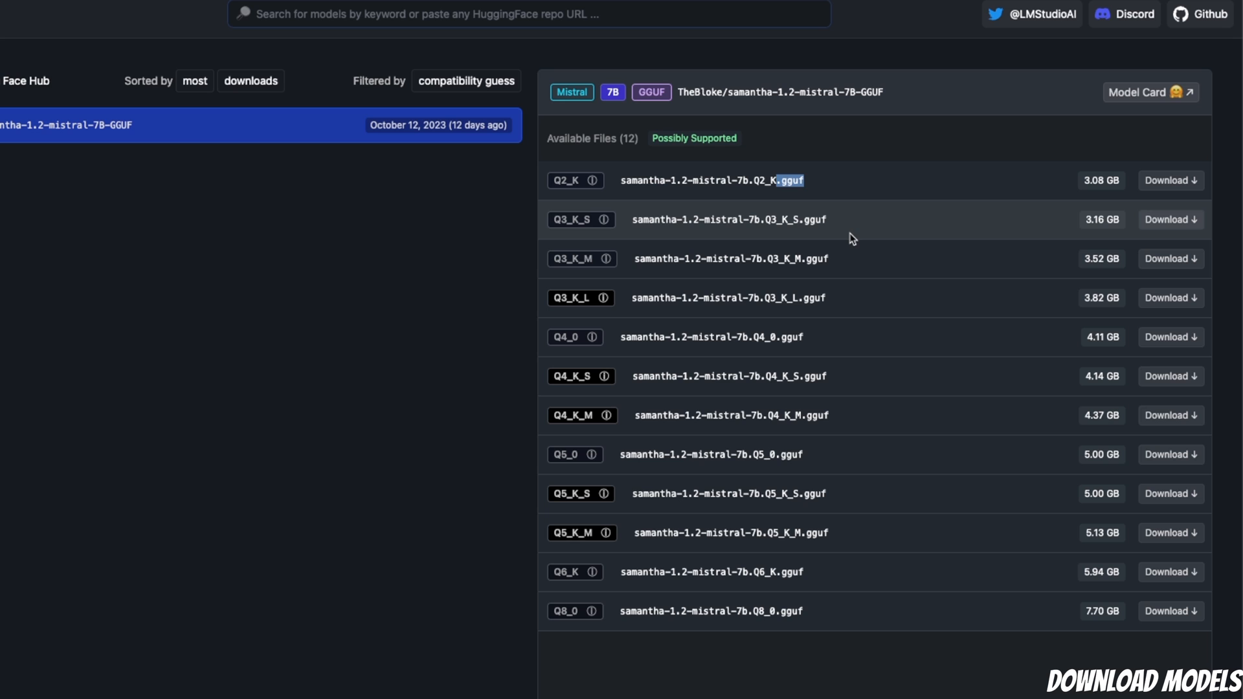
pyautogui.moveTo(864, 274)
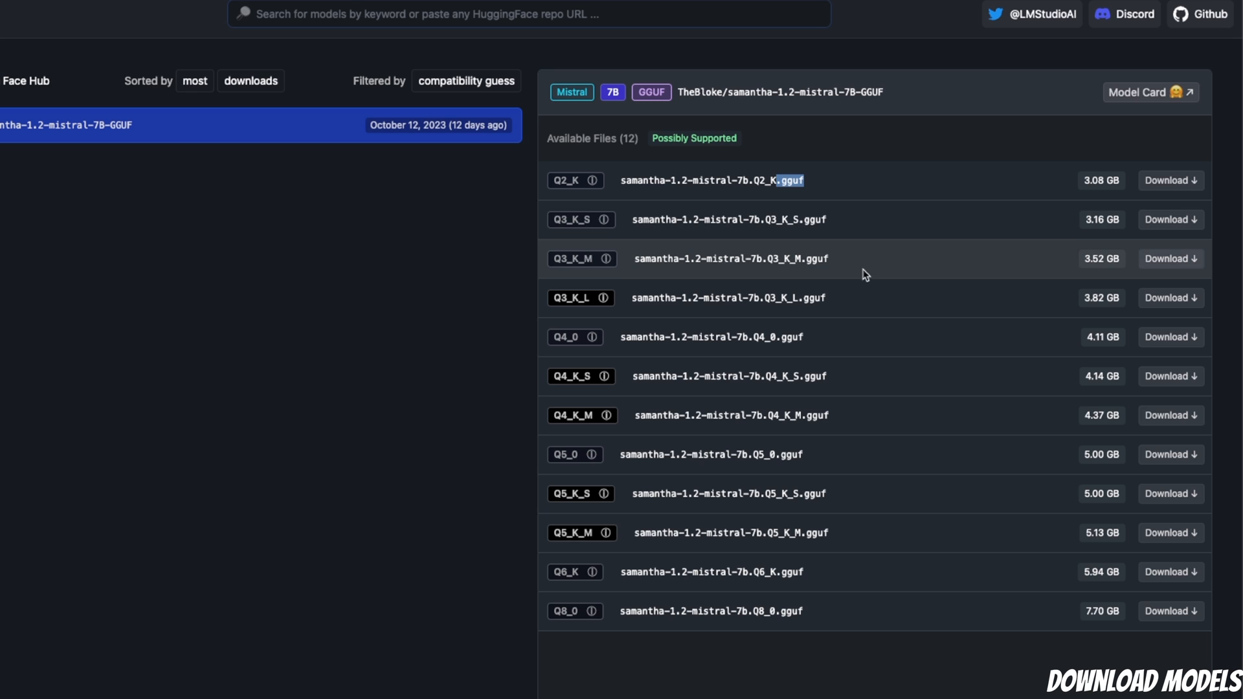
pyautogui.moveTo(837, 265)
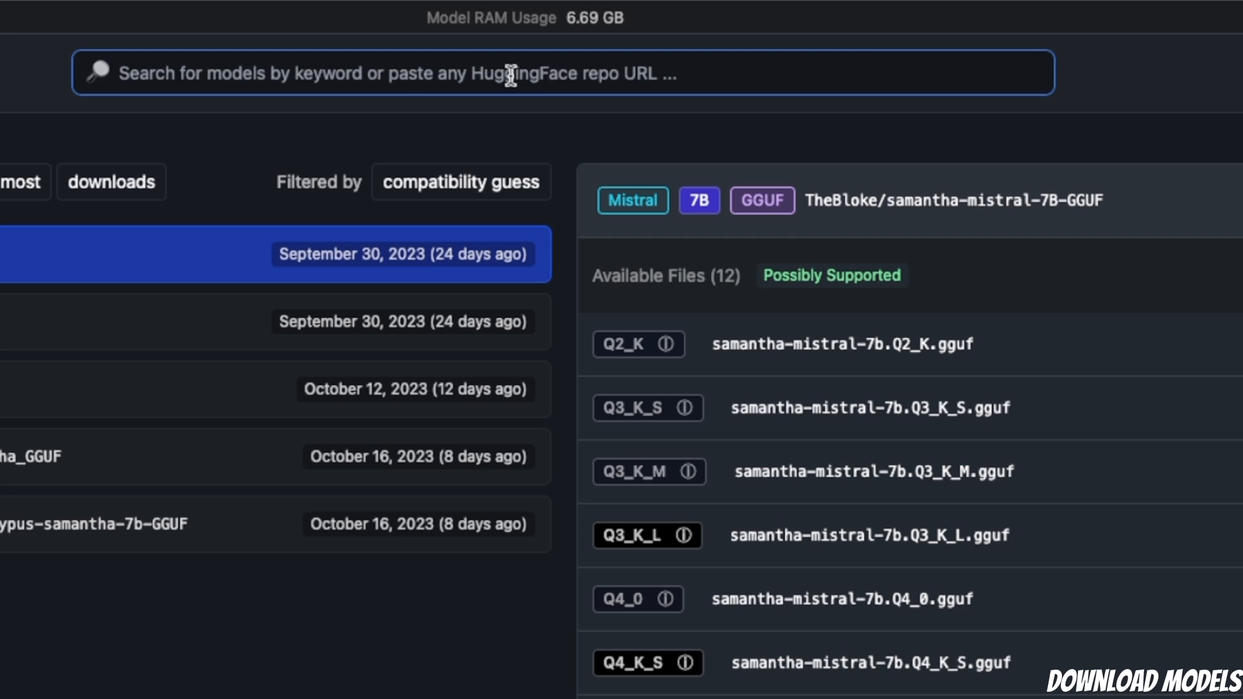
# Search 'vicu' and show Wizard-Vicuna-13B-Uncensored-GGUF's twelve downloadable files.
pyautogui.write('vicuna')
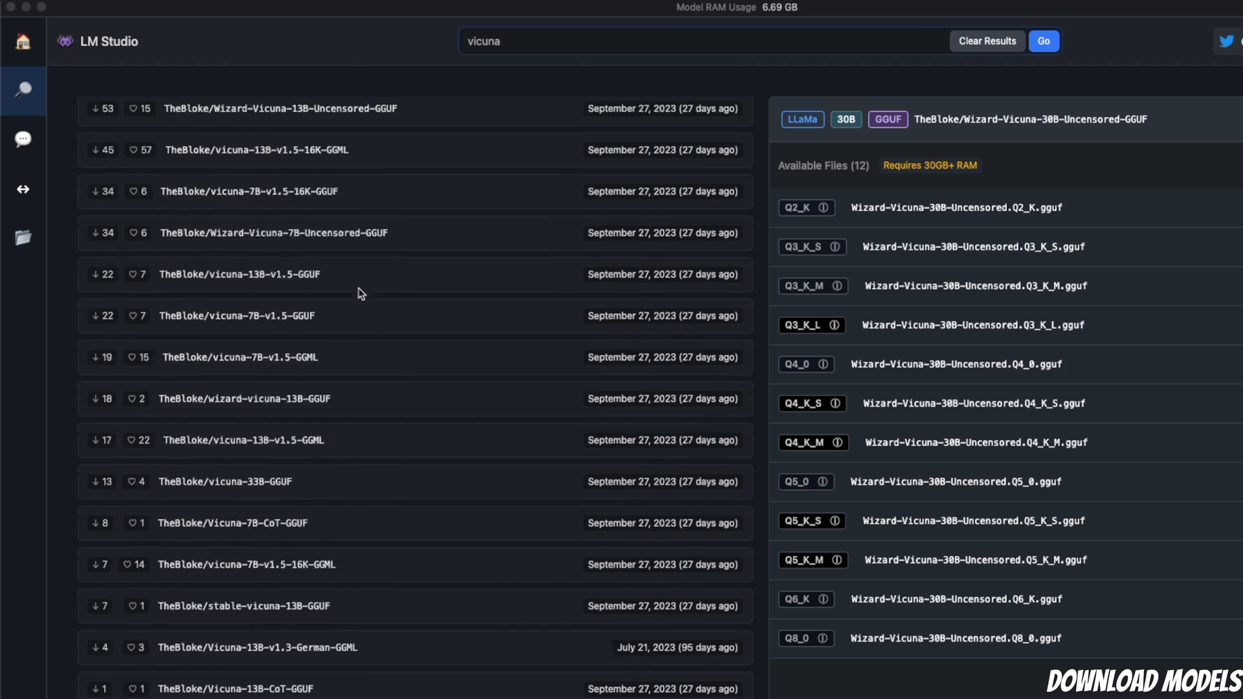
pyautogui.scroll(-3)
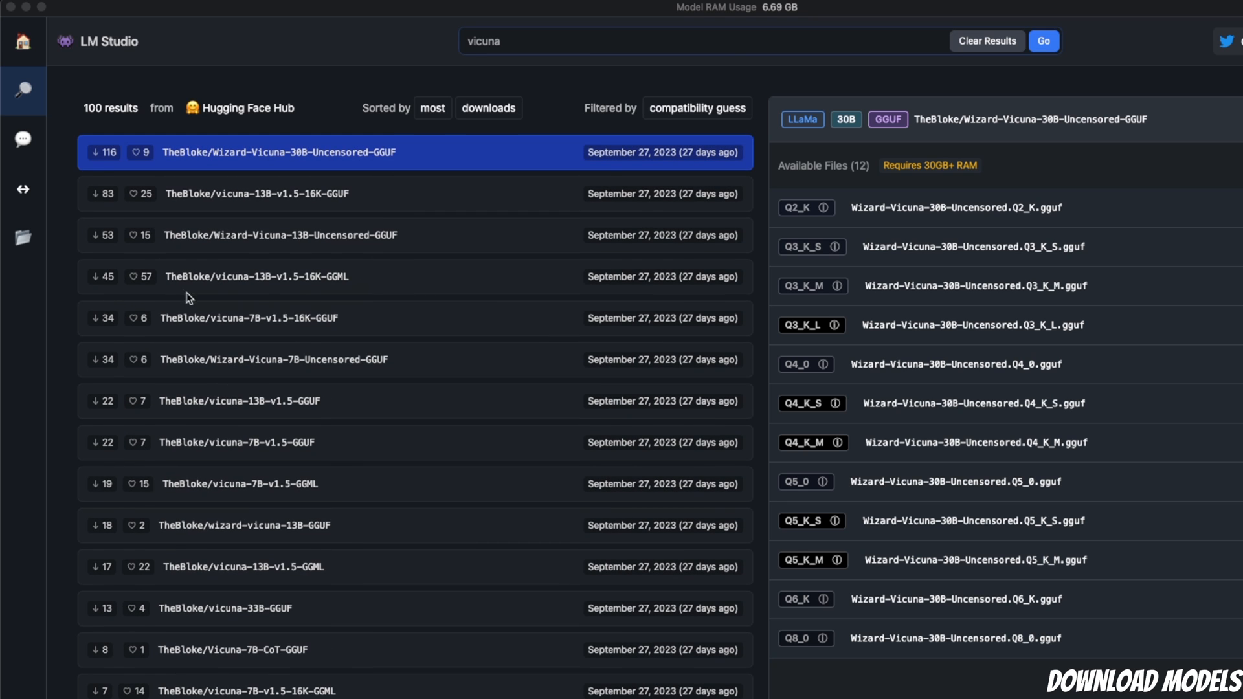
pyautogui.click(280, 235)
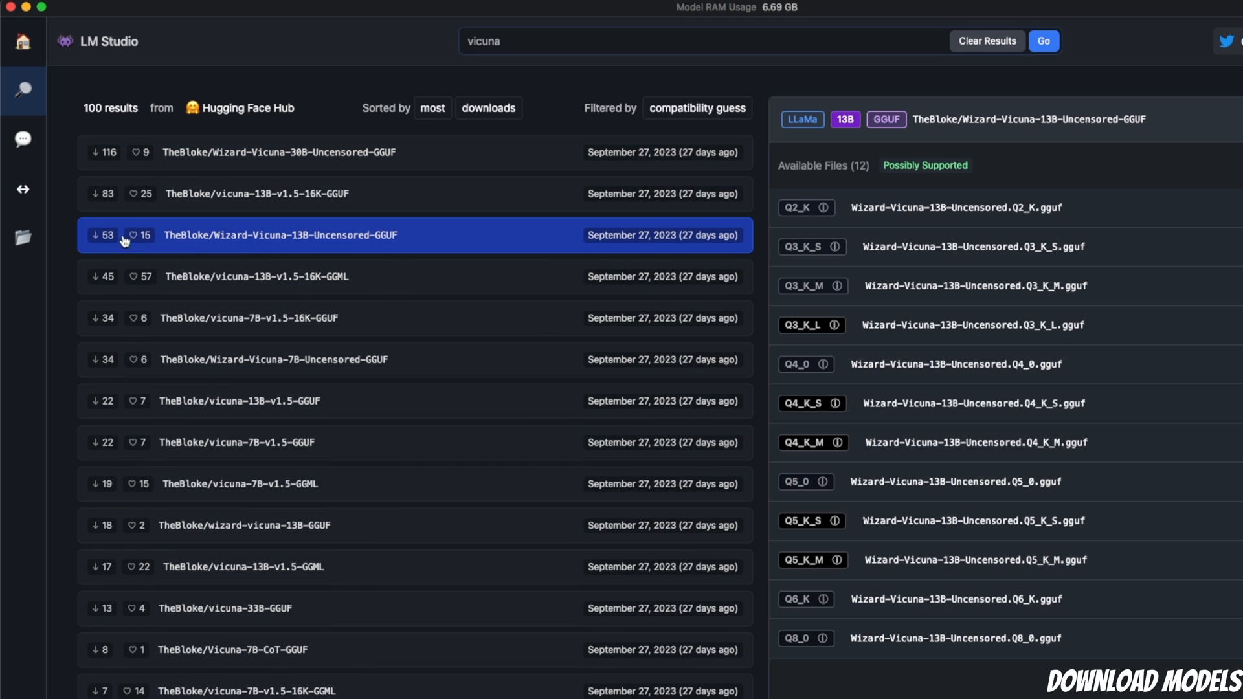
pyautogui.moveTo(107, 152)
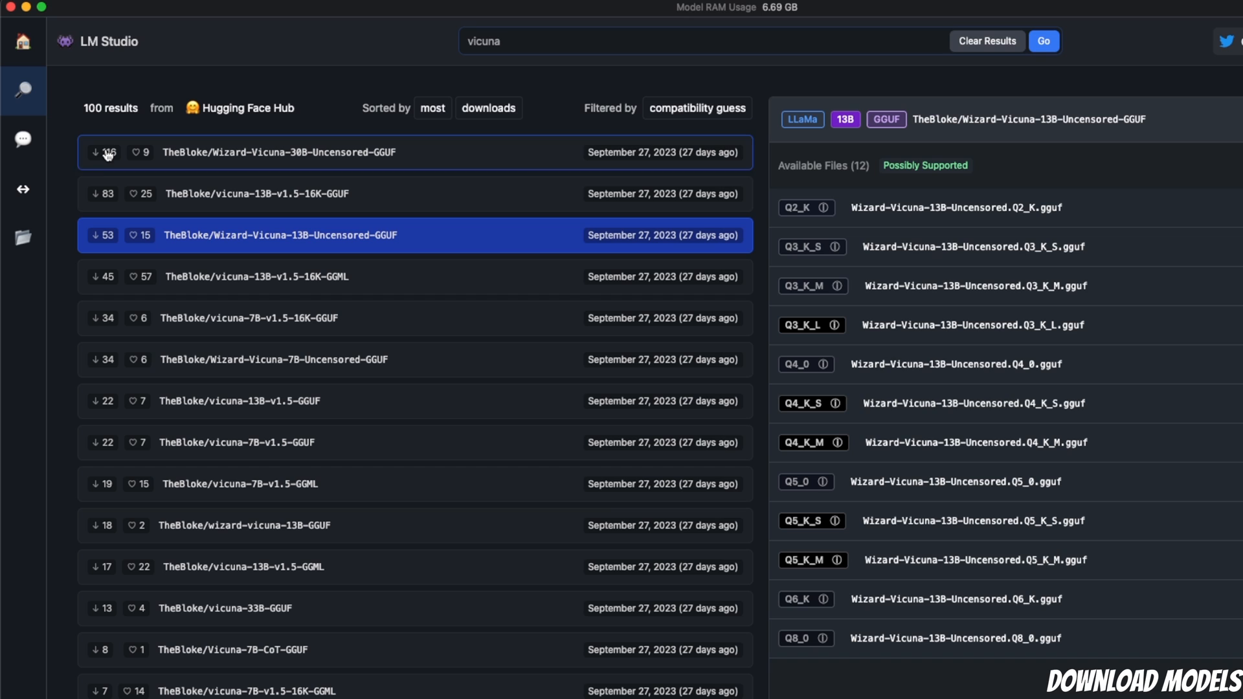
pyautogui.moveTo(109, 194)
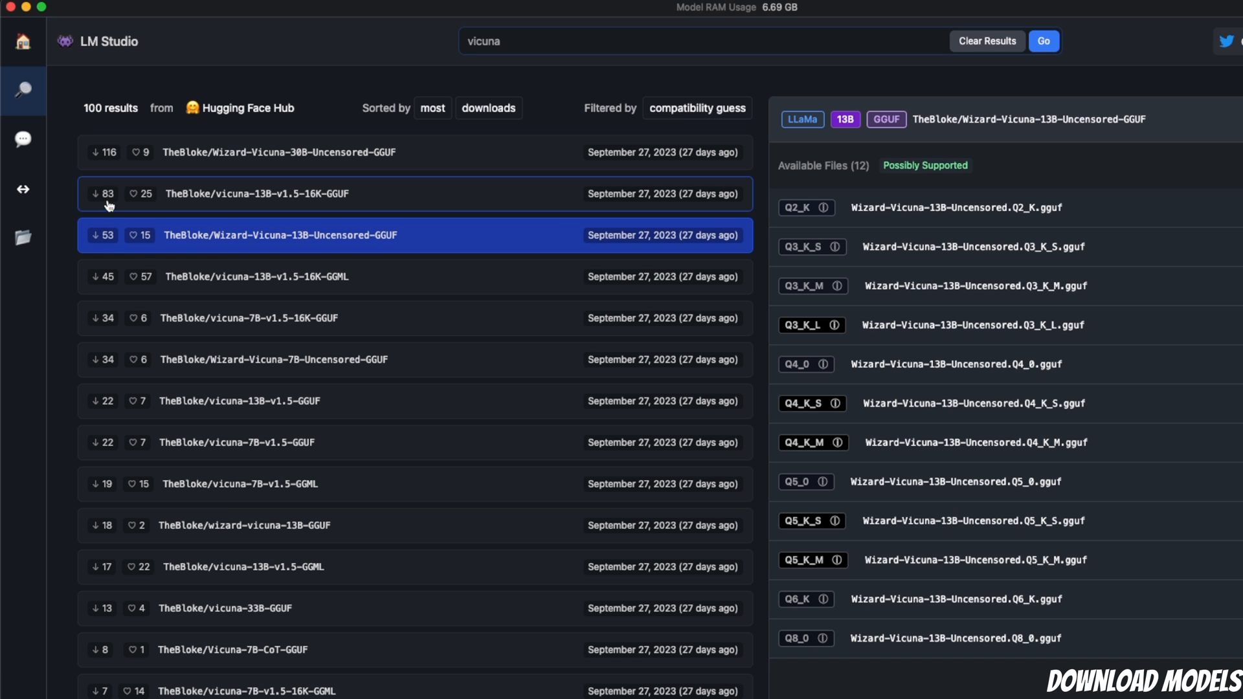
pyautogui.moveTo(146, 151)
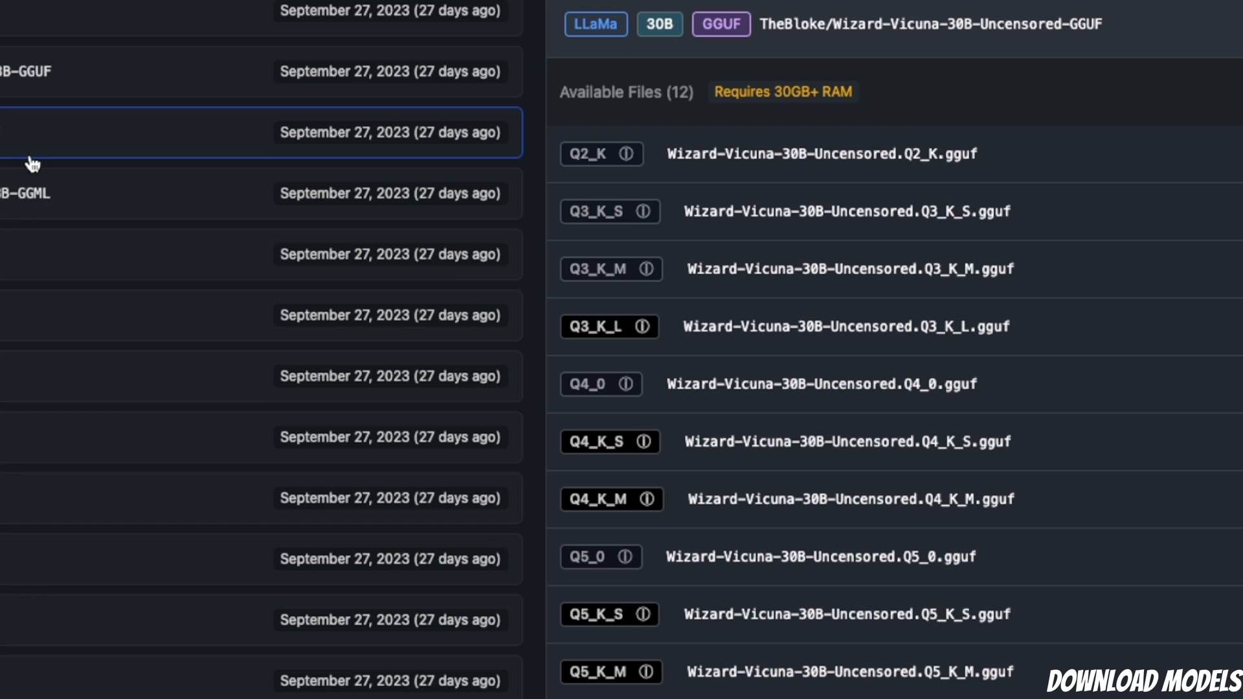
pyautogui.scroll(-3)
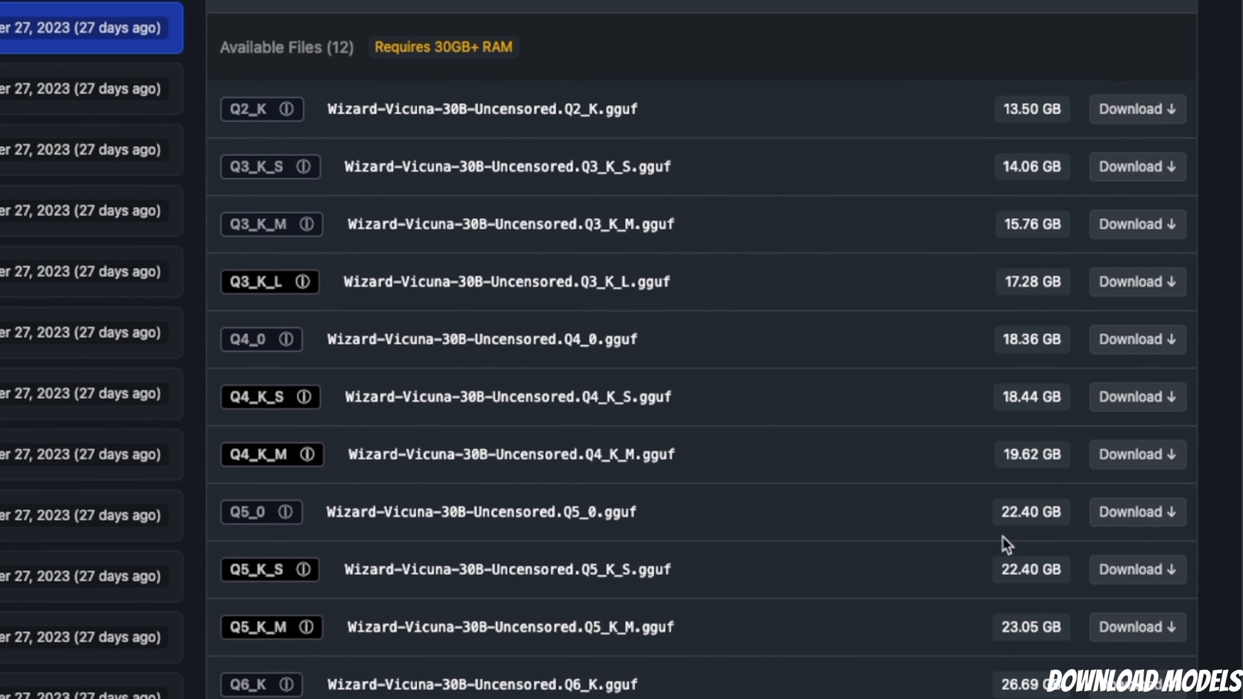
pyautogui.moveTo(1055, 400)
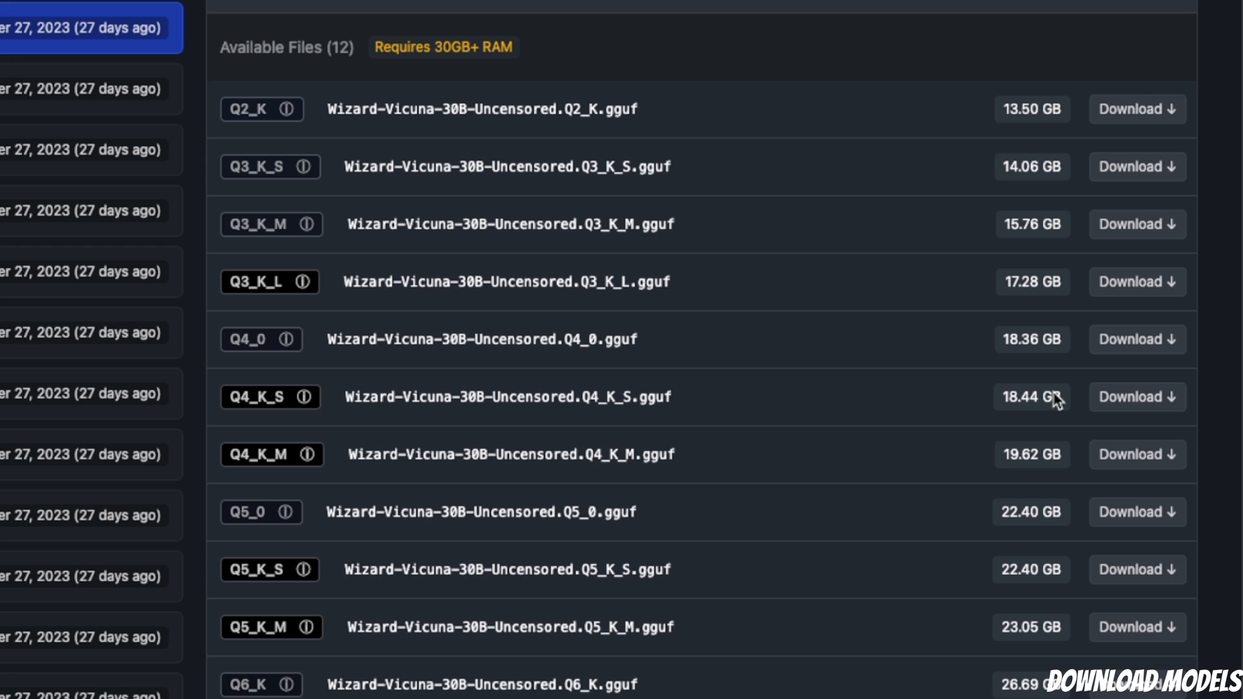
pyautogui.moveTo(1142, 172)
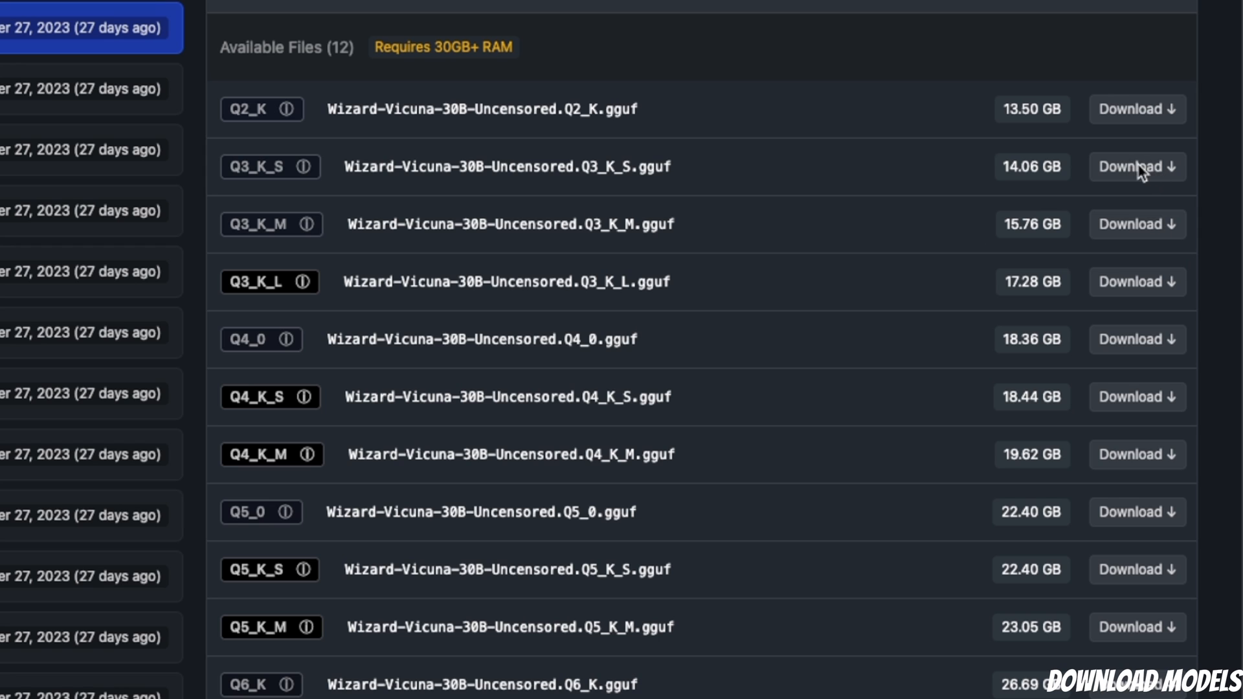
pyautogui.moveTo(1151, 177)
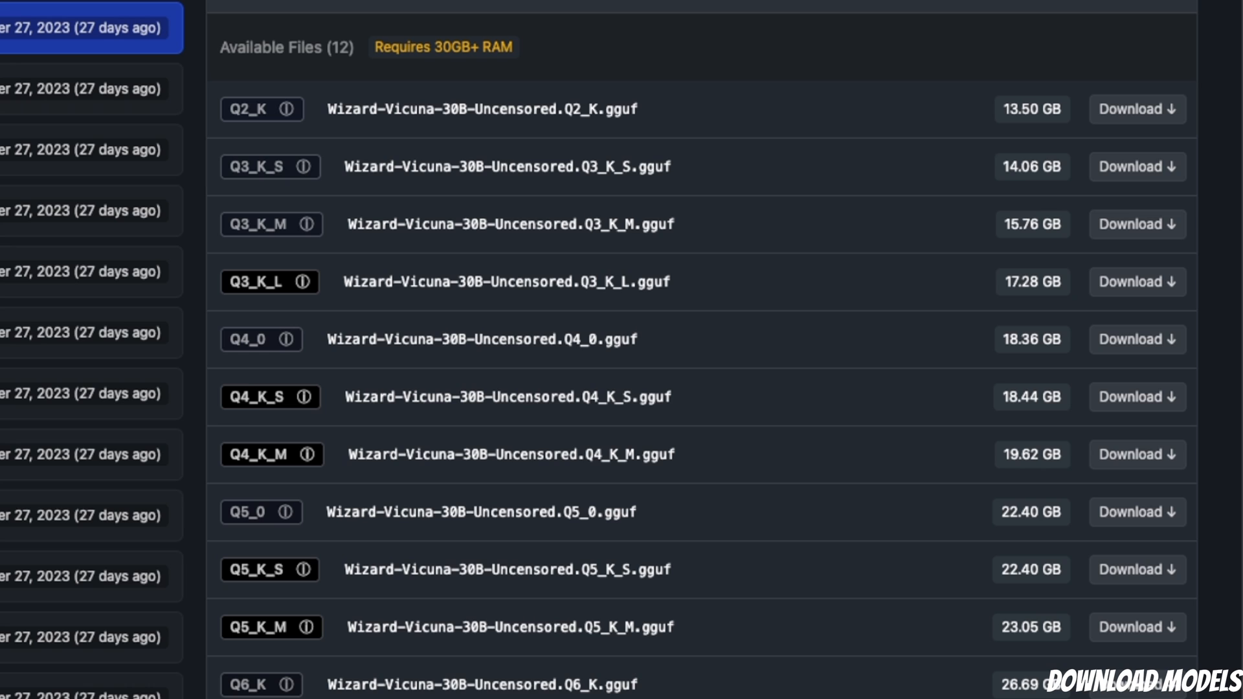
pyautogui.moveTo(373, 54)
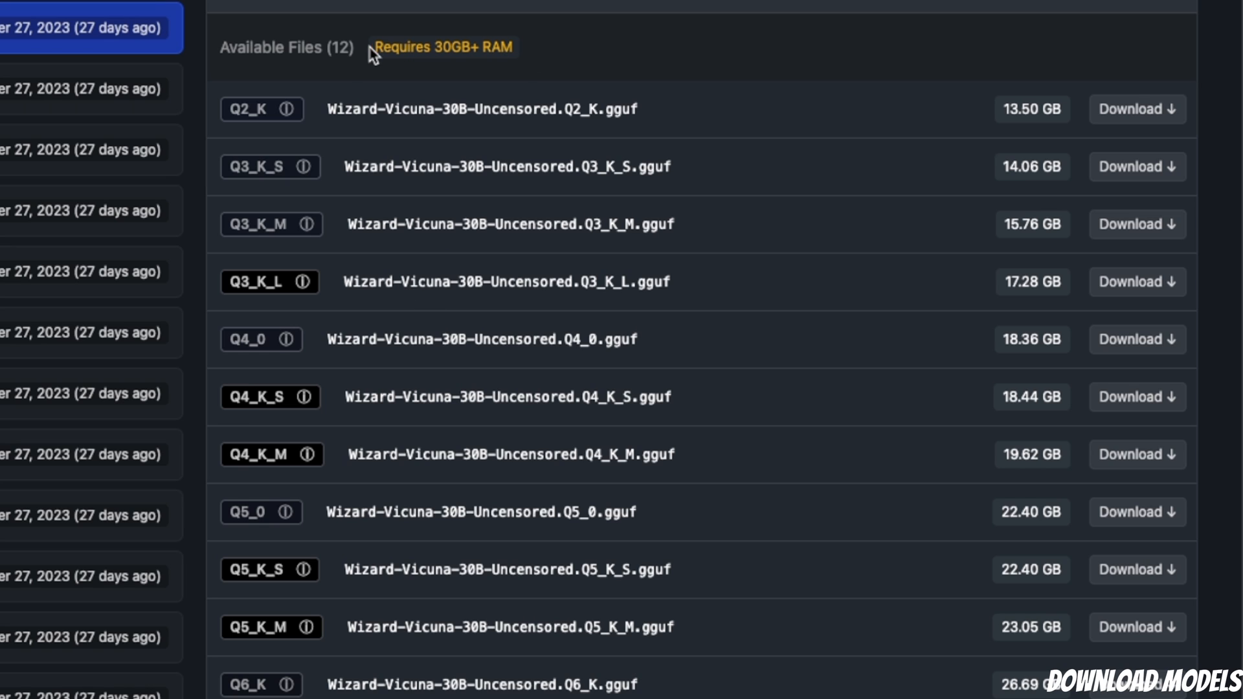
pyautogui.moveTo(374, 57)
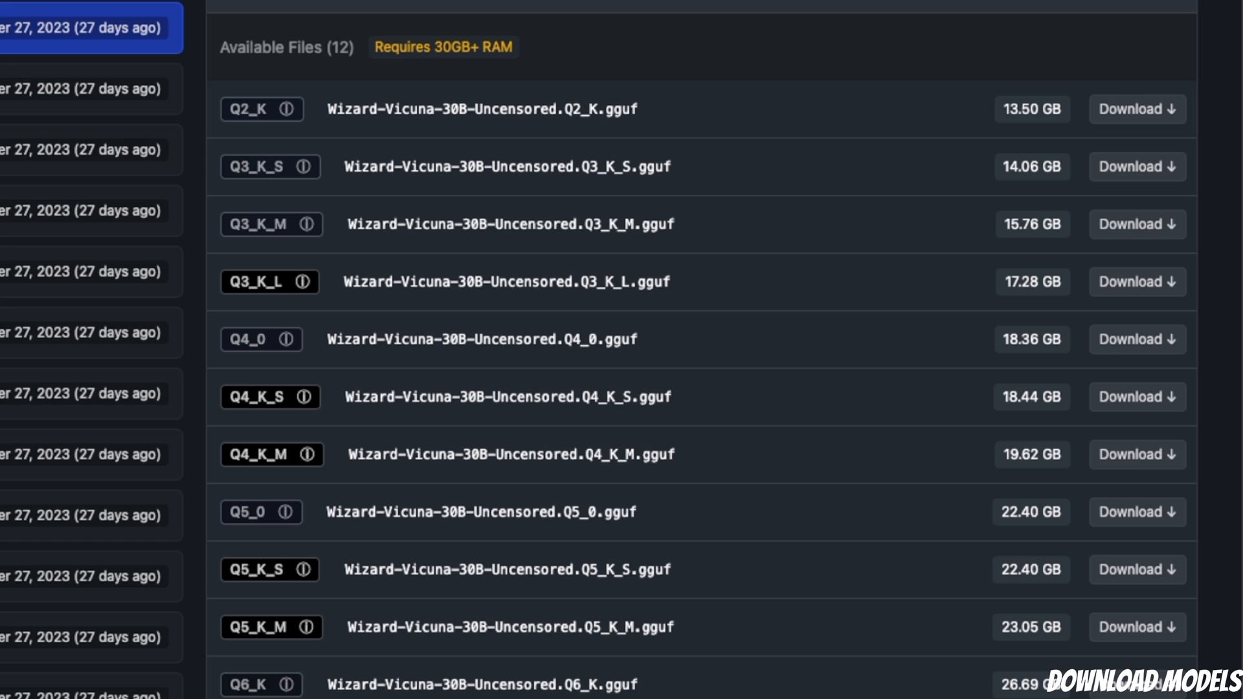
pyautogui.moveTo(398, 63)
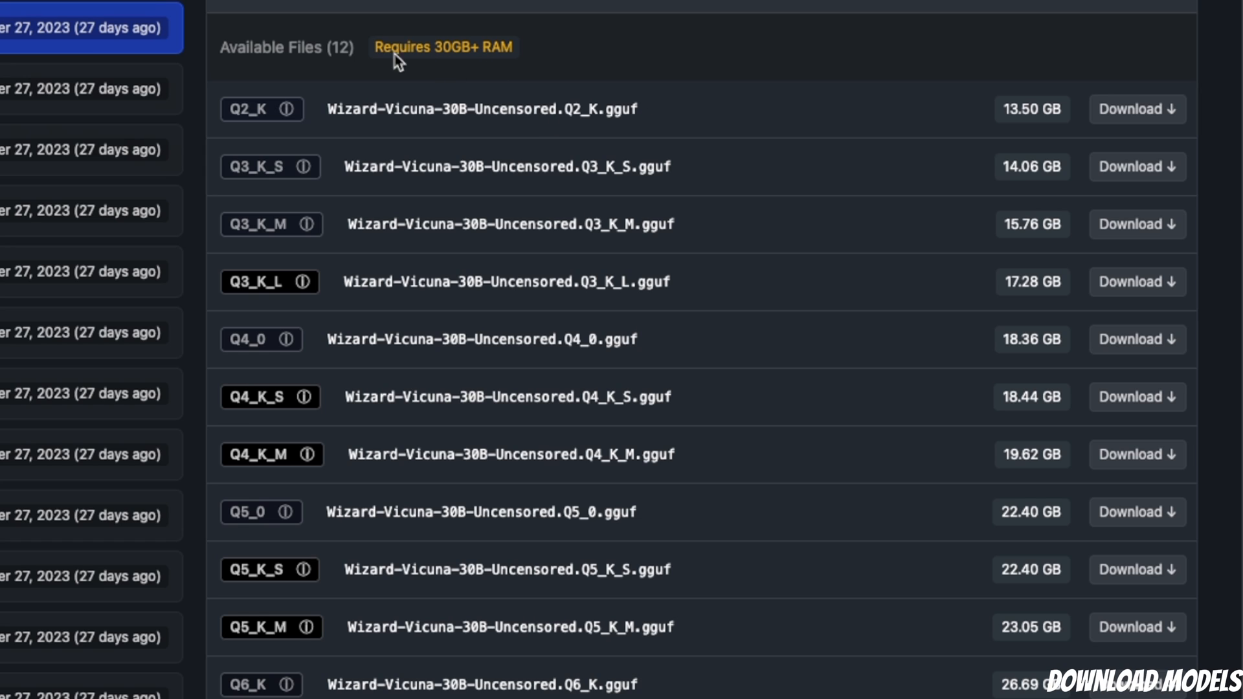
pyautogui.moveTo(455, 71)
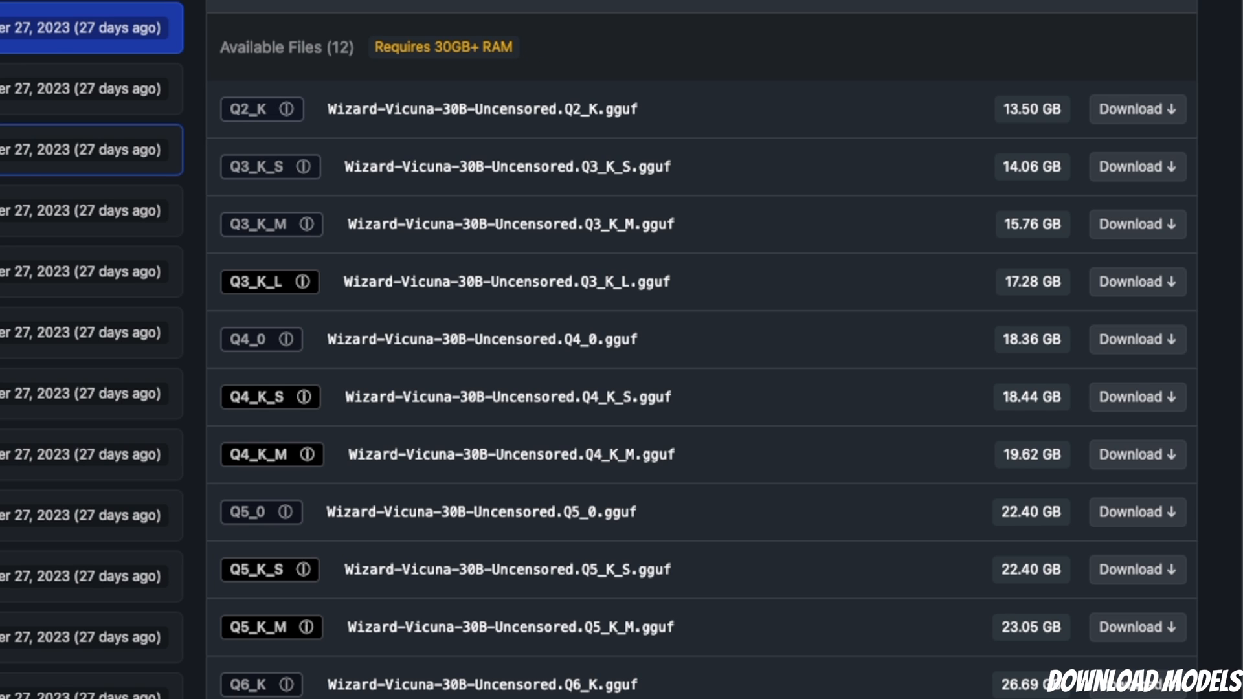
pyautogui.click(92, 149)
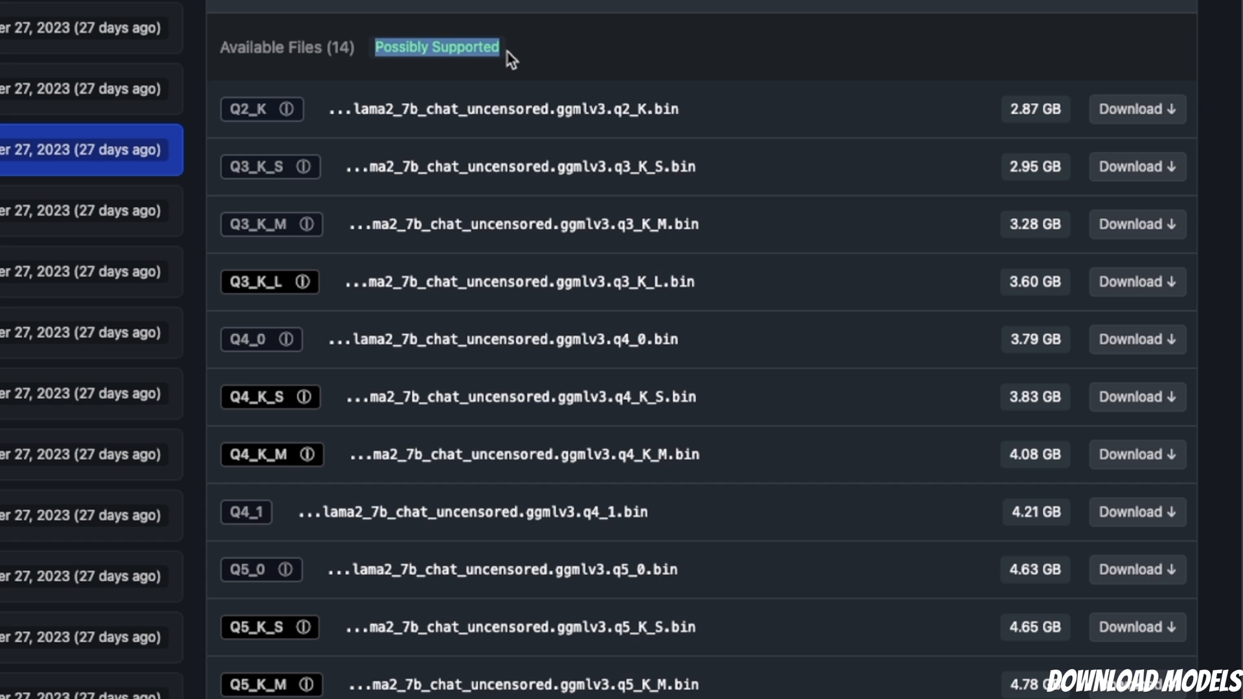
pyautogui.moveTo(487, 70)
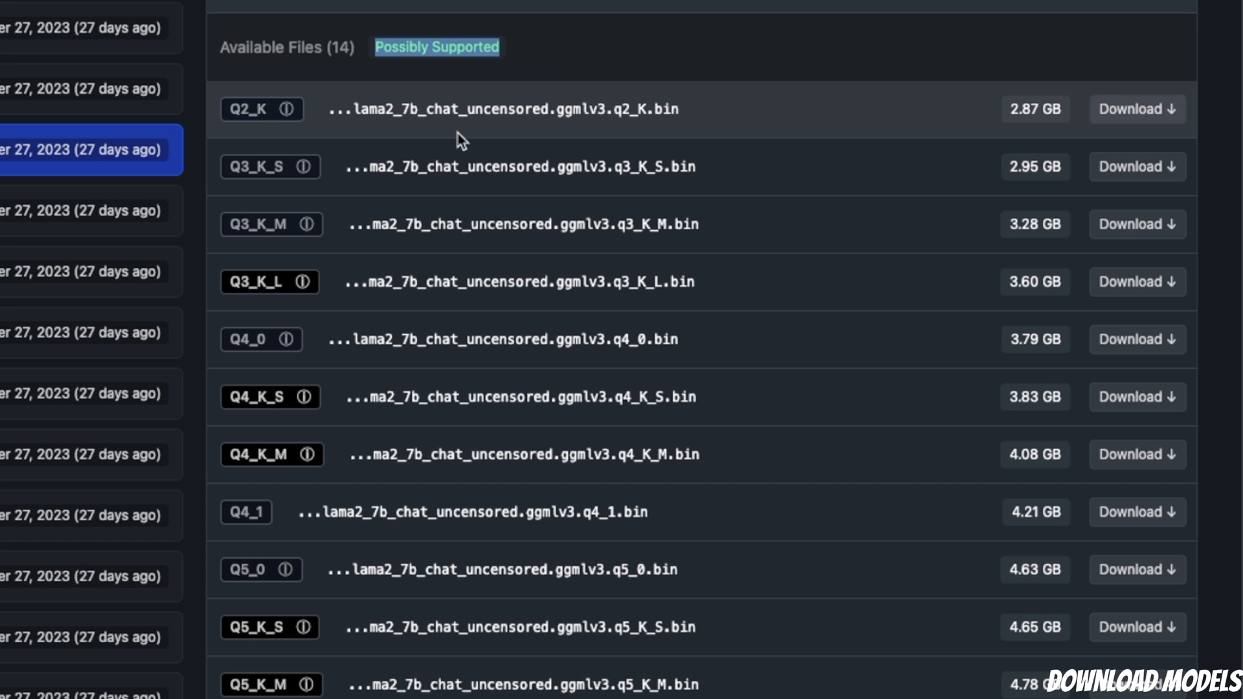
pyautogui.moveTo(481, 81)
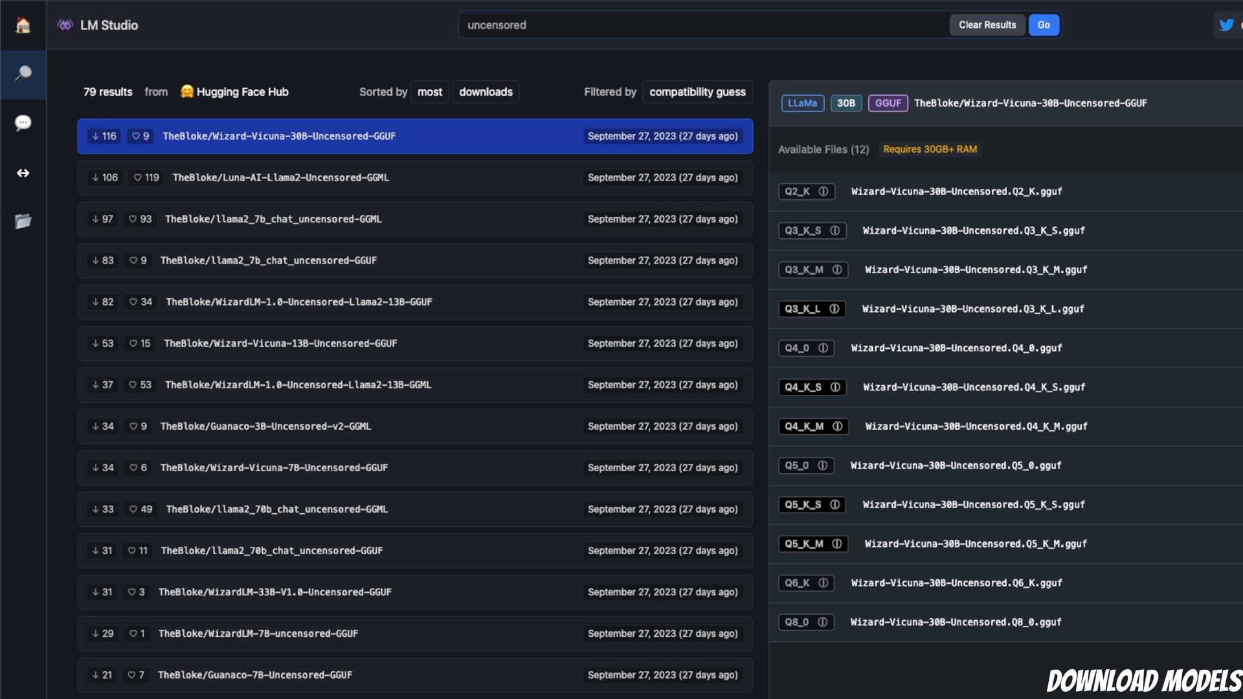
pyautogui.moveTo(22, 127)
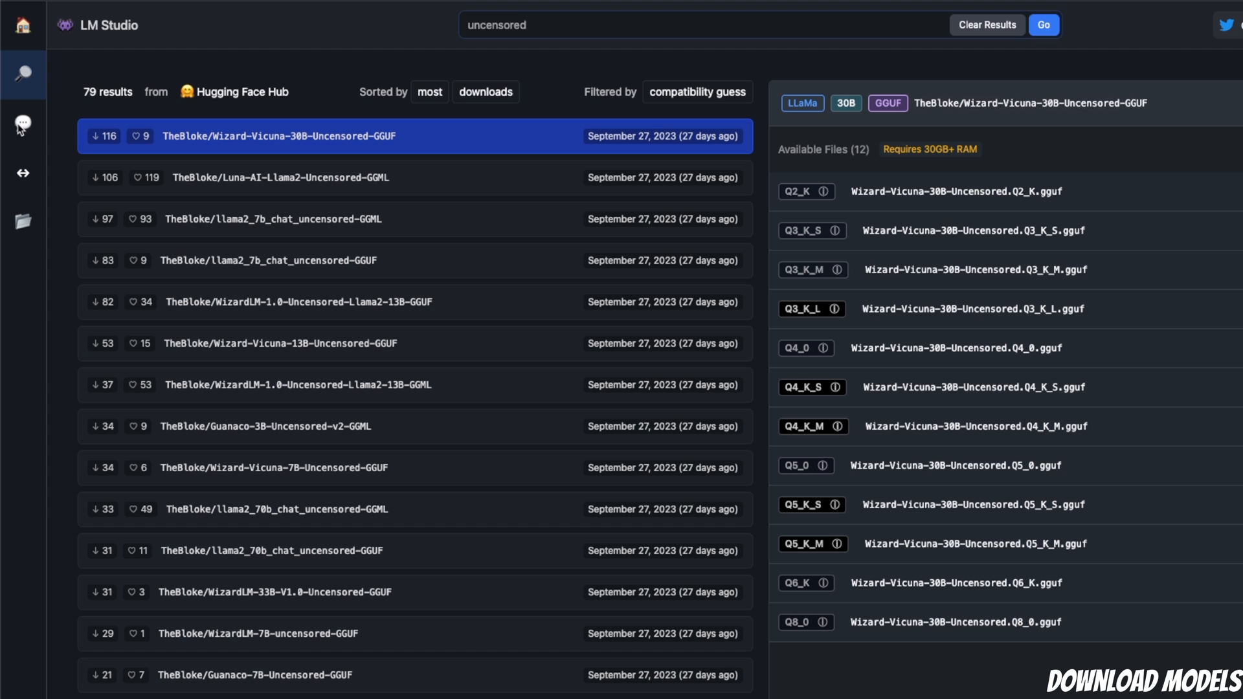
# Go to AI Chat and open the downloaded-models list with samantha 1.1 llama 7B loaded.
pyautogui.click(24, 123)
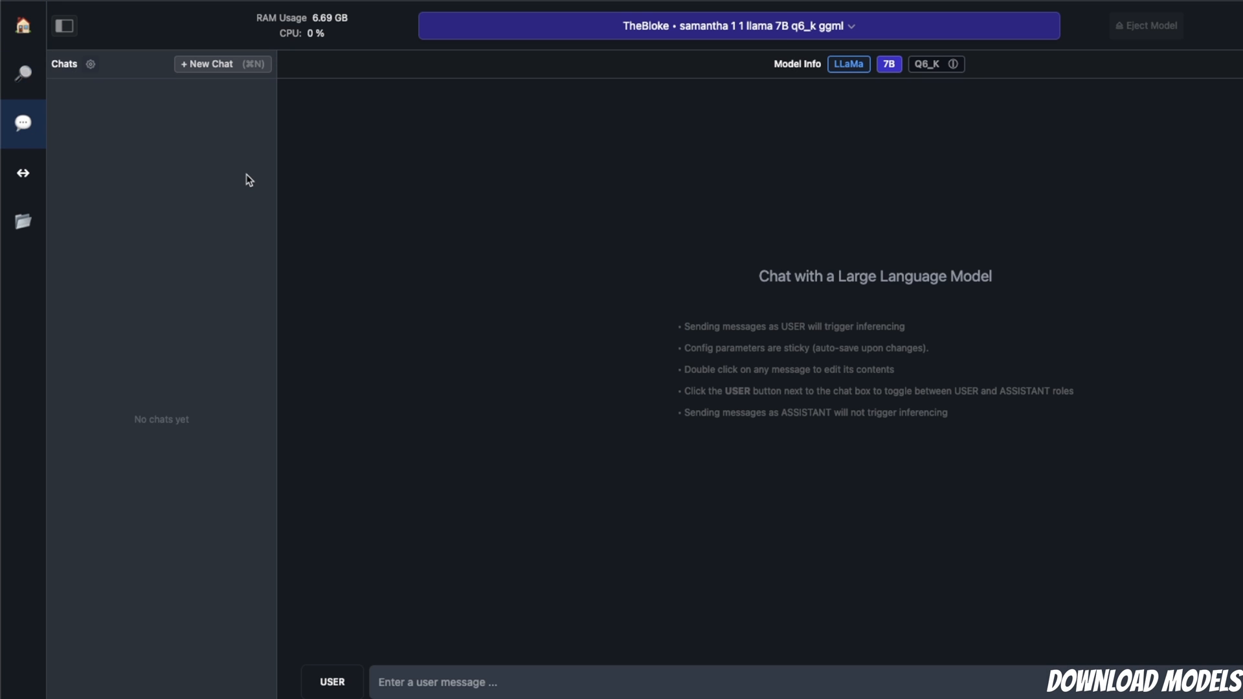
pyautogui.moveTo(702, 350)
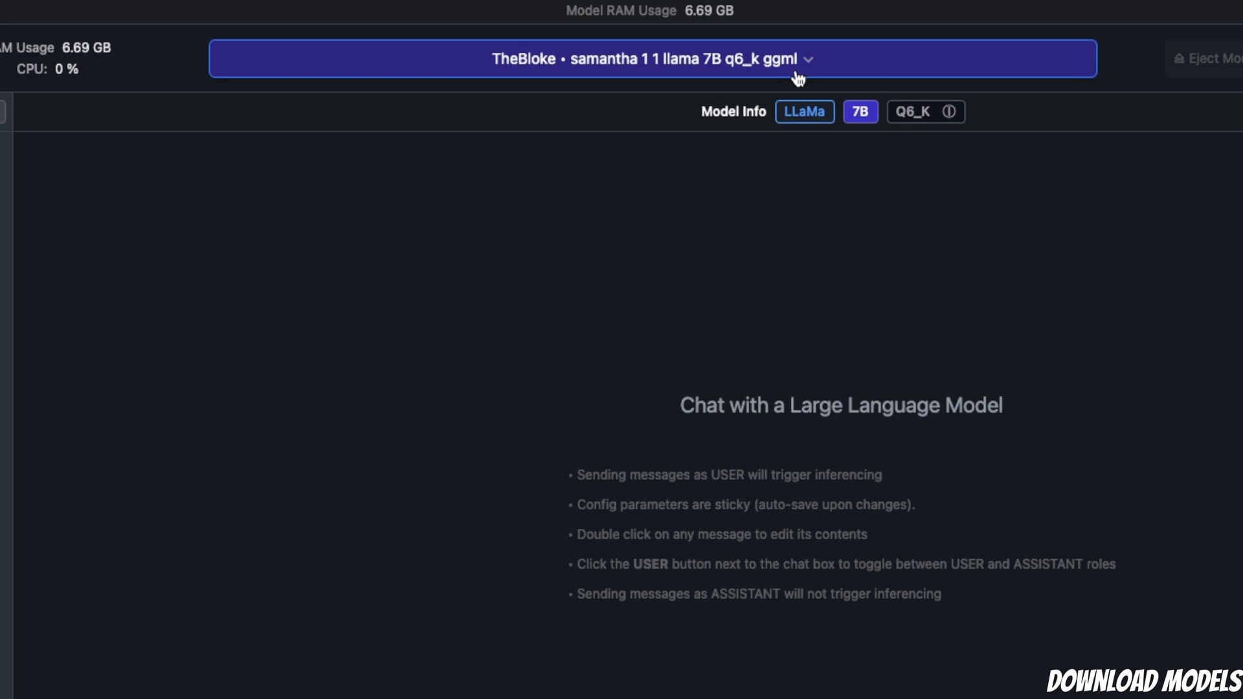
pyautogui.click(652, 58)
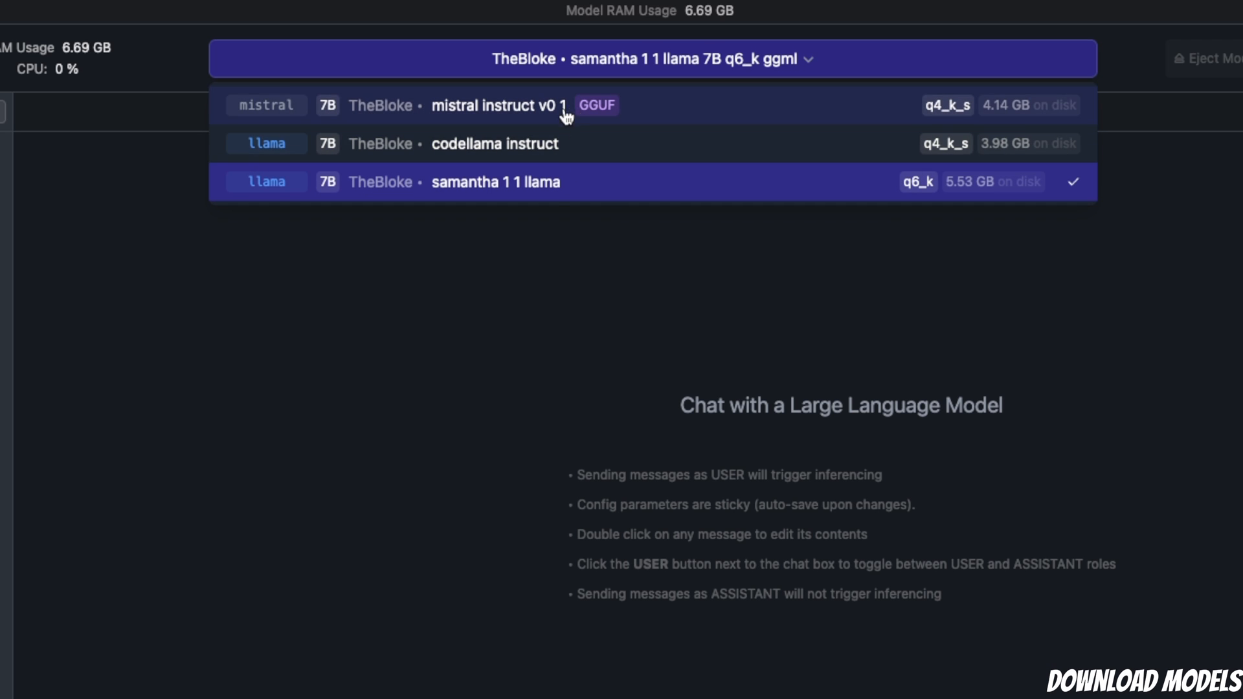
pyautogui.moveTo(531, 184)
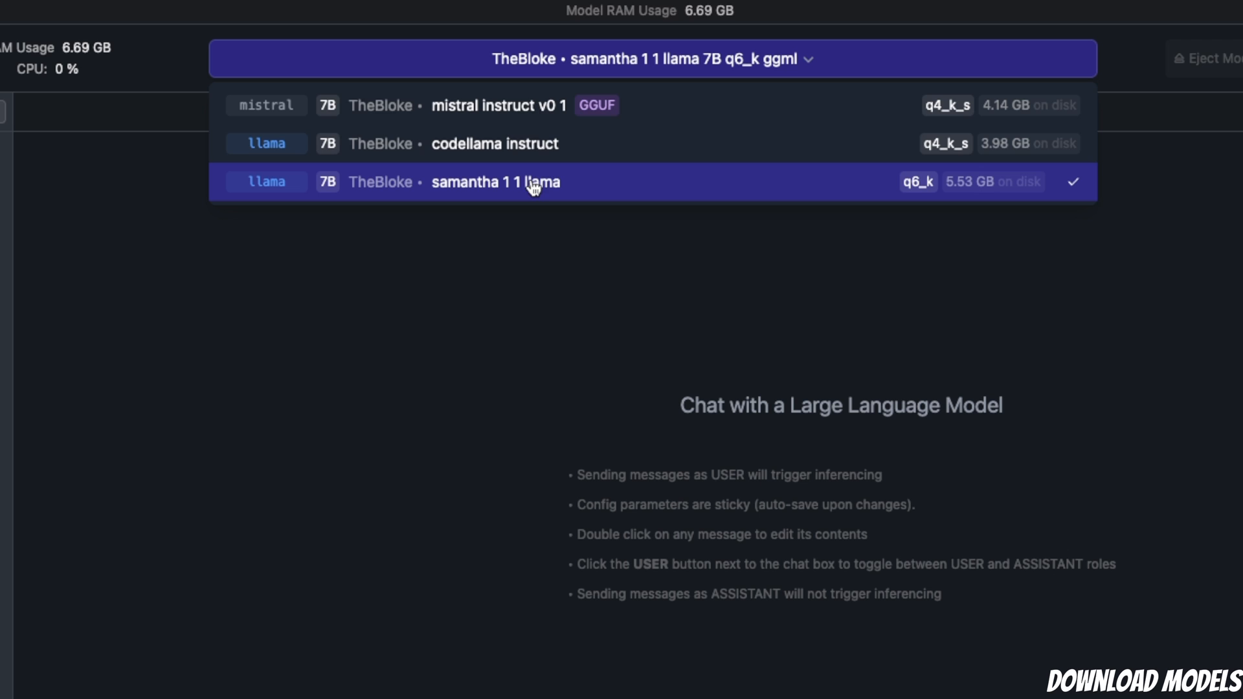
pyautogui.moveTo(508, 105)
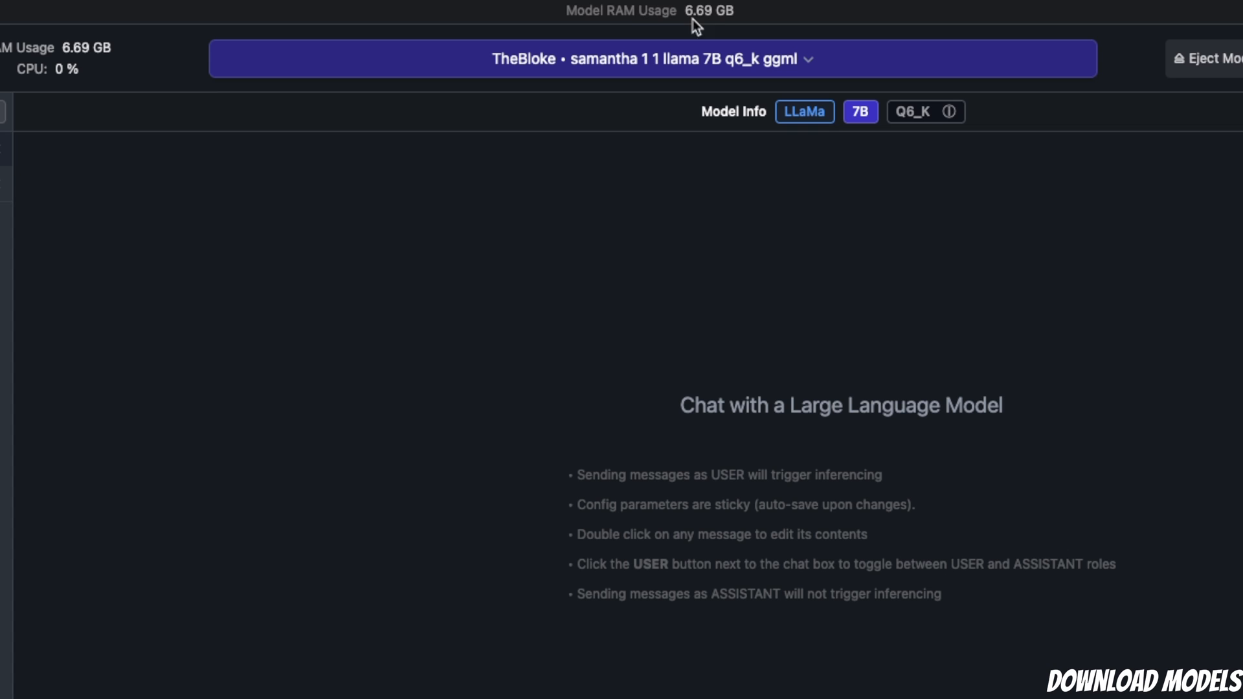
pyautogui.moveTo(710, 22)
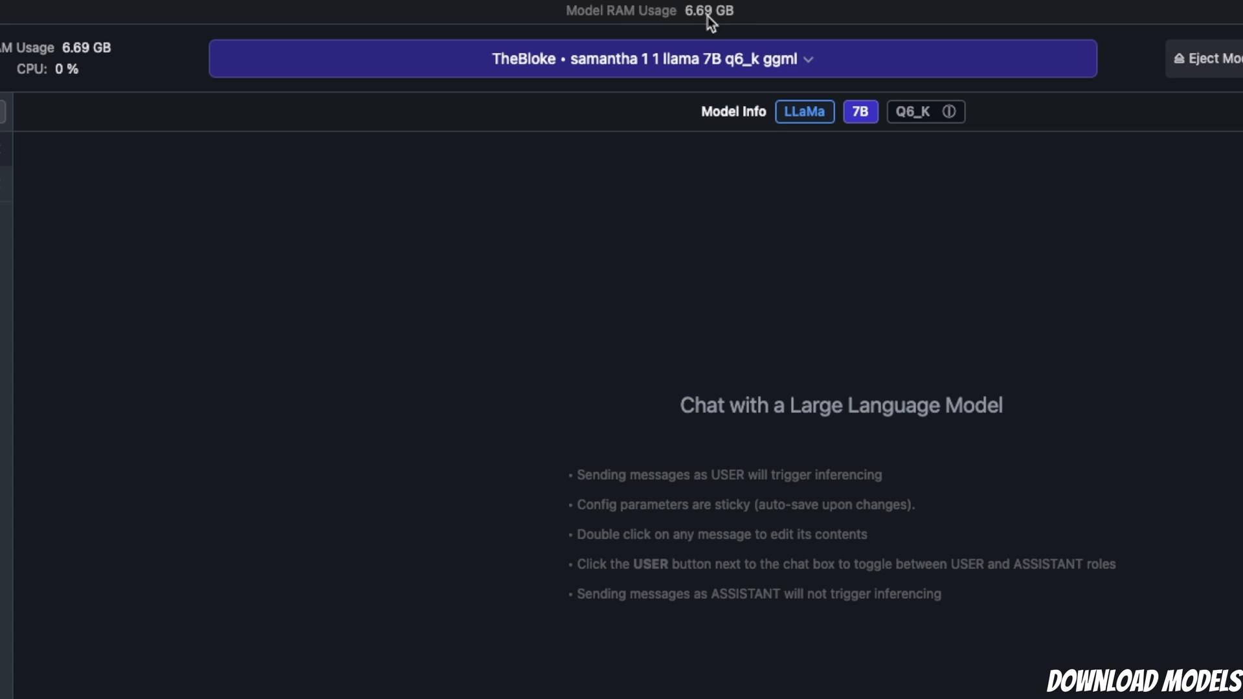
pyautogui.moveTo(716, 38)
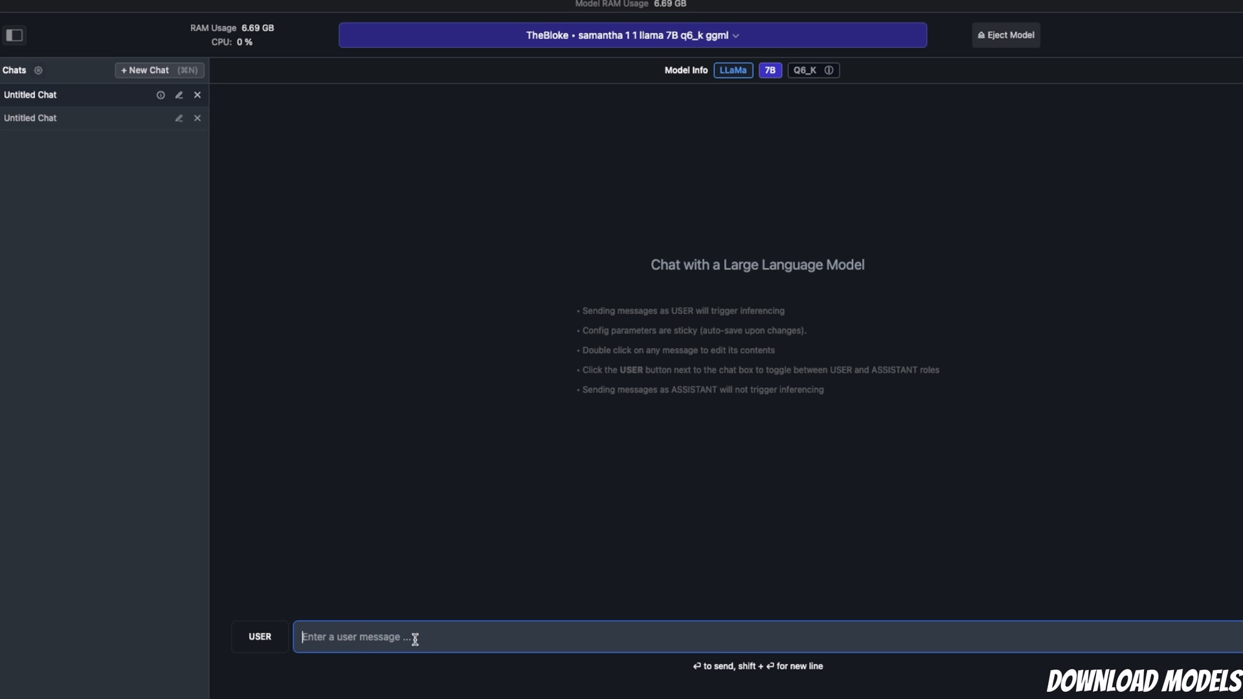
# Send 'Hi' to samantha 1.1 llama 7B and review its greeting reply.
pyautogui.write('Hi')
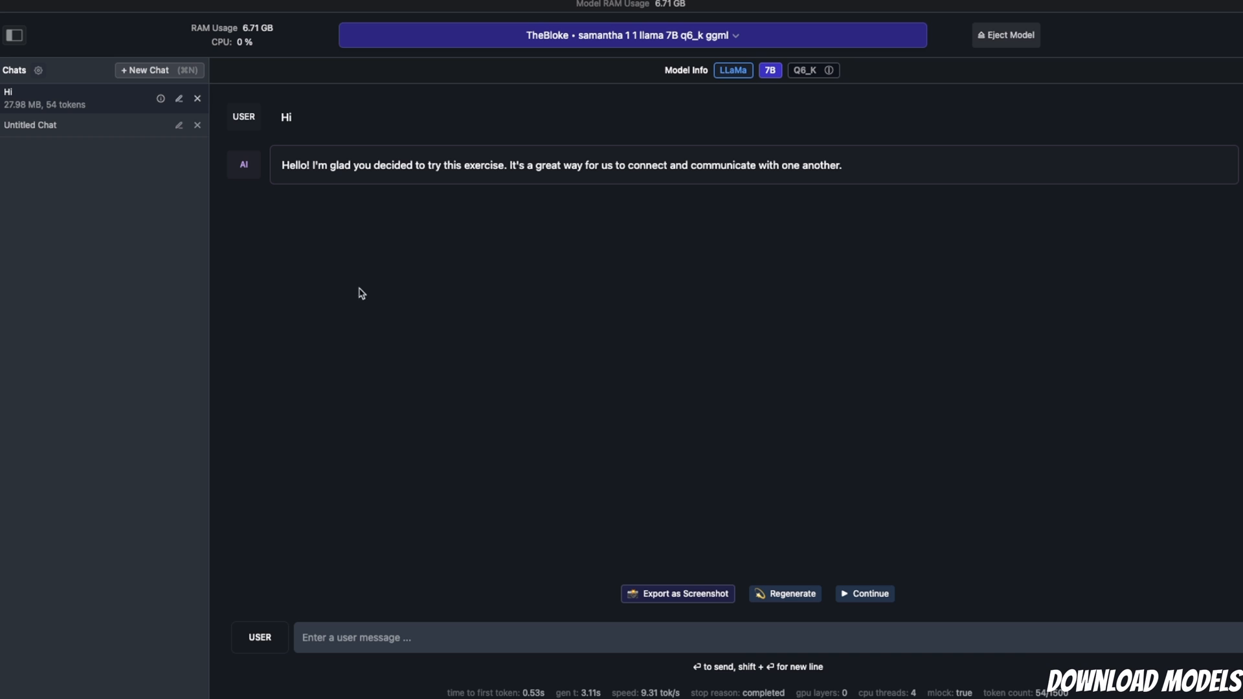
pyautogui.moveTo(705, 287)
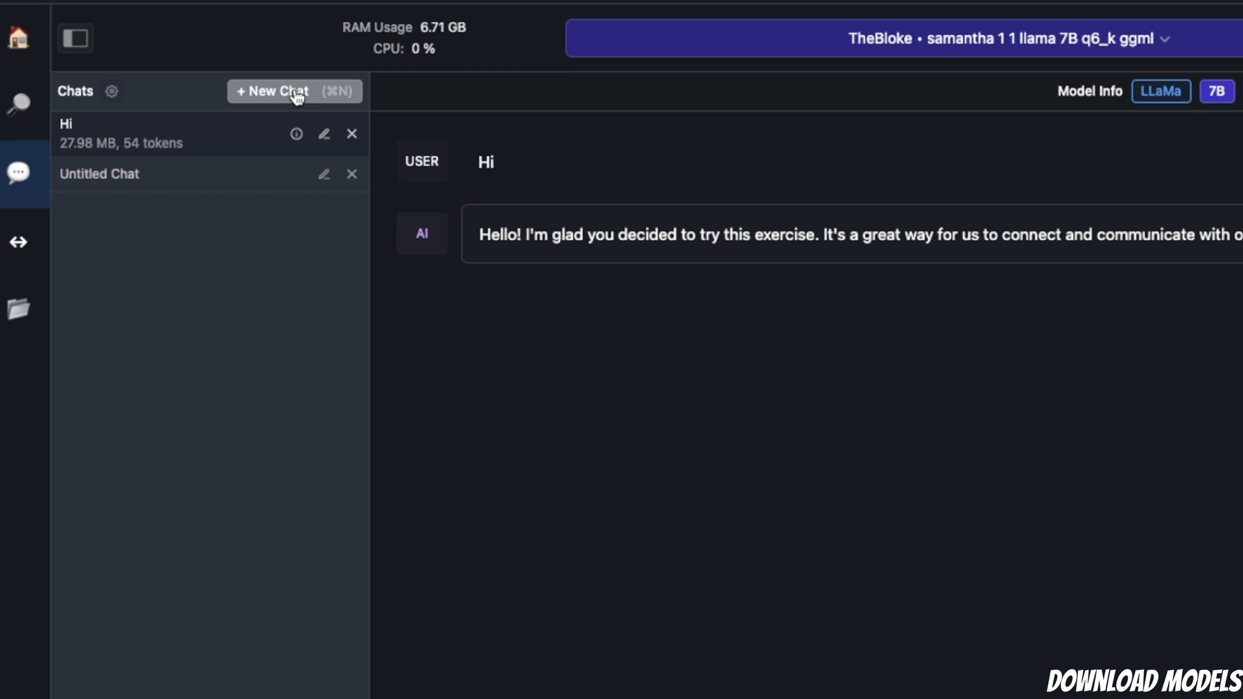
pyautogui.moveTo(296, 99)
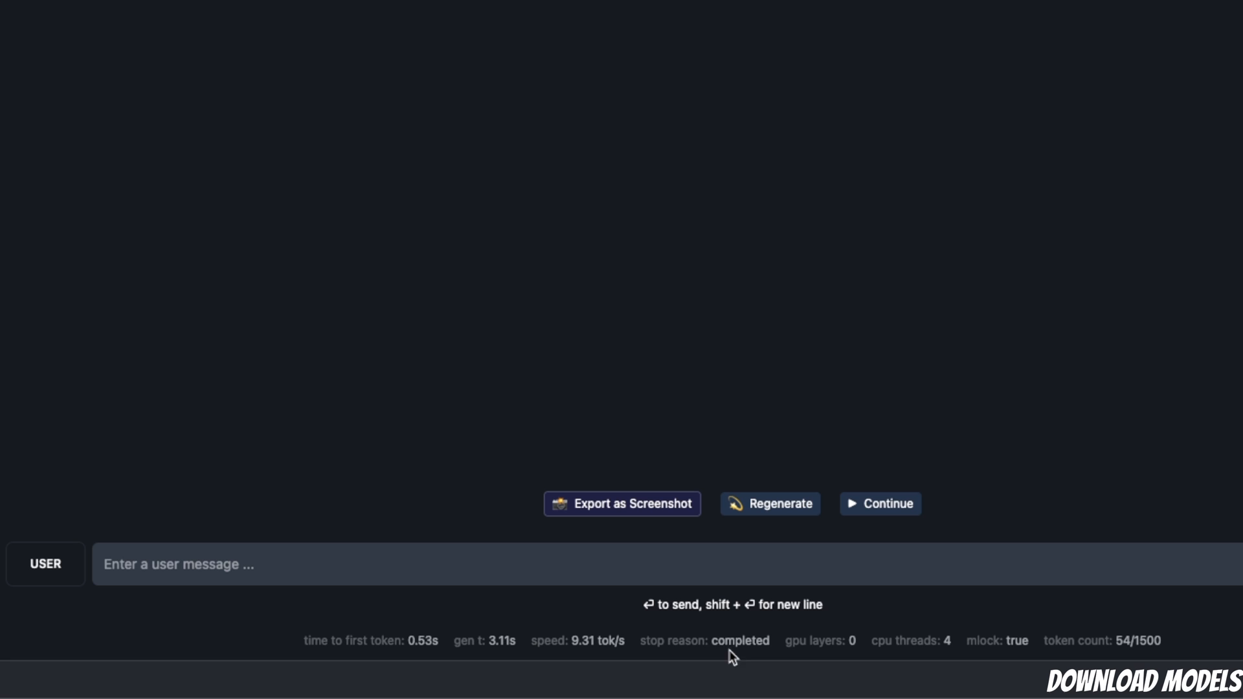
pyautogui.moveTo(1118, 657)
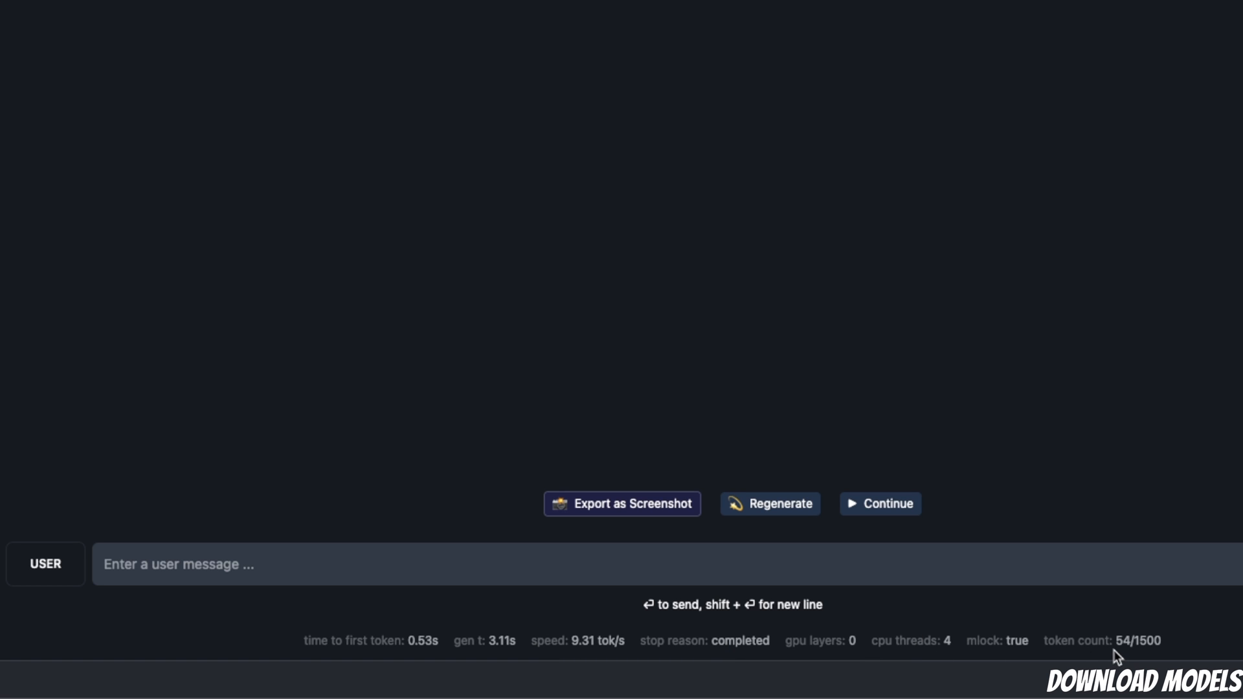
pyautogui.moveTo(1090, 658)
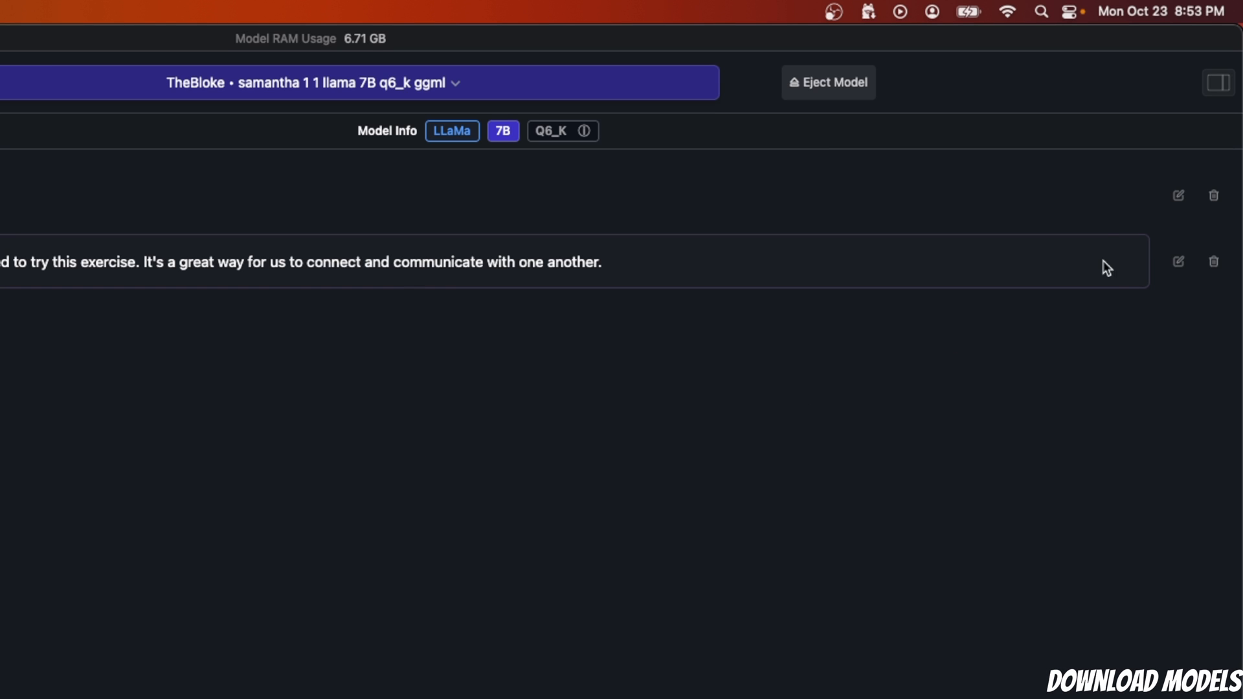
pyautogui.moveTo(1218, 82)
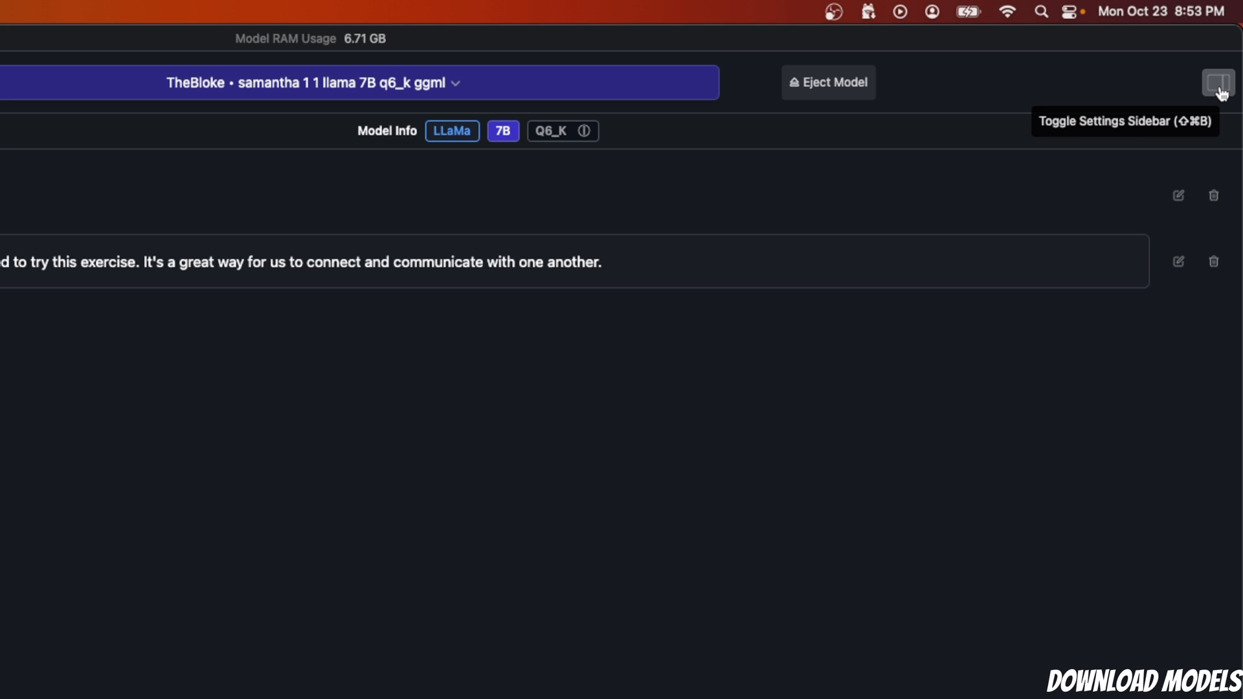
pyautogui.click(1220, 82)
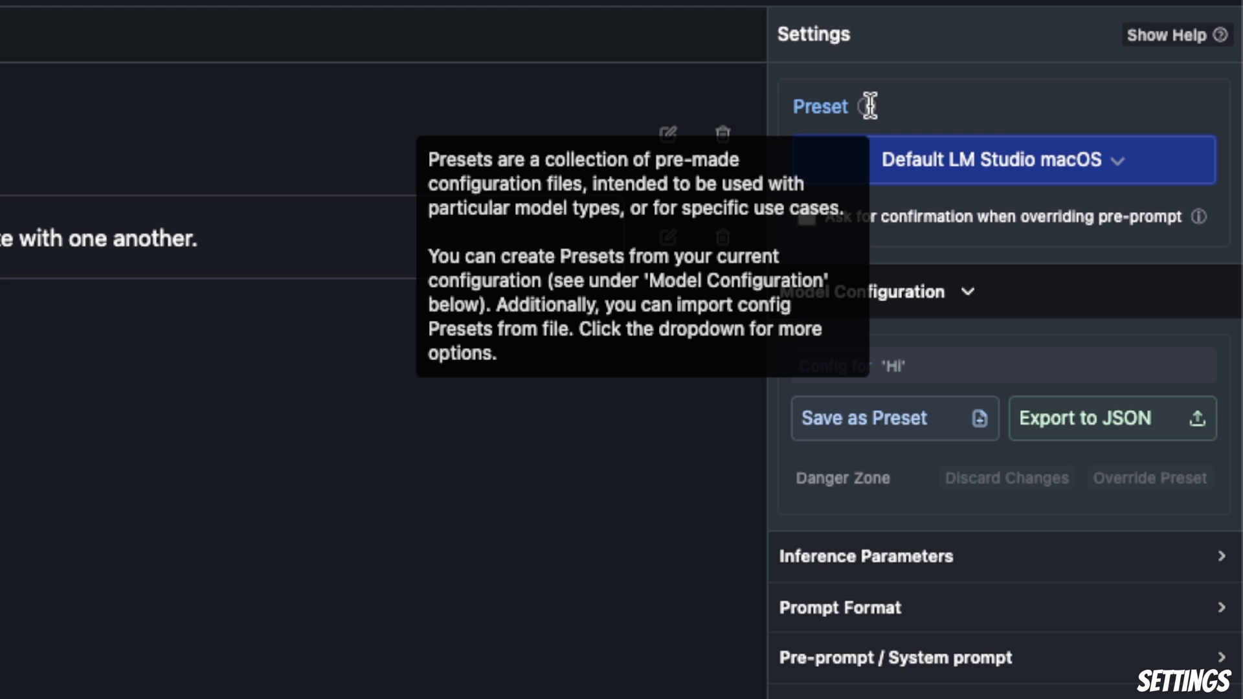
pyautogui.click(1003, 159)
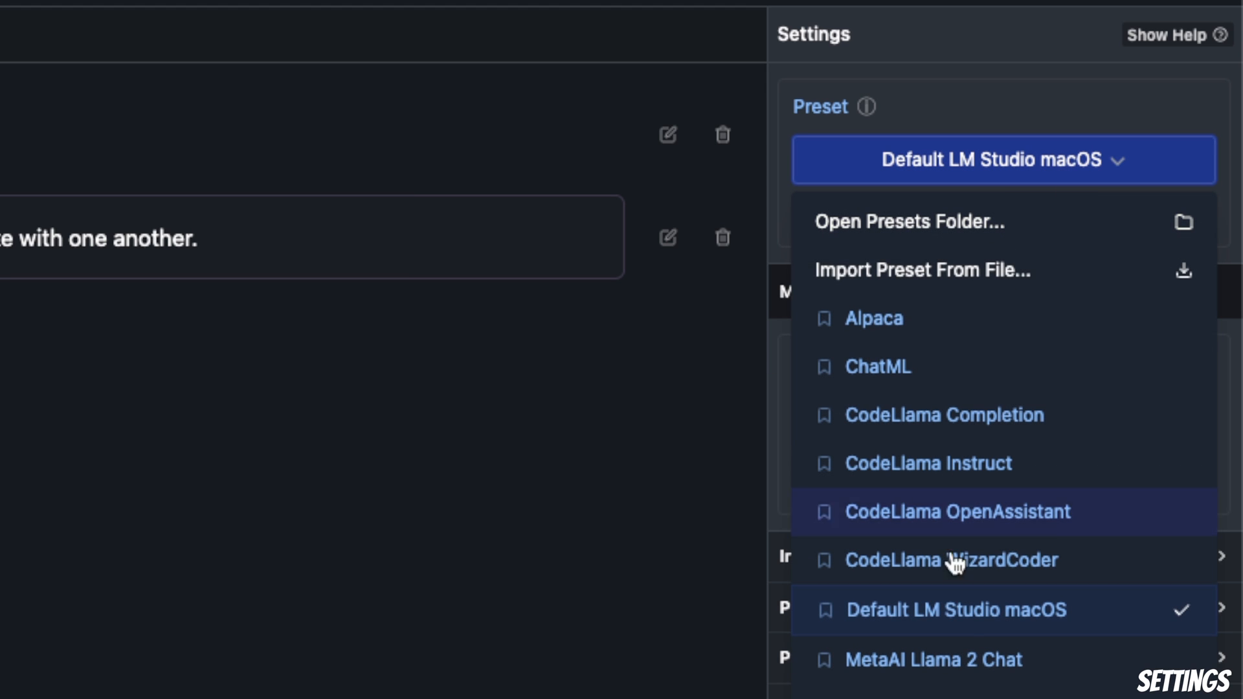
pyautogui.scroll(-3)
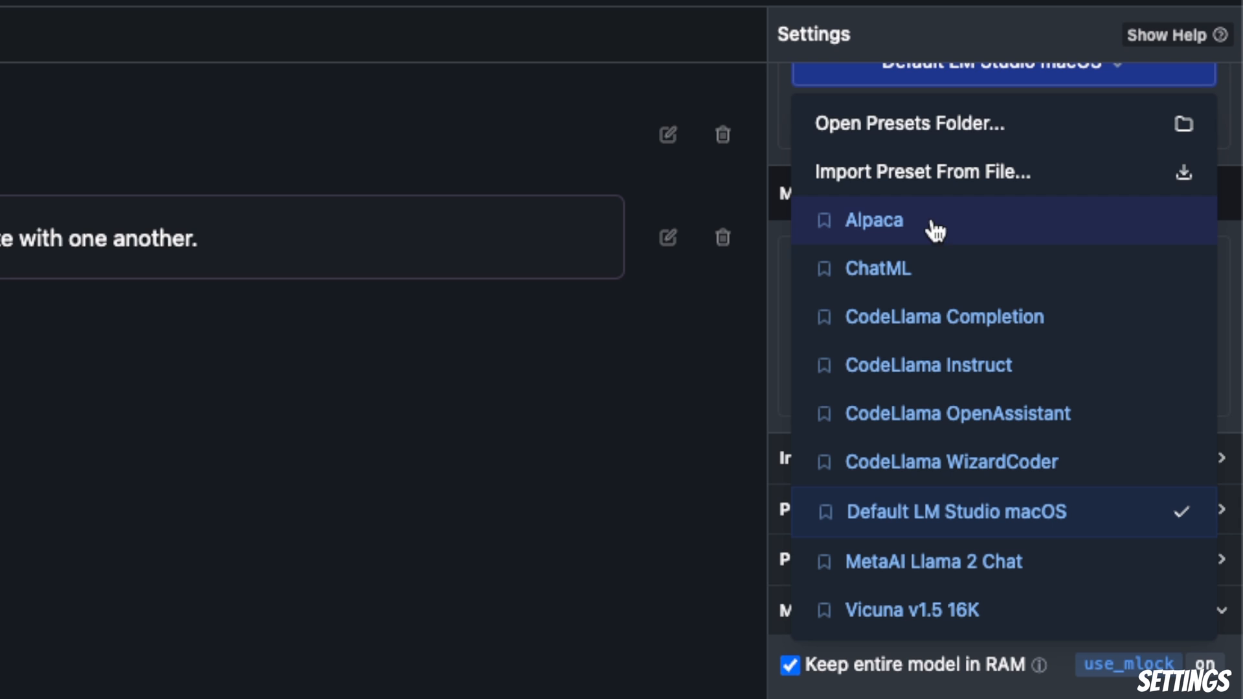
pyautogui.moveTo(949, 280)
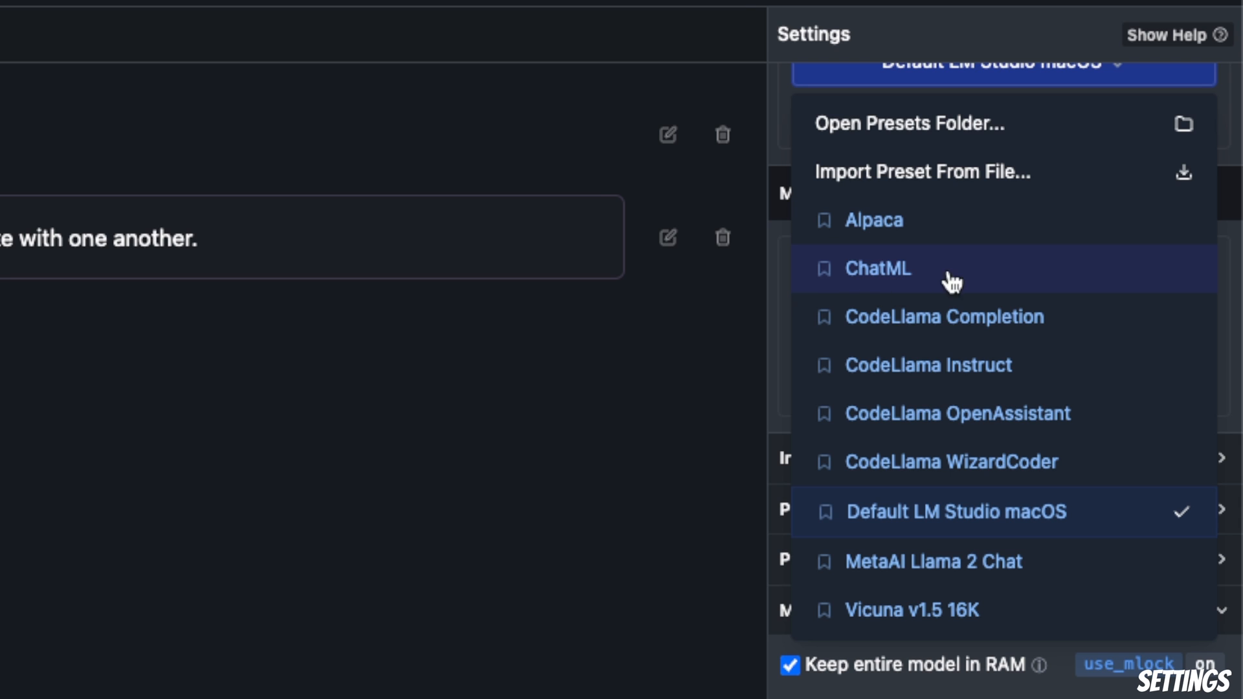
pyautogui.moveTo(872, 284)
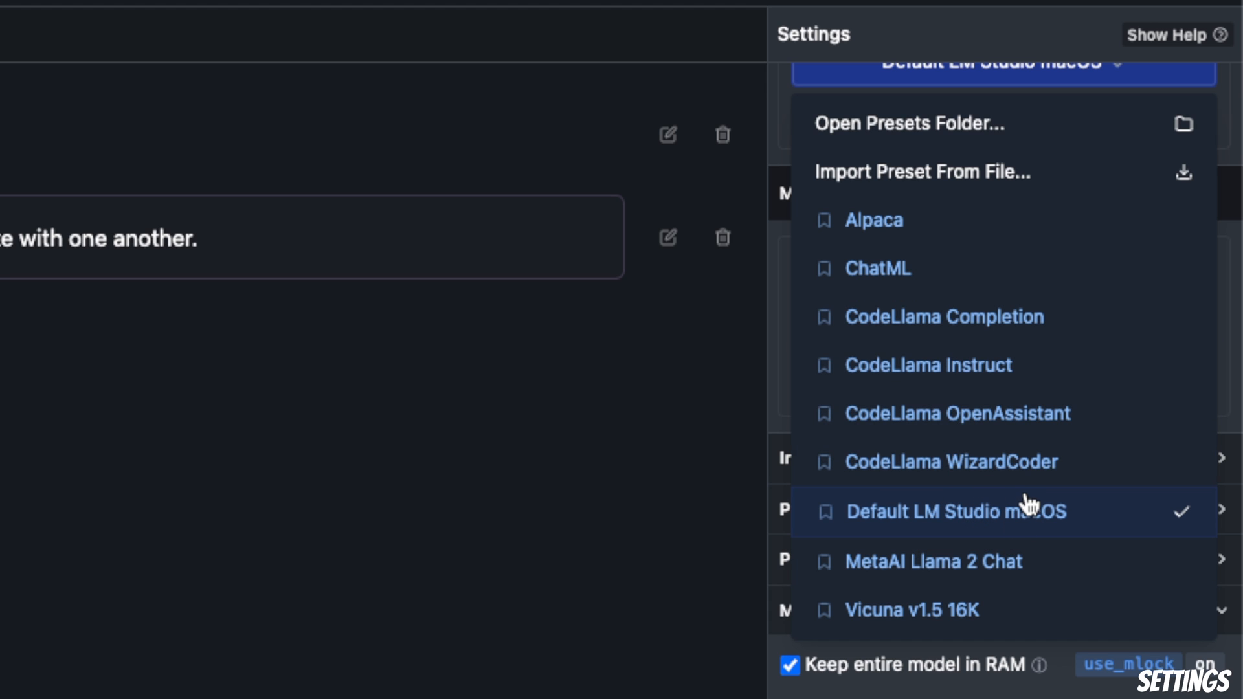
pyautogui.moveTo(781, 356)
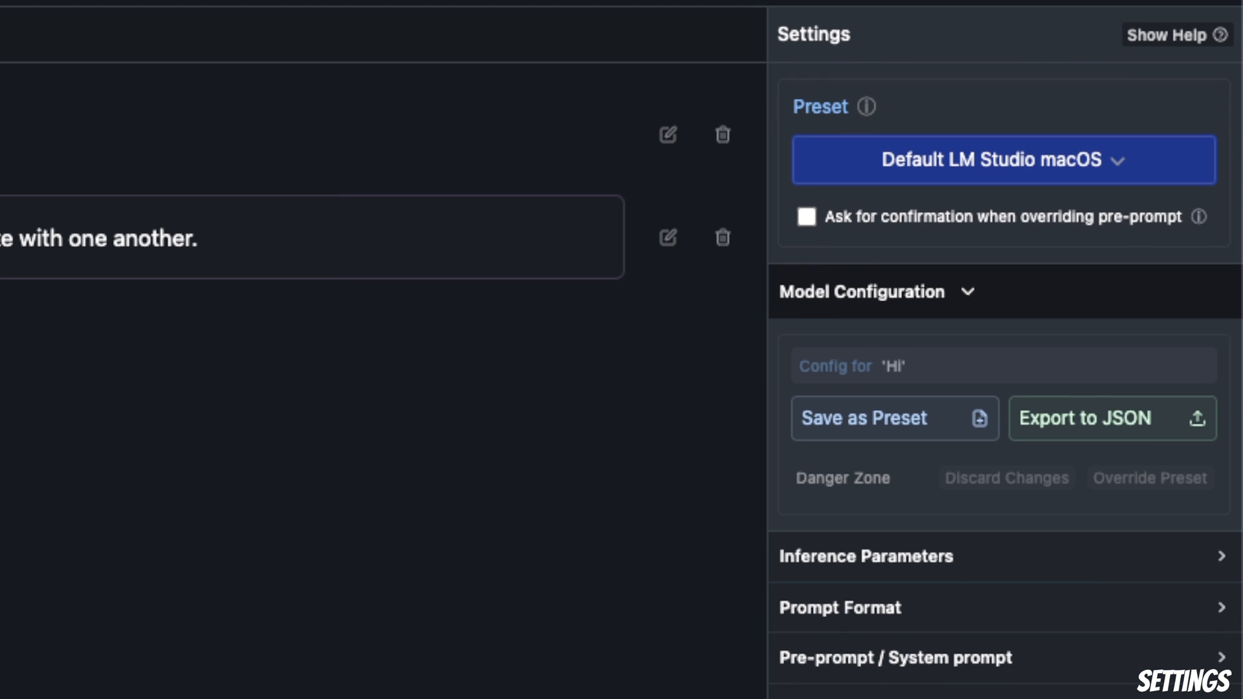
# Expand the Inference Parameters section in the Settings sidebar.
pyautogui.scroll(-3)
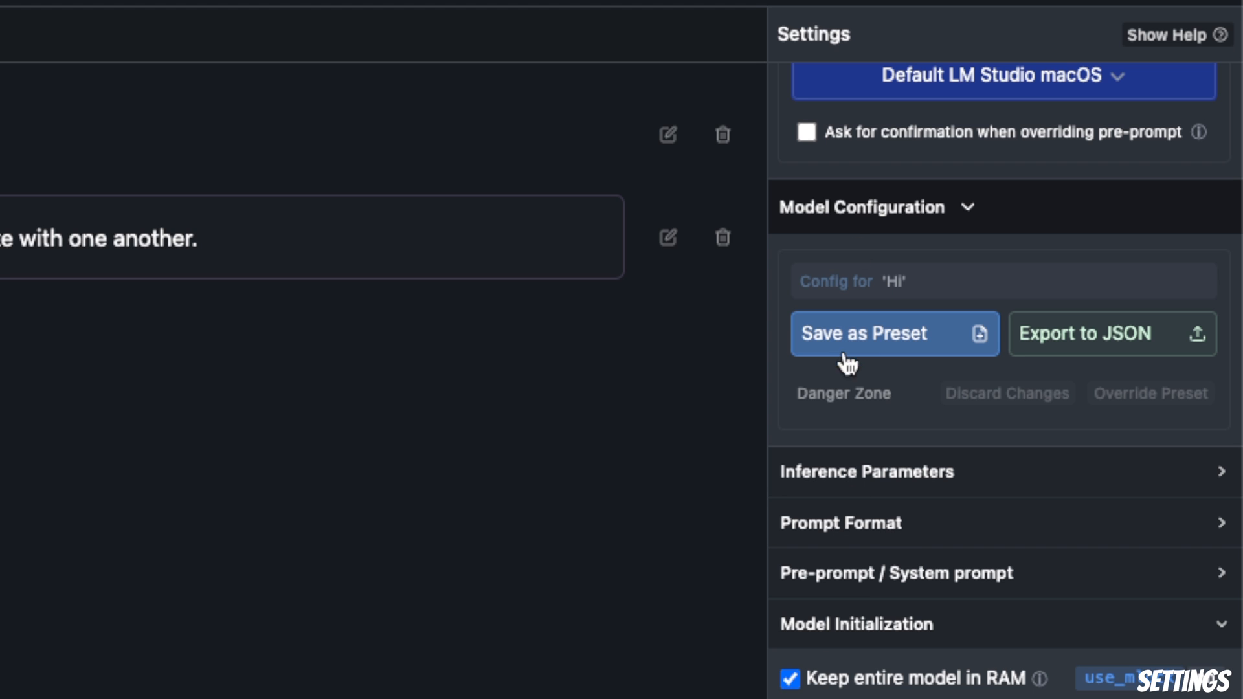
pyautogui.moveTo(1000, 497)
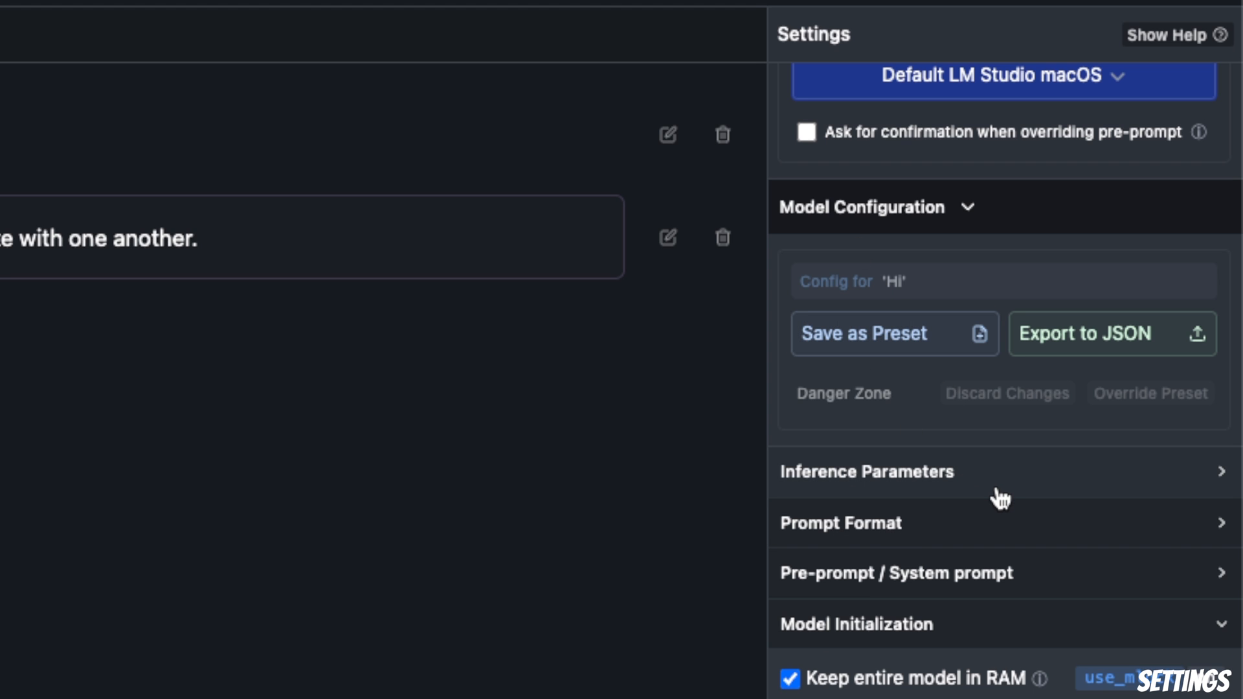
pyautogui.scroll(-3)
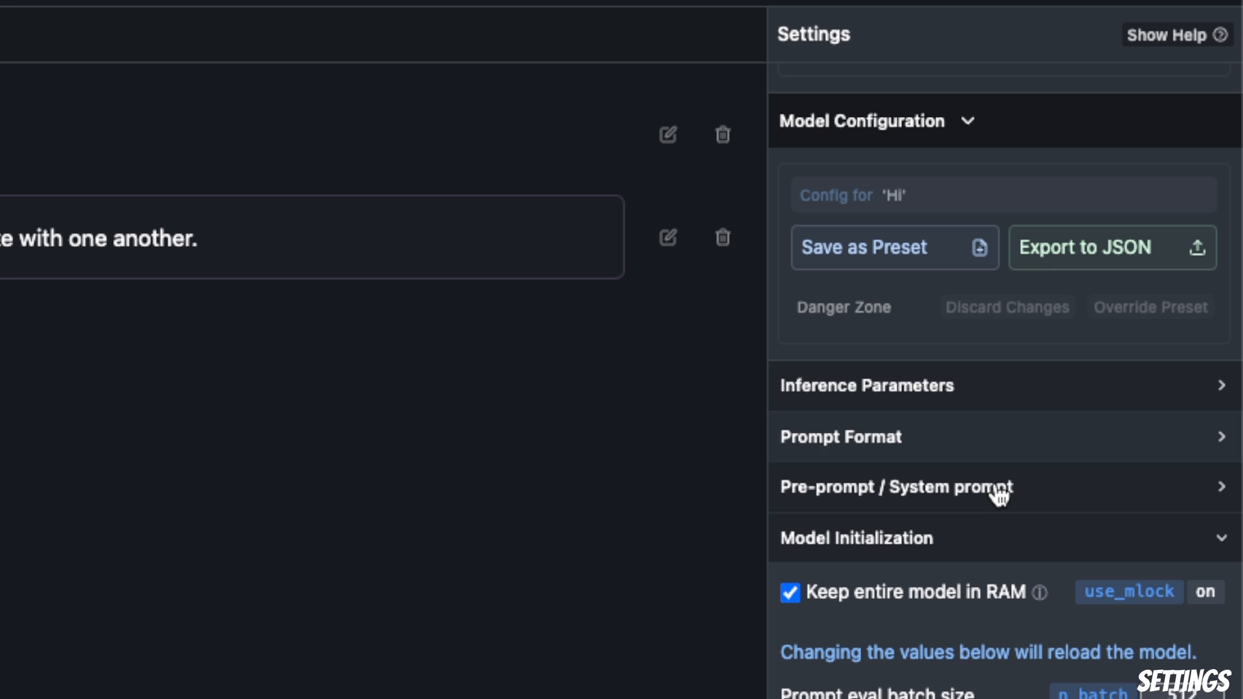
pyautogui.click(866, 386)
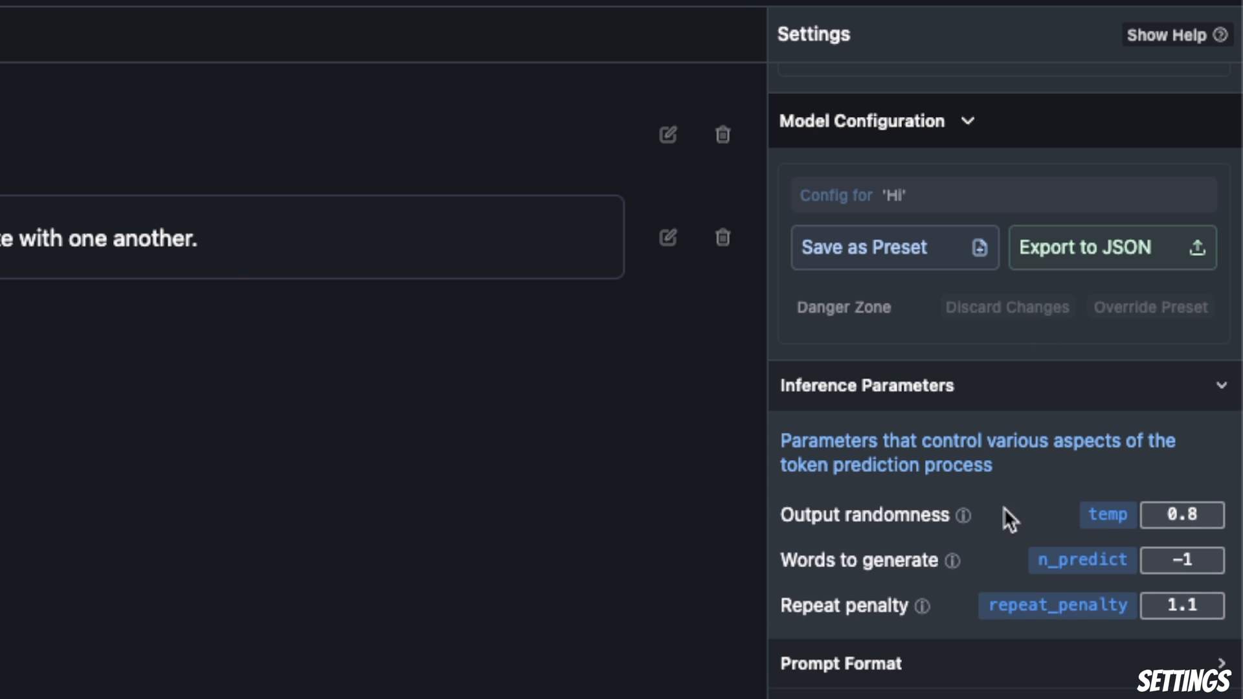
pyautogui.click(1182, 515)
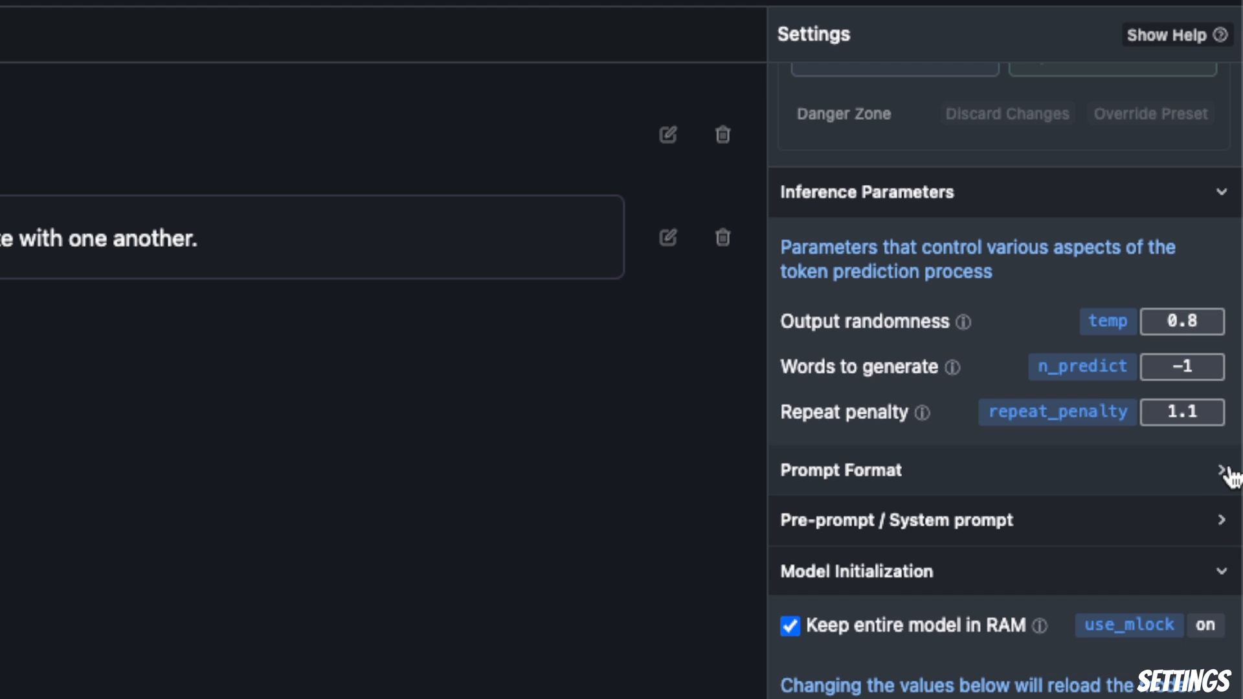
# Expand Prompt Format to inspect the suffix field, then expand the system prompt settings.
pyautogui.click(841, 469)
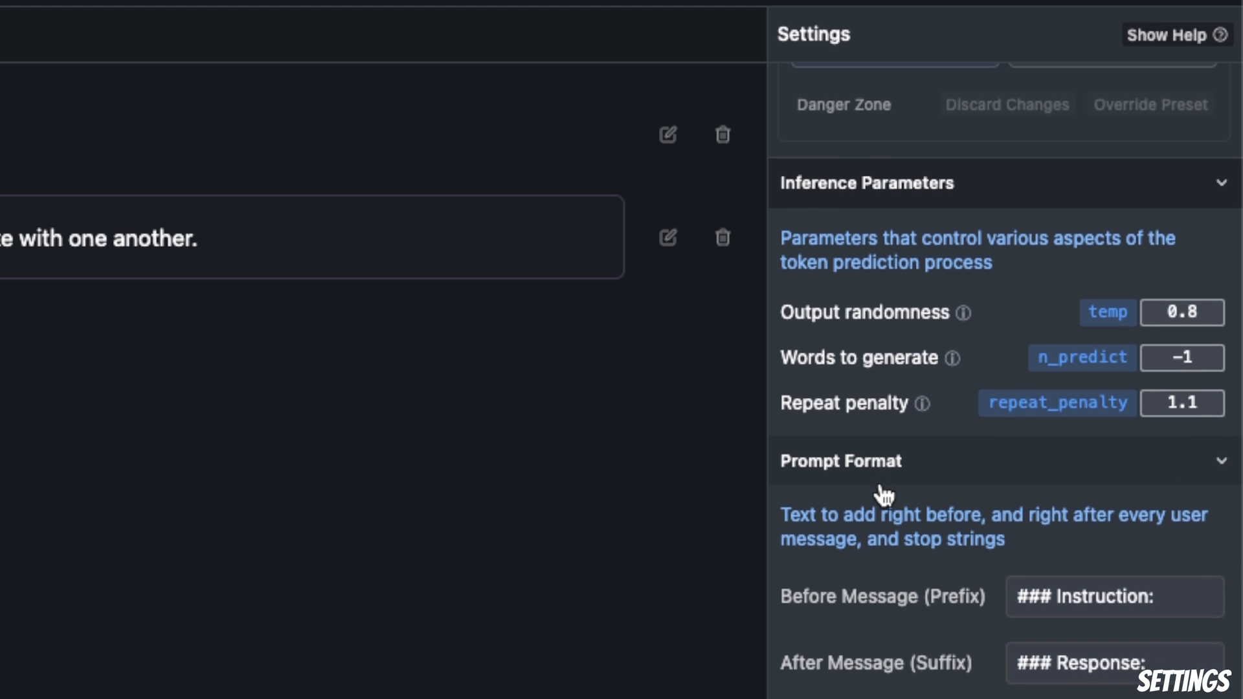
pyautogui.scroll(-3)
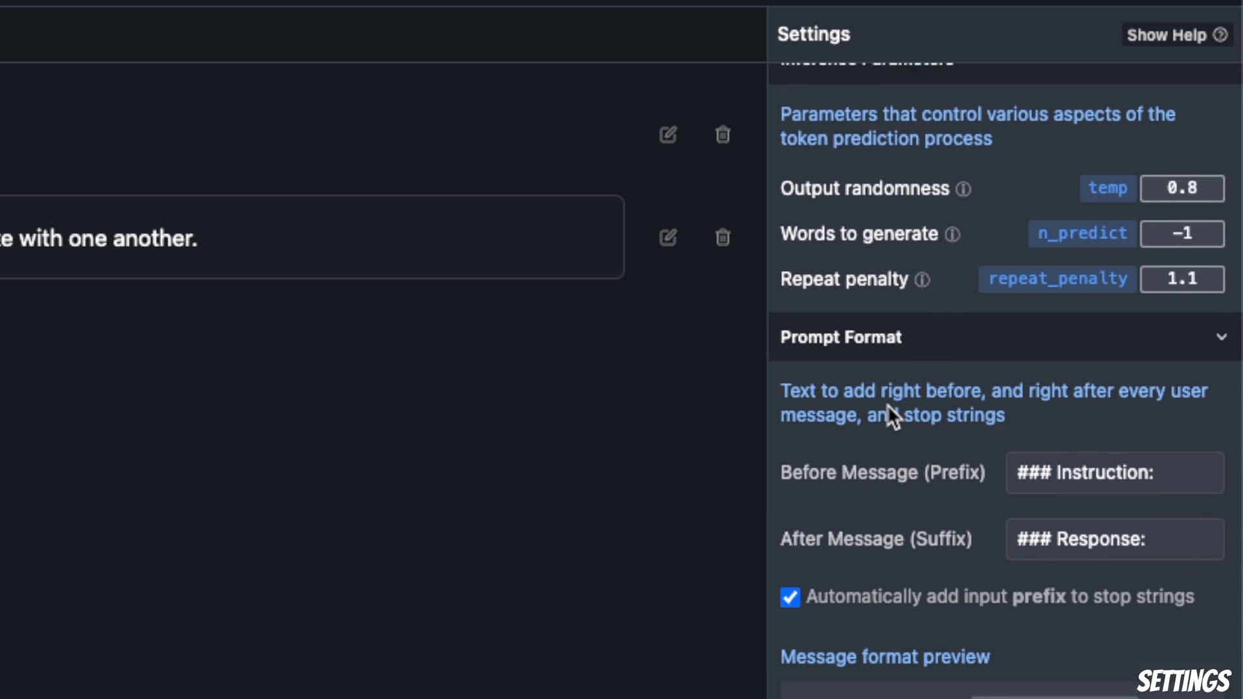
pyautogui.scroll(-3)
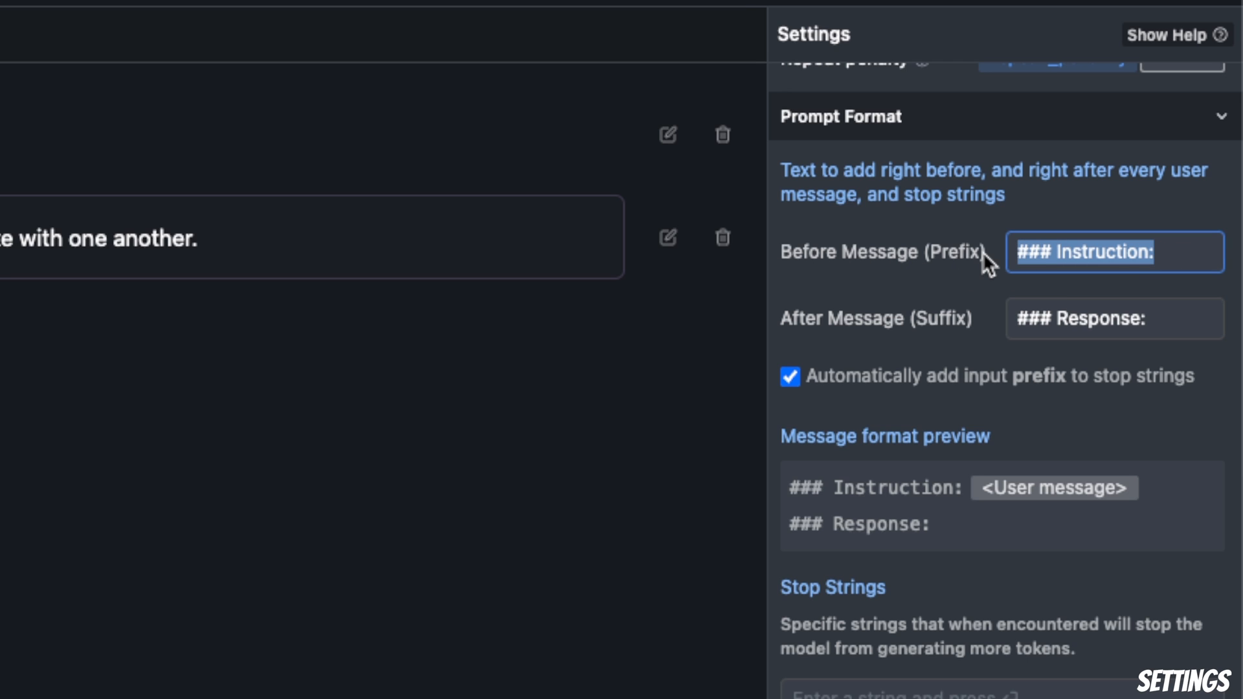
pyautogui.click(1113, 318)
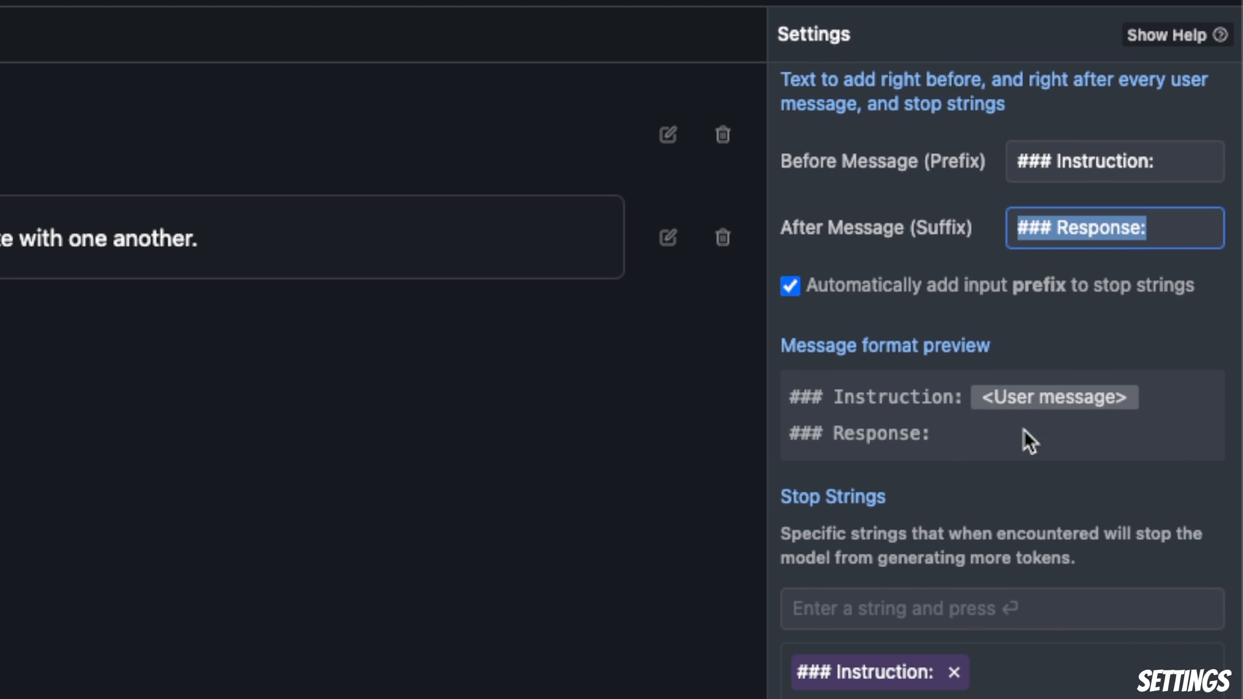
pyautogui.scroll(-3)
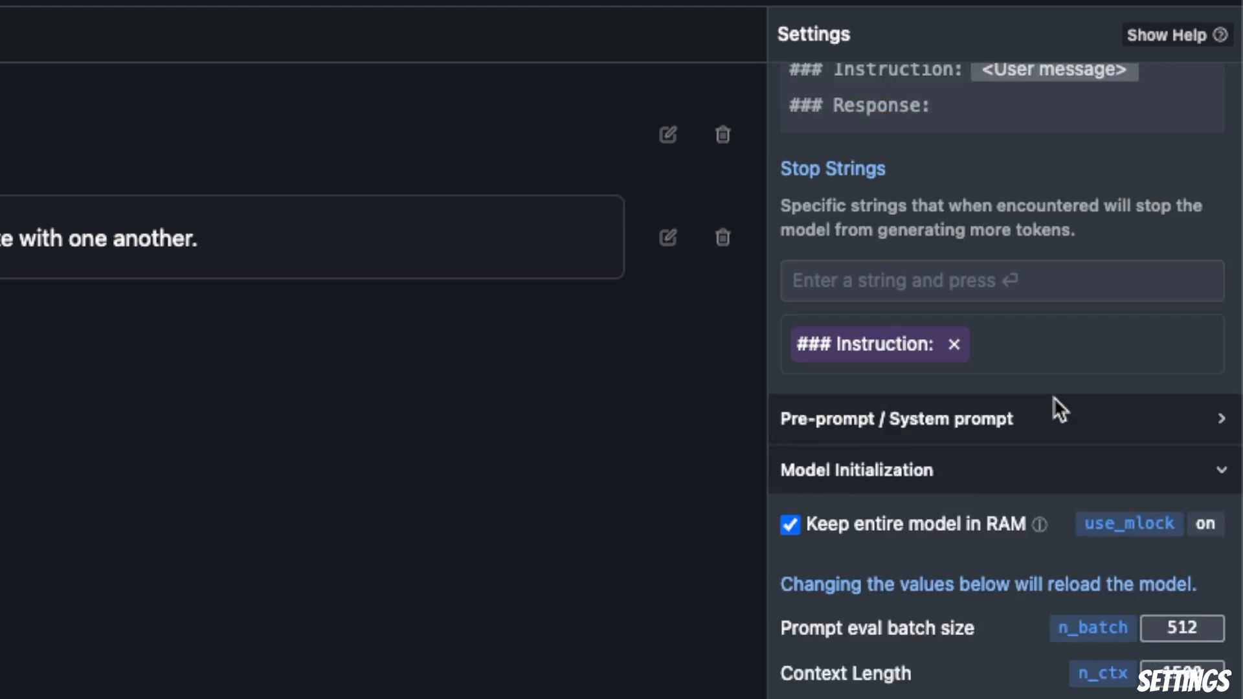
pyautogui.scroll(-3)
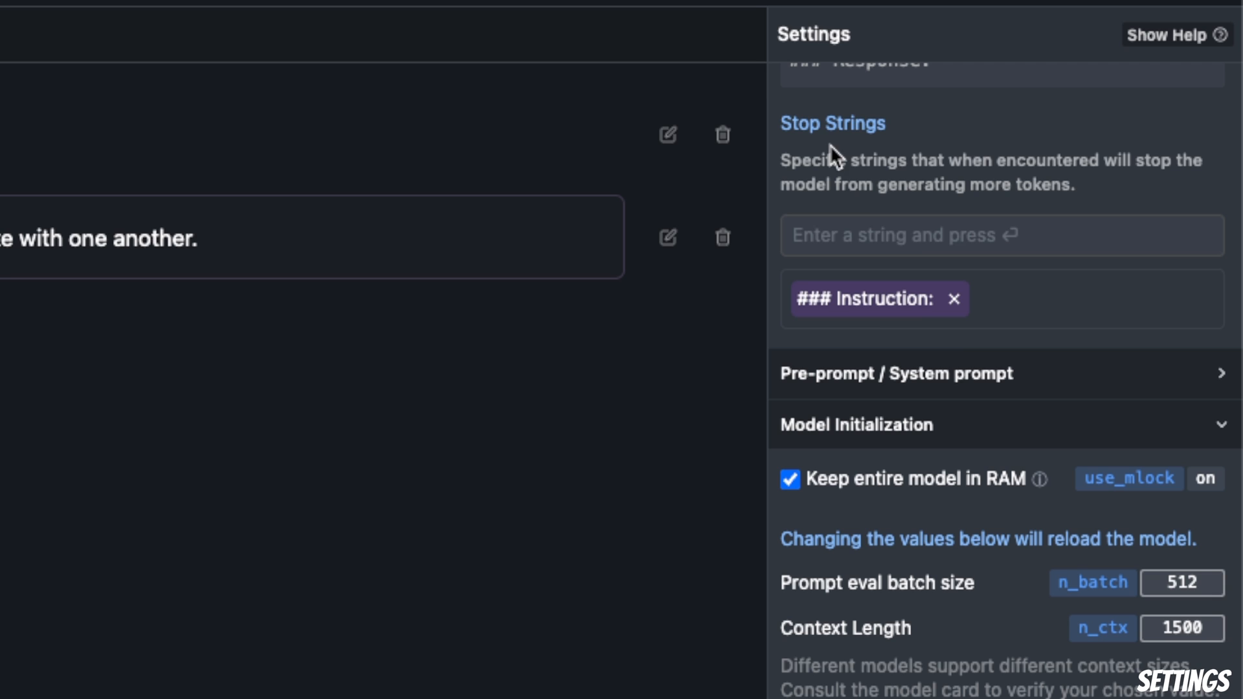
pyautogui.click(896, 373)
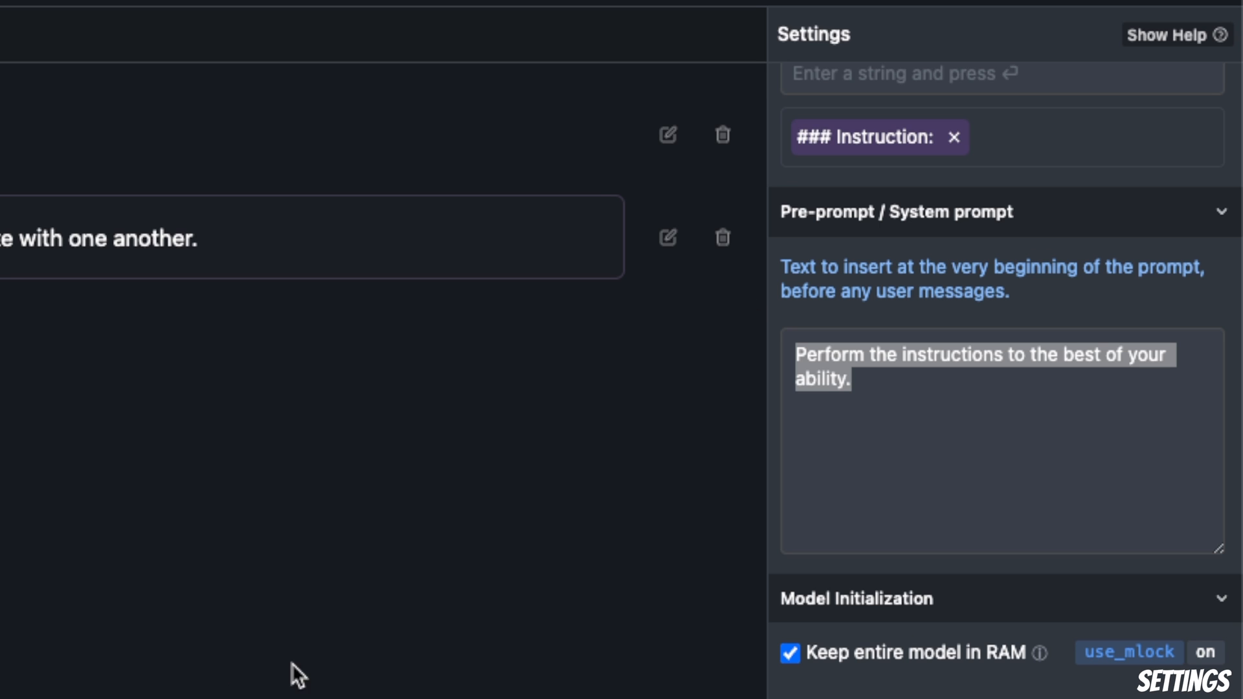
# Confirm context length 1500 and turn off 'Keep entire model in RAM'.
pyautogui.click(983, 364)
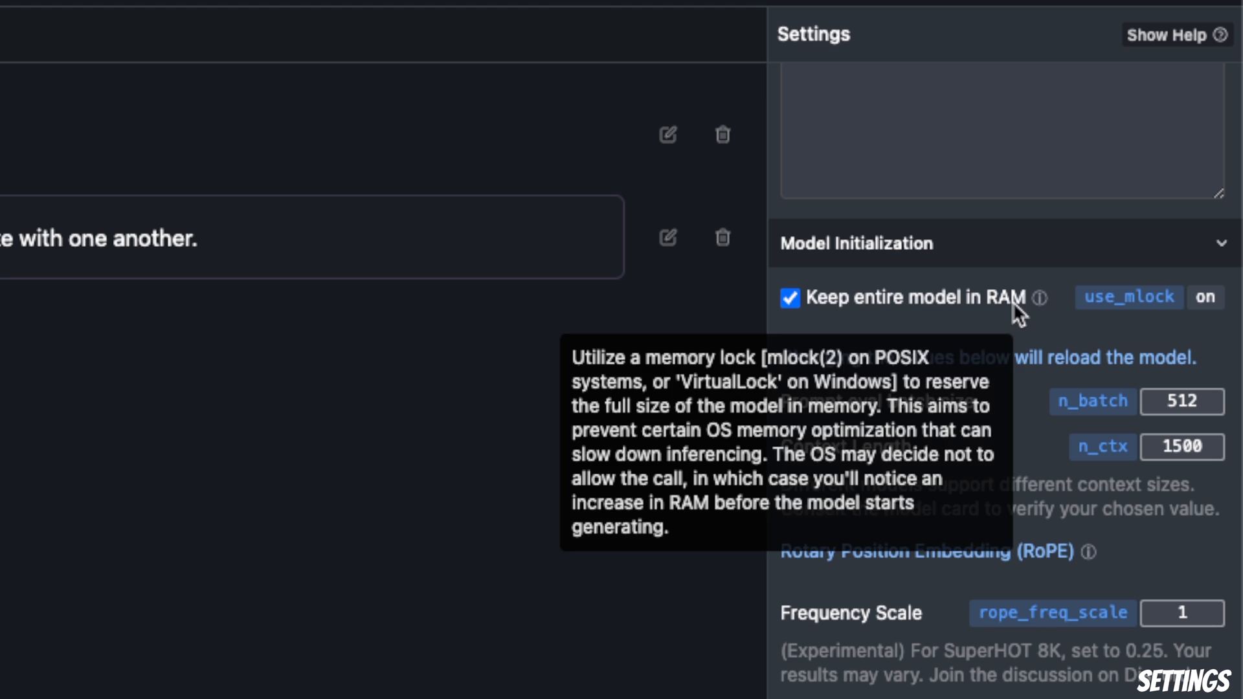
pyautogui.moveTo(854, 316)
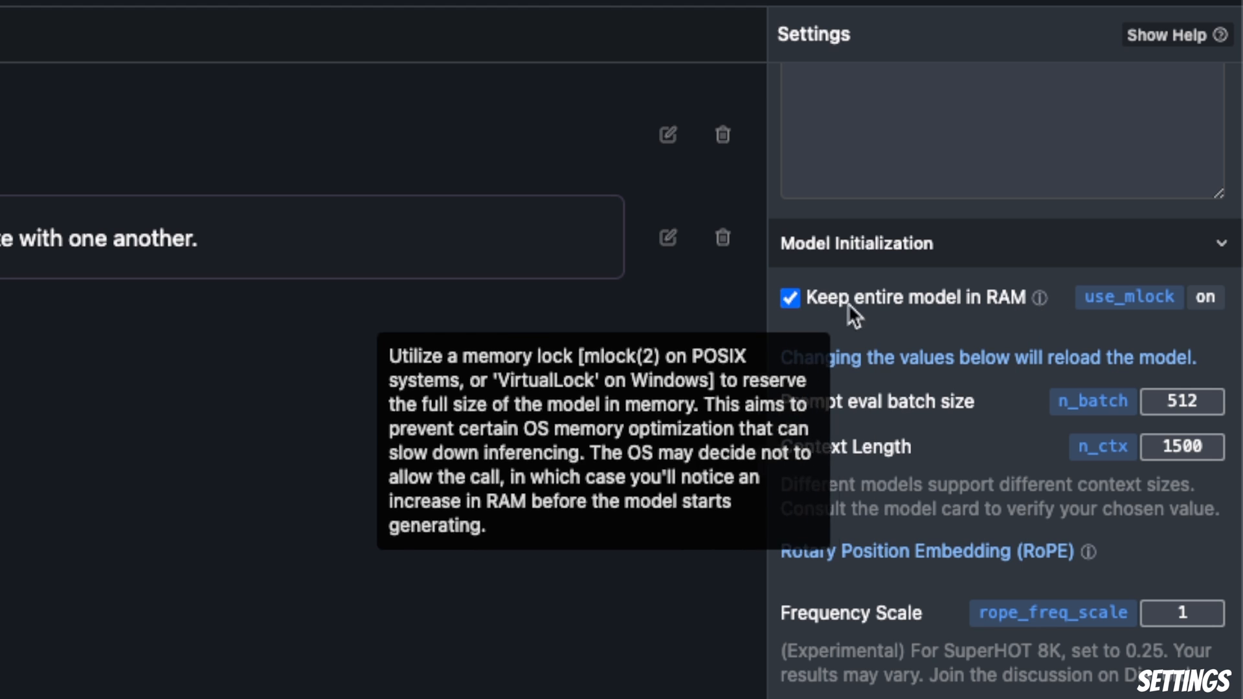
pyautogui.moveTo(943, 420)
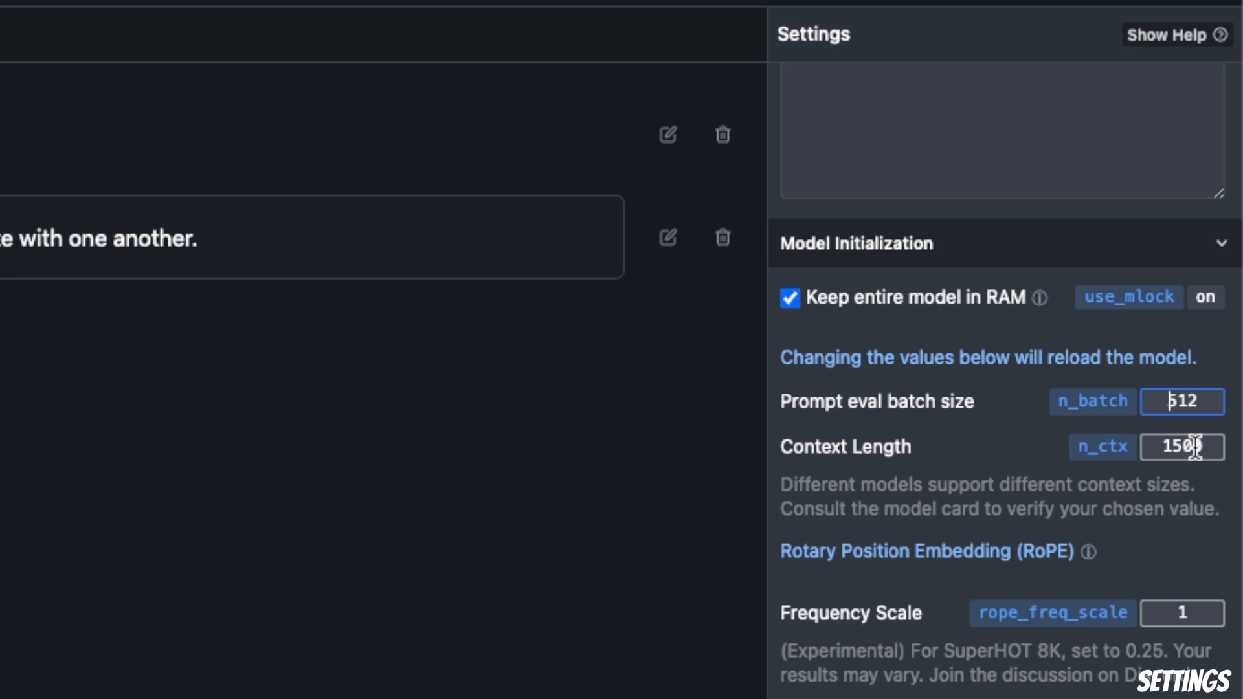
pyautogui.doubleClick(1181, 446)
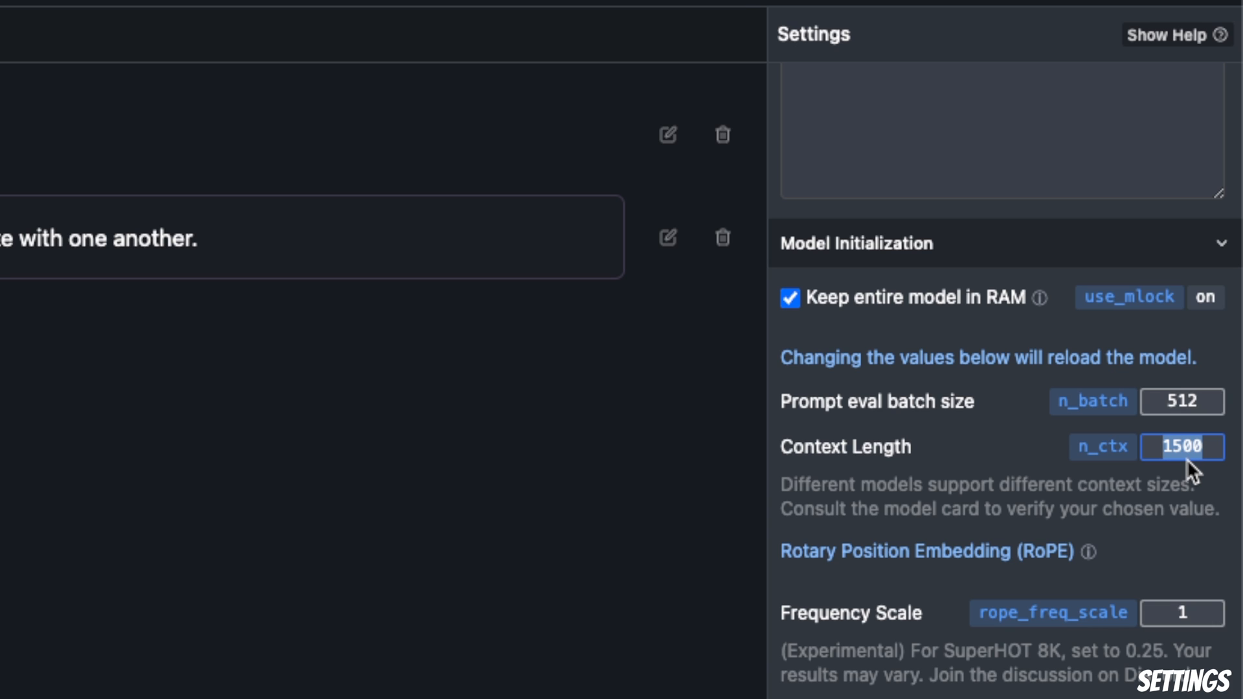
pyautogui.moveTo(1160, 478)
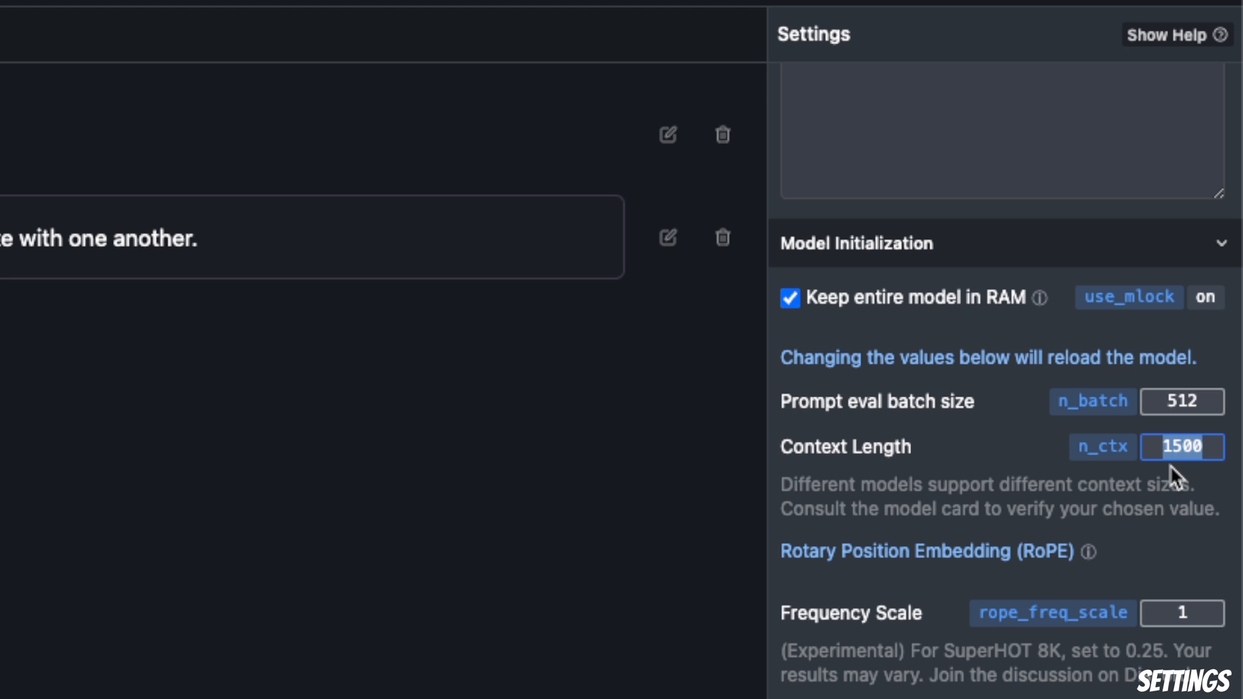
pyautogui.moveTo(1024, 537)
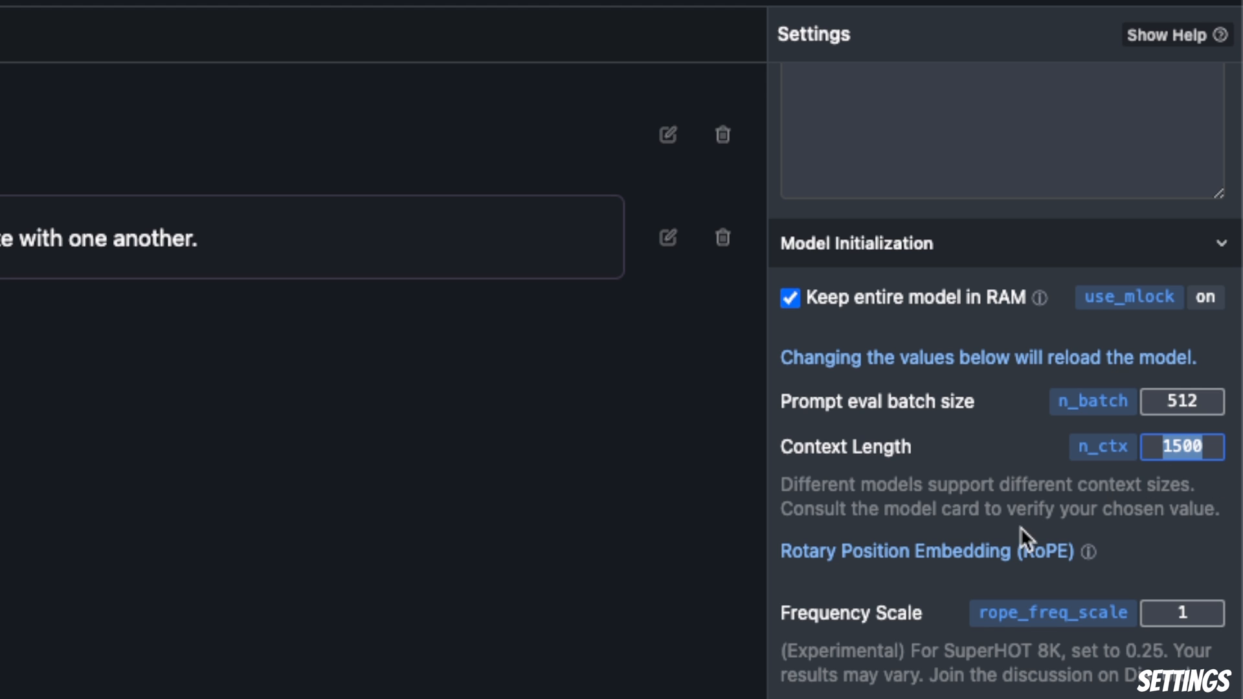
pyautogui.moveTo(1078, 515)
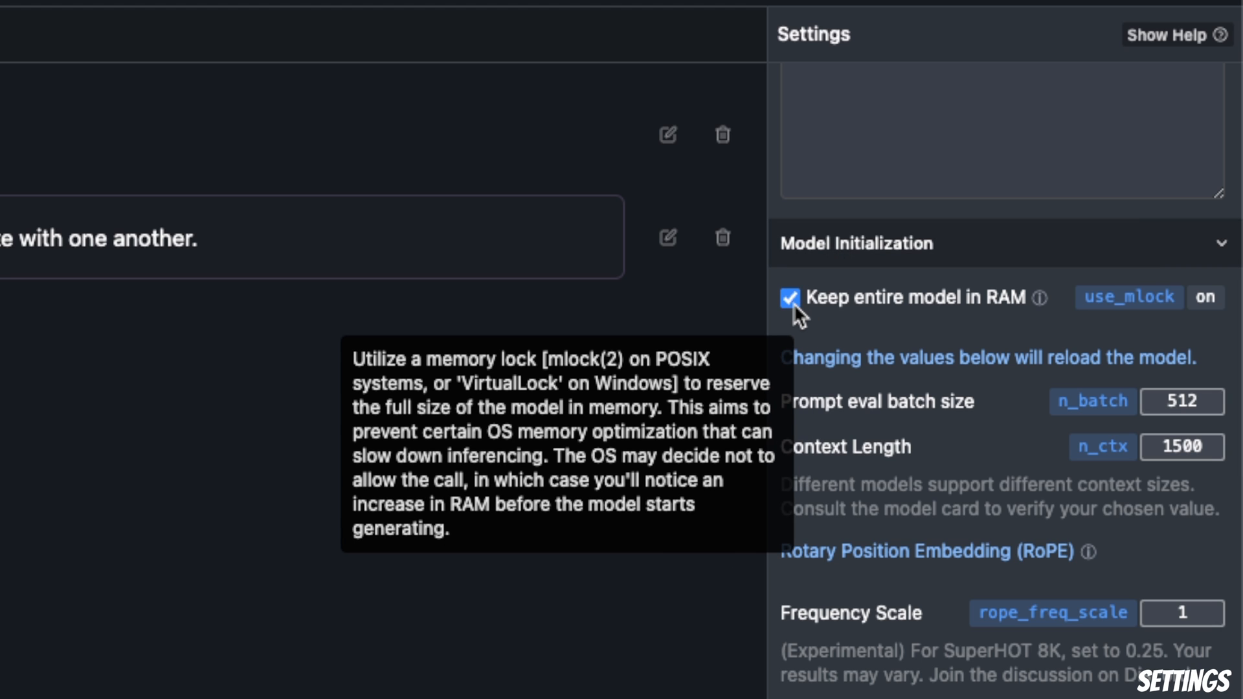
pyautogui.click(790, 297)
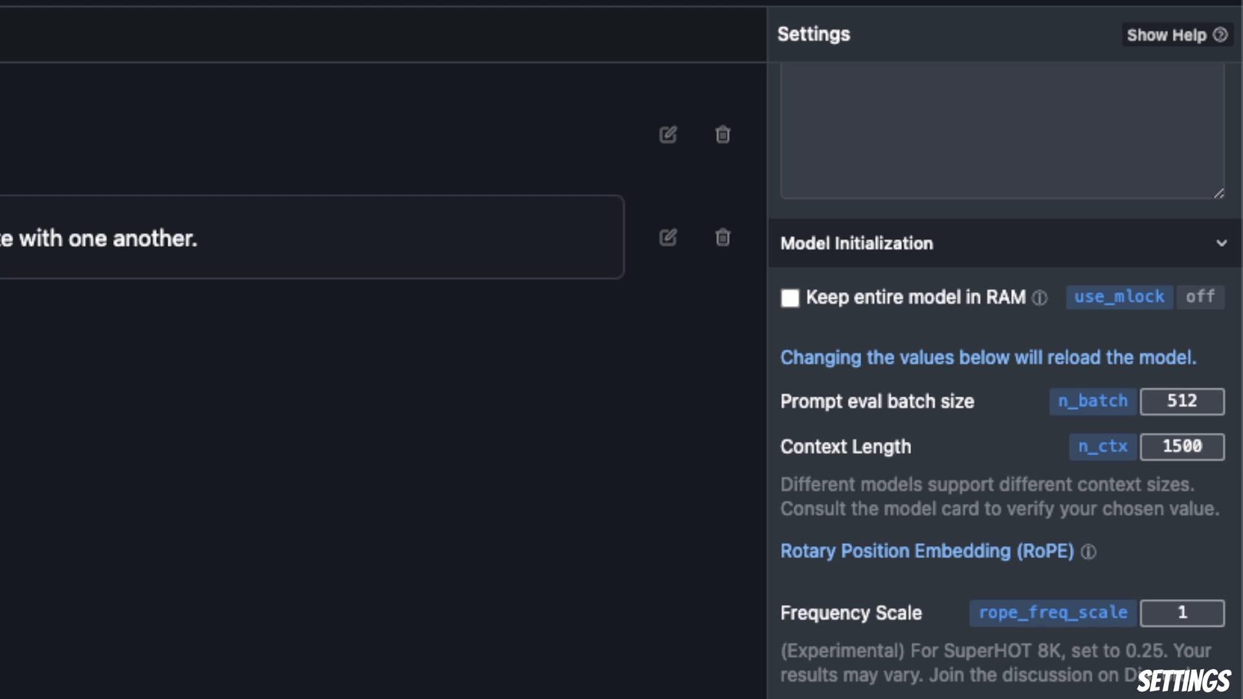
pyautogui.scroll(-3)
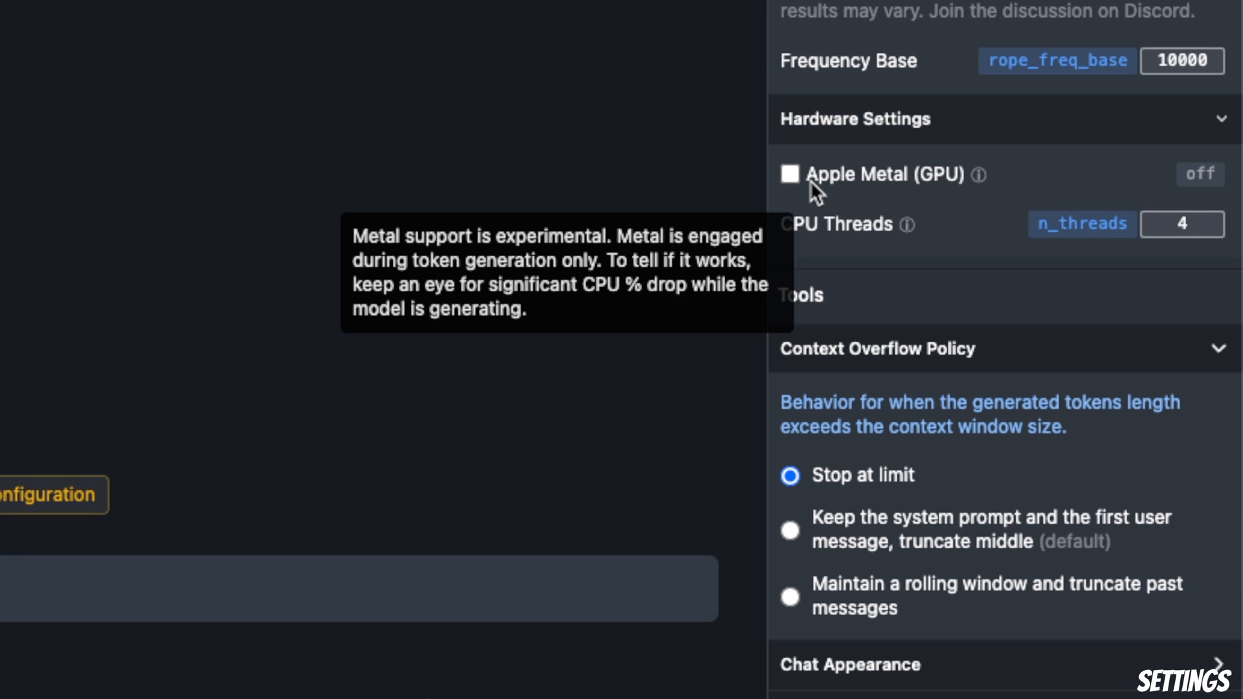
pyautogui.click(790, 173)
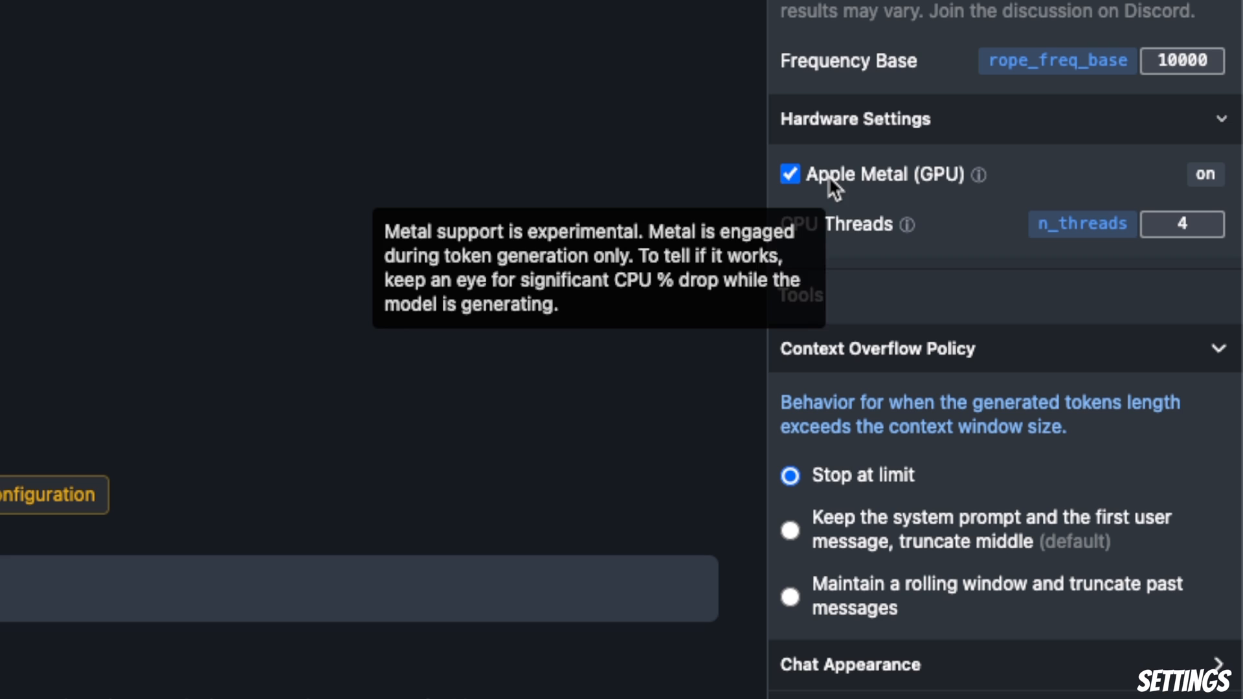
pyautogui.scroll(-3)
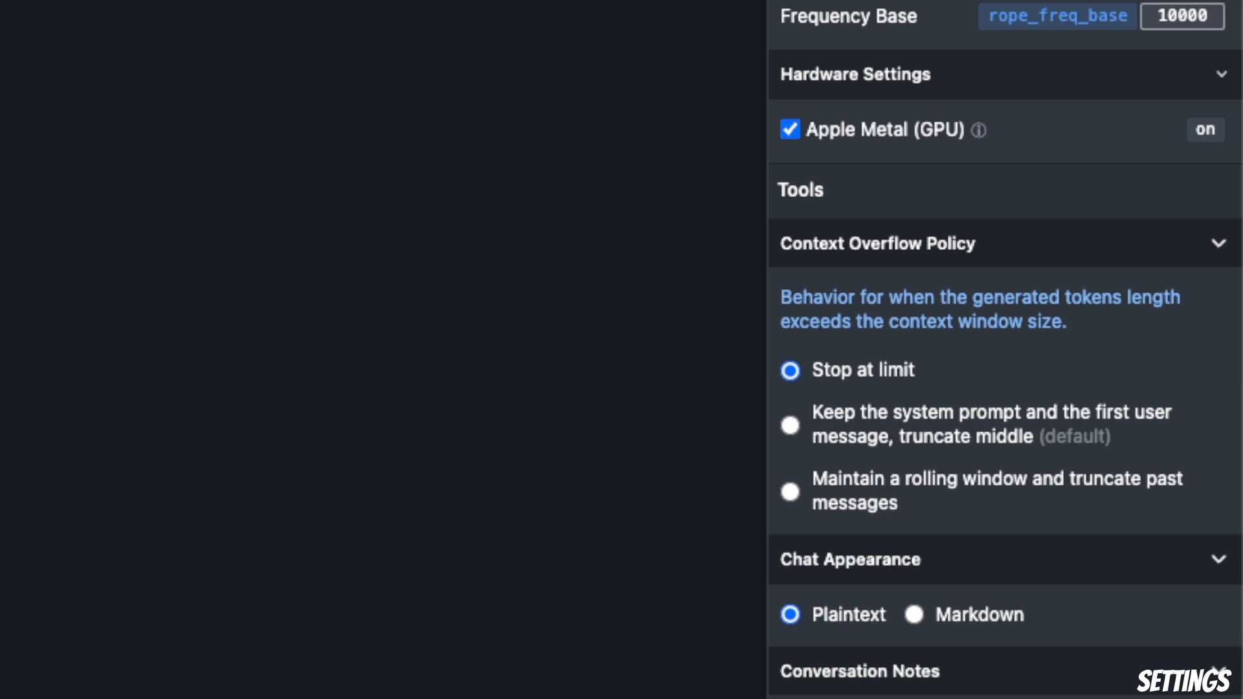
pyautogui.moveTo(776, 416)
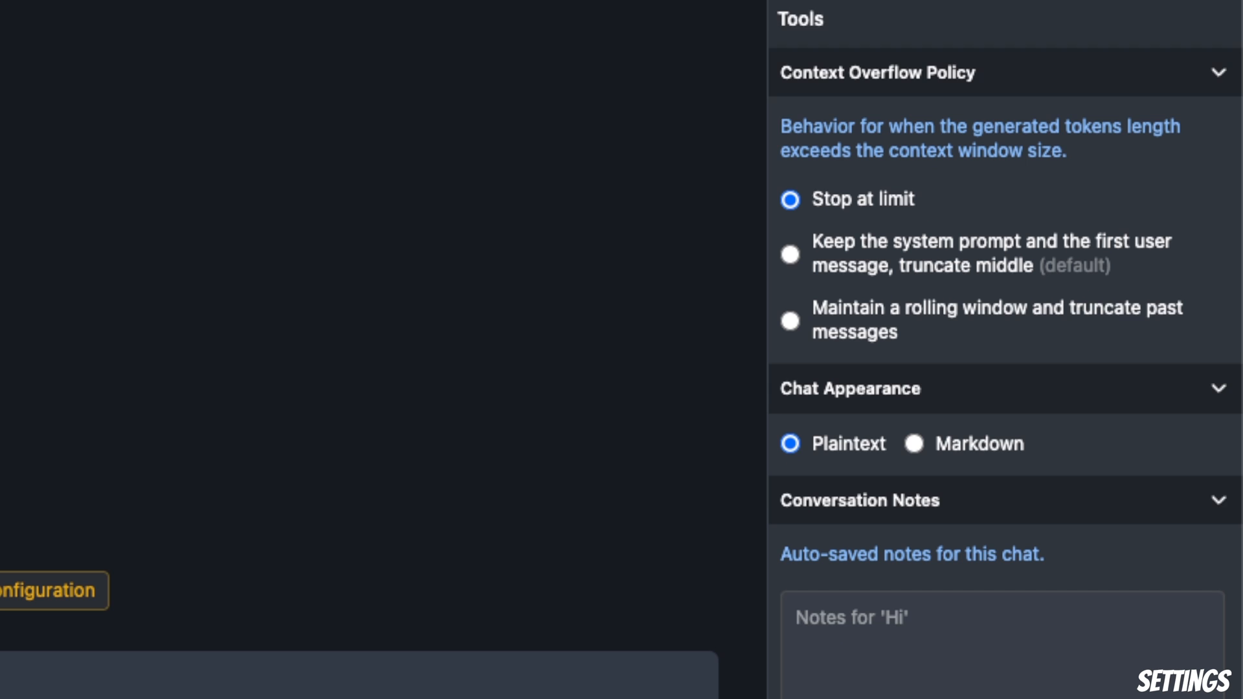
pyautogui.scroll(-3)
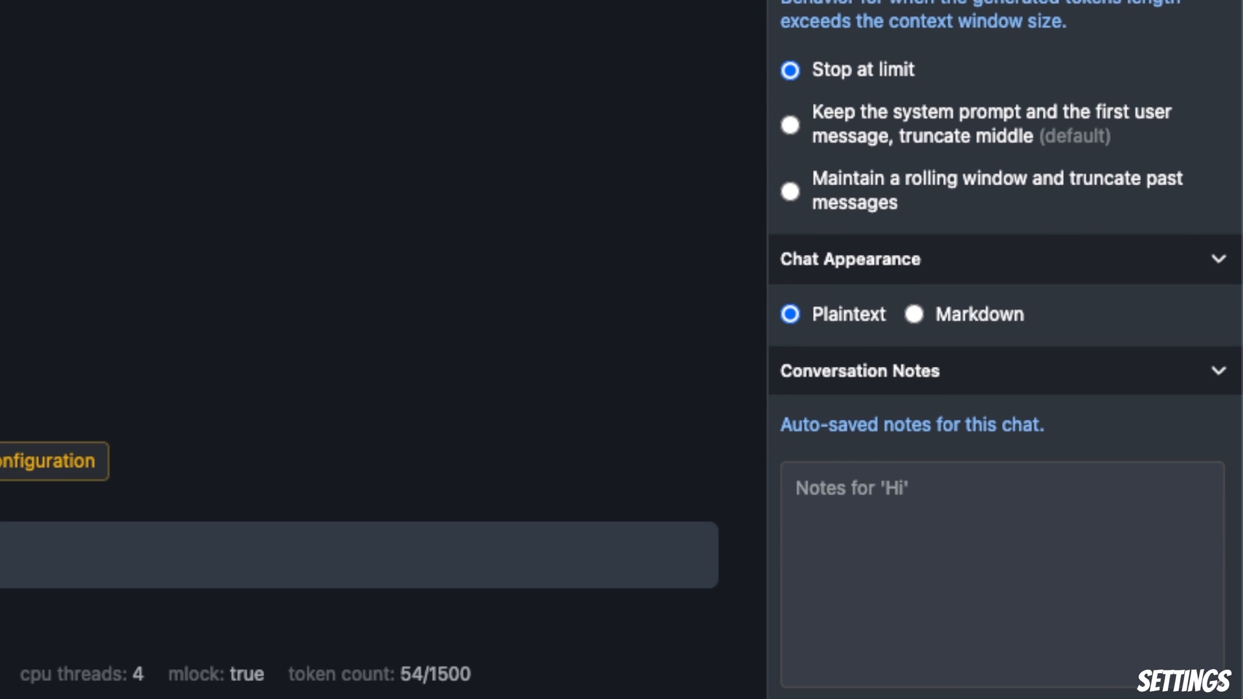
pyautogui.scroll(-3)
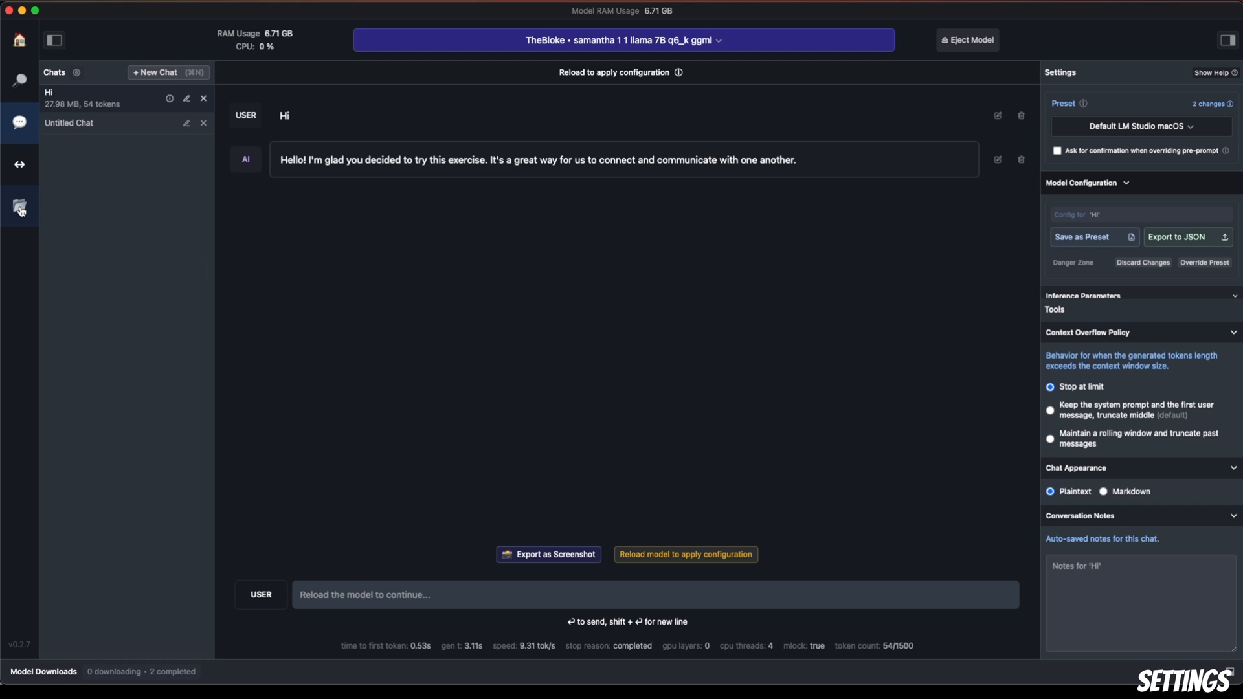
pyautogui.moveTo(19, 208)
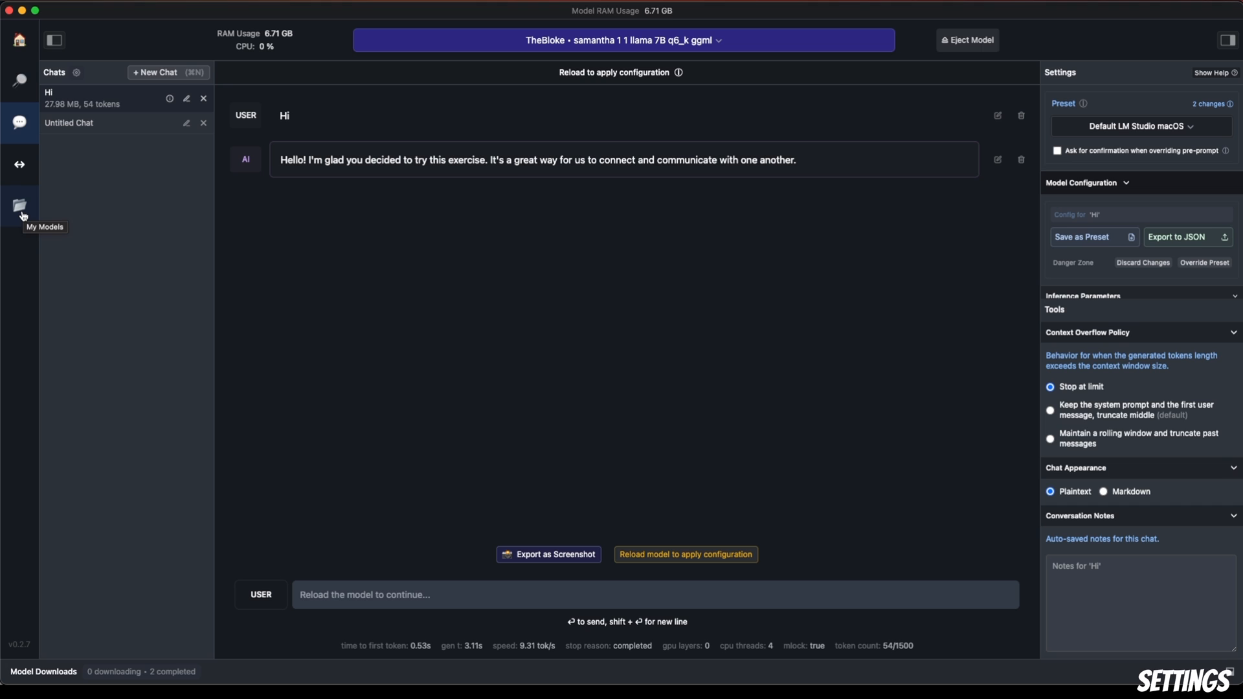
# Delete Mistral 7B Instruct from My Models and confirm the permanent deletion.
pyautogui.click(19, 206)
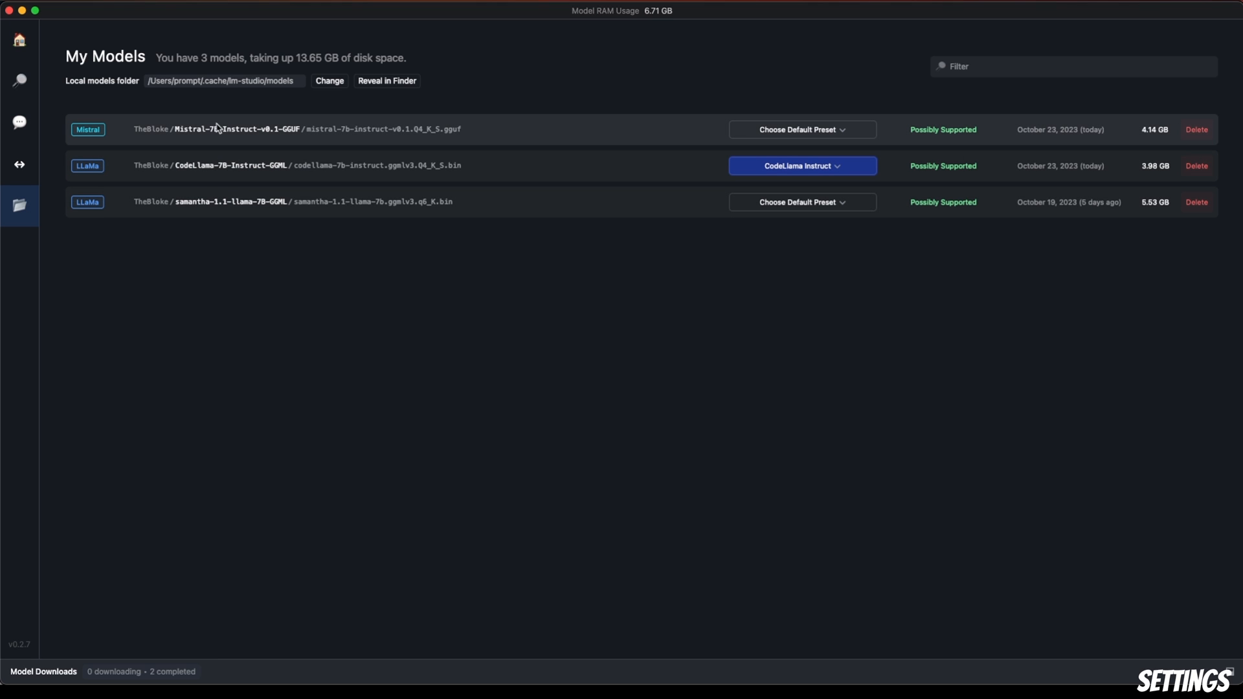
pyautogui.moveTo(341, 234)
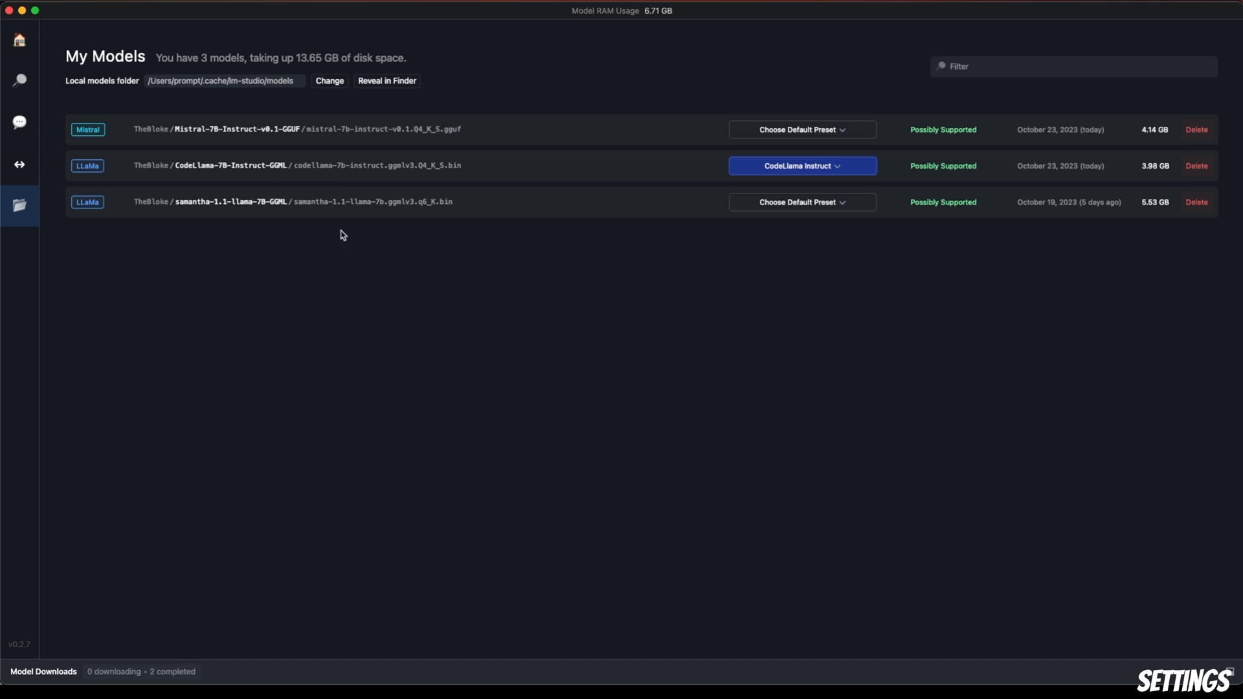
pyautogui.moveTo(1186, 120)
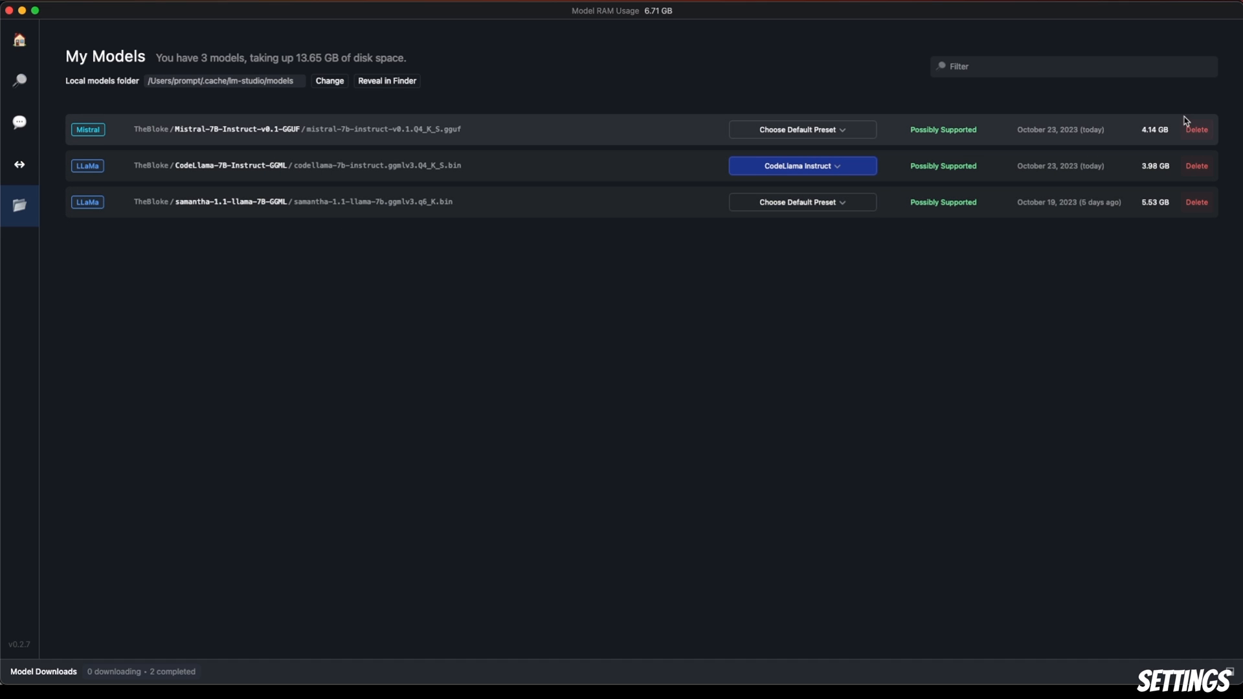
pyautogui.moveTo(1196, 129)
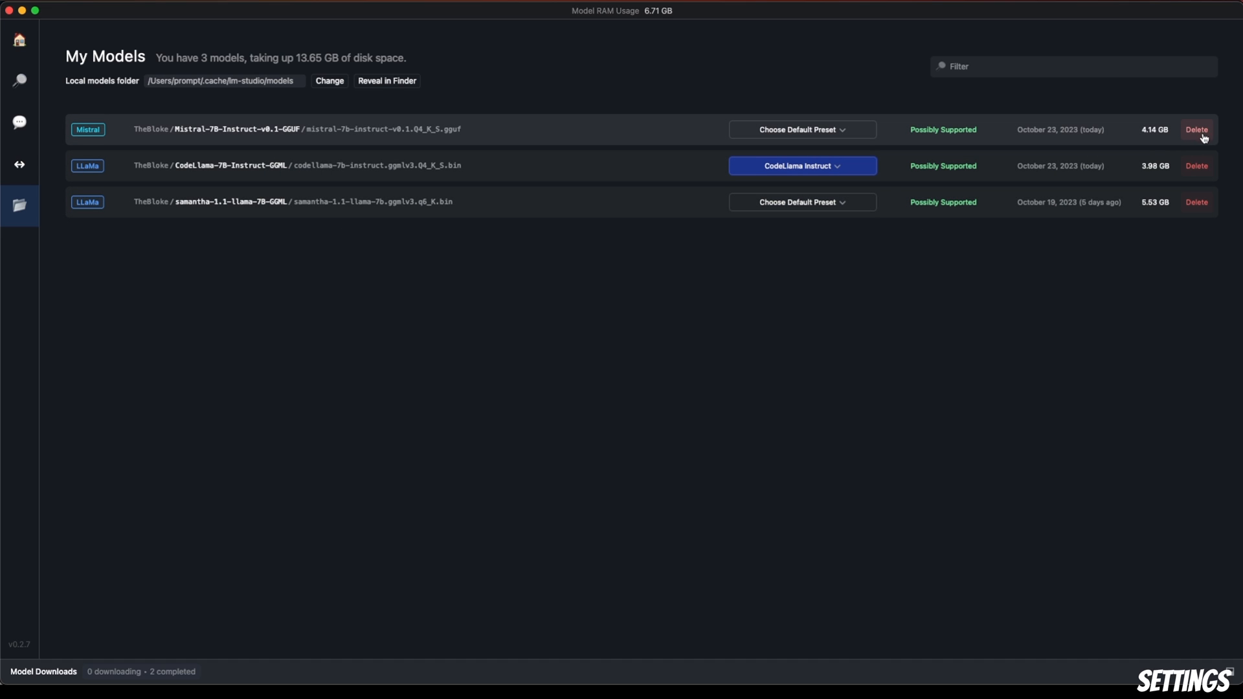
pyautogui.moveTo(1200, 135)
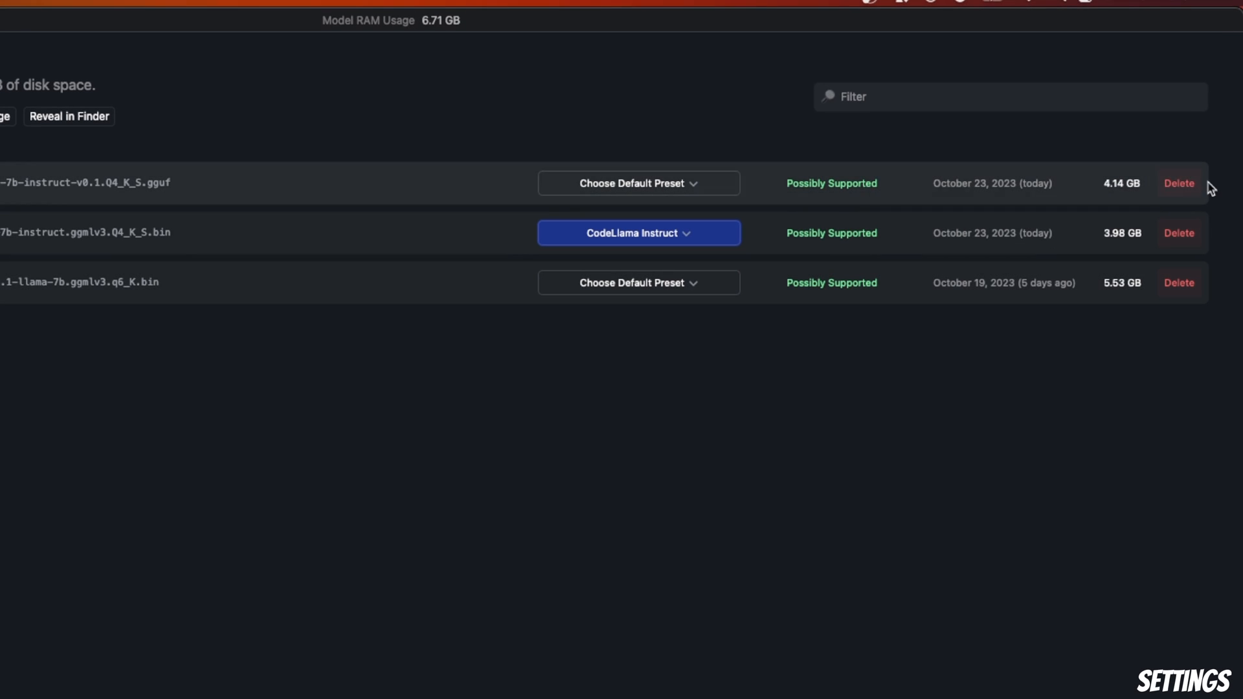
pyautogui.moveTo(1179, 183)
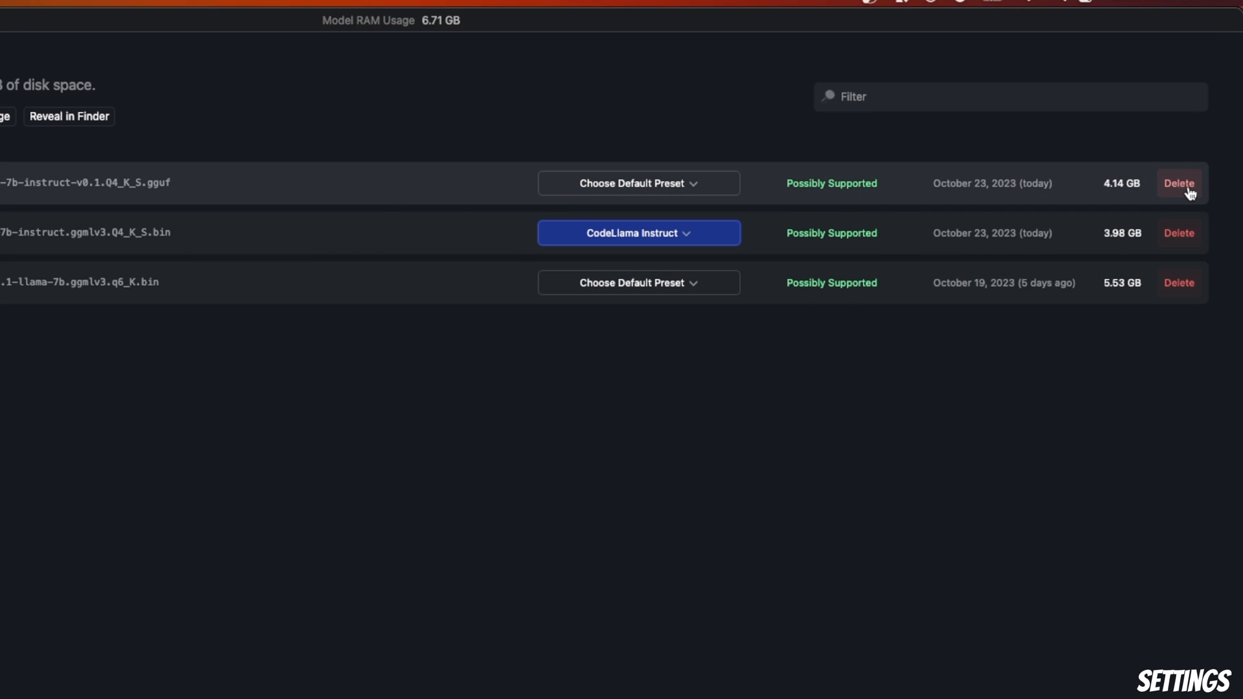
pyautogui.click(1178, 184)
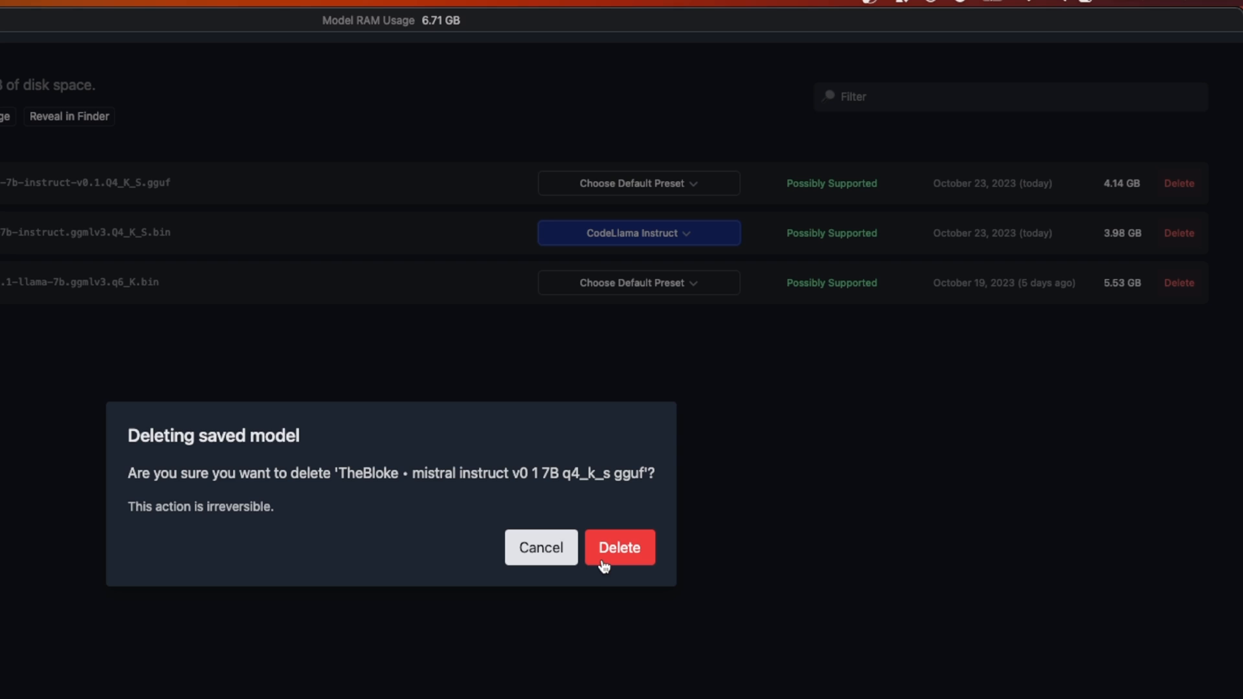
pyautogui.click(619, 547)
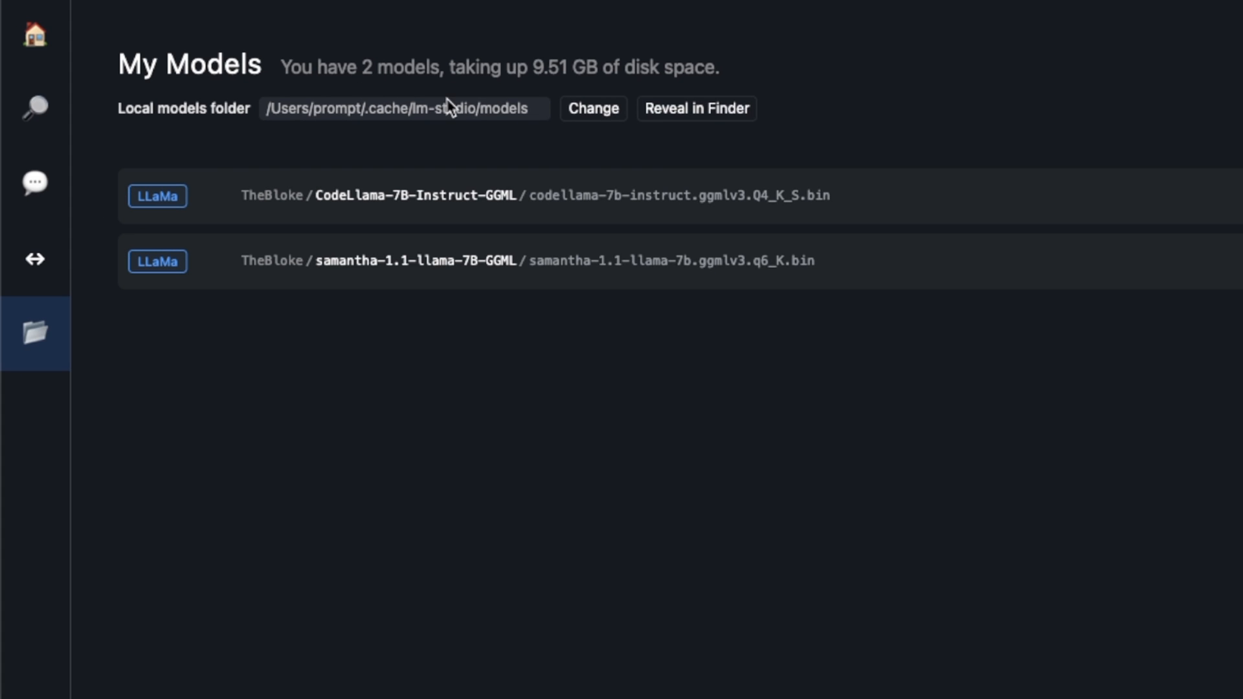
pyautogui.moveTo(321, 137)
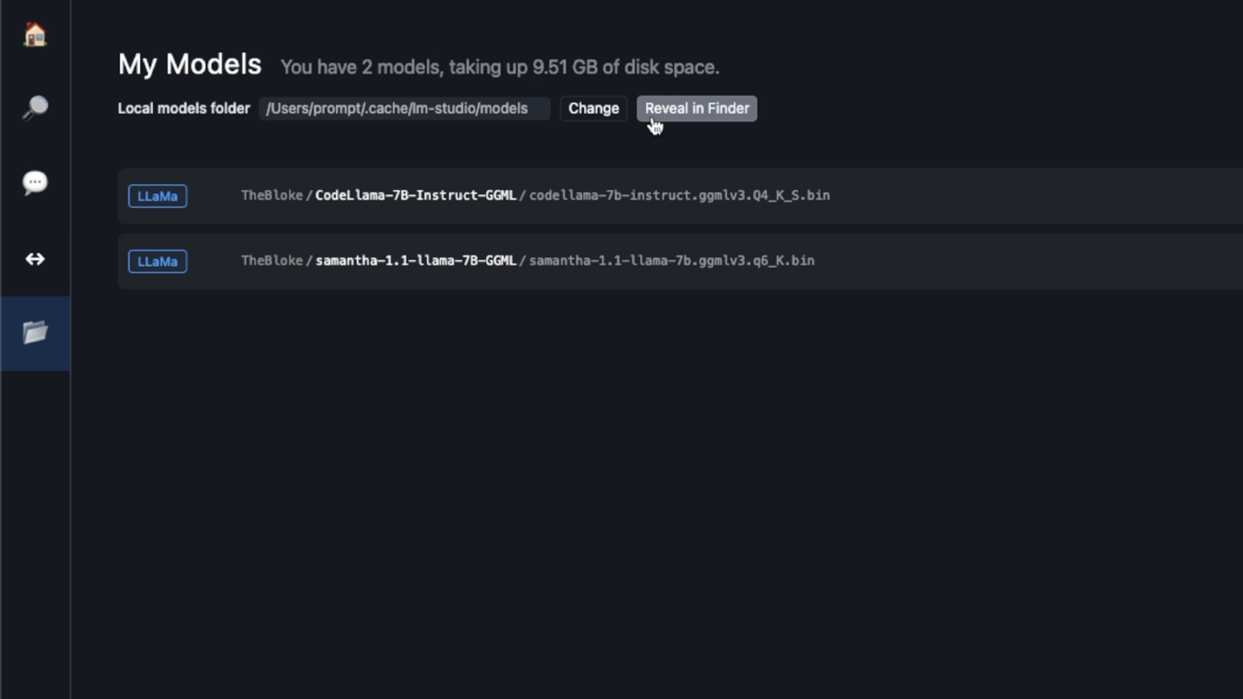
pyautogui.moveTo(704, 125)
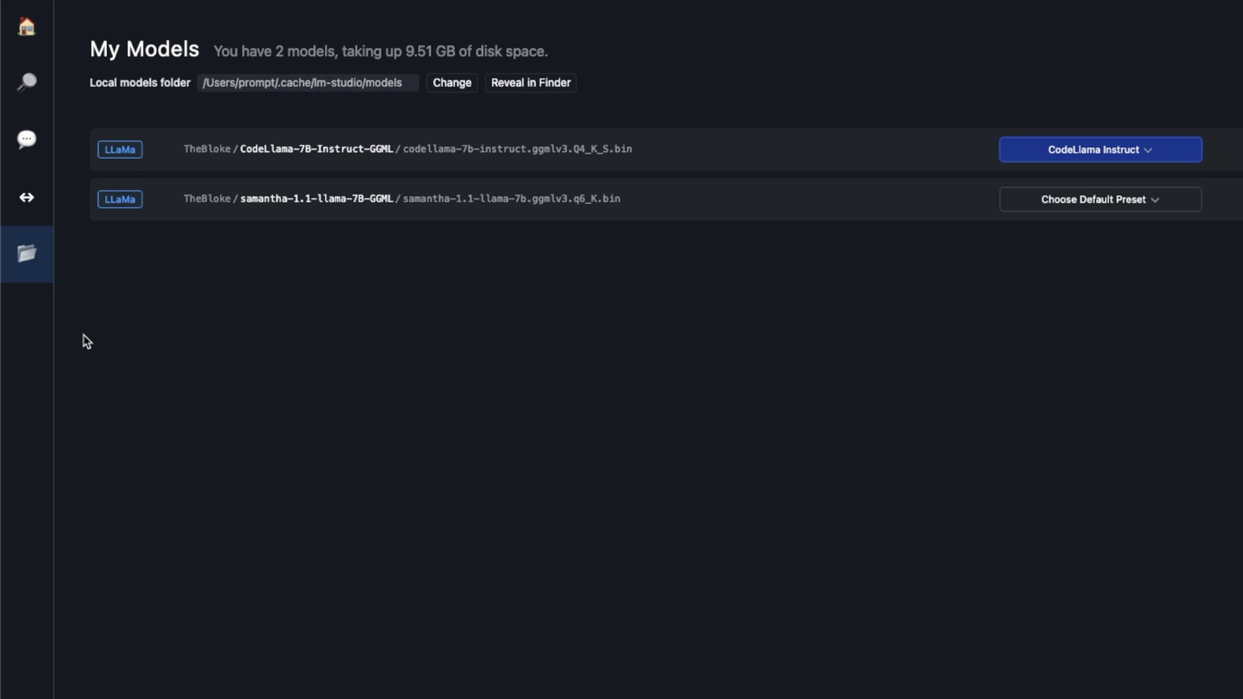
# Open the Local Inference Server page and keep samantha 1.1 llama 7B selected as the loaded model.
pyautogui.click(26, 197)
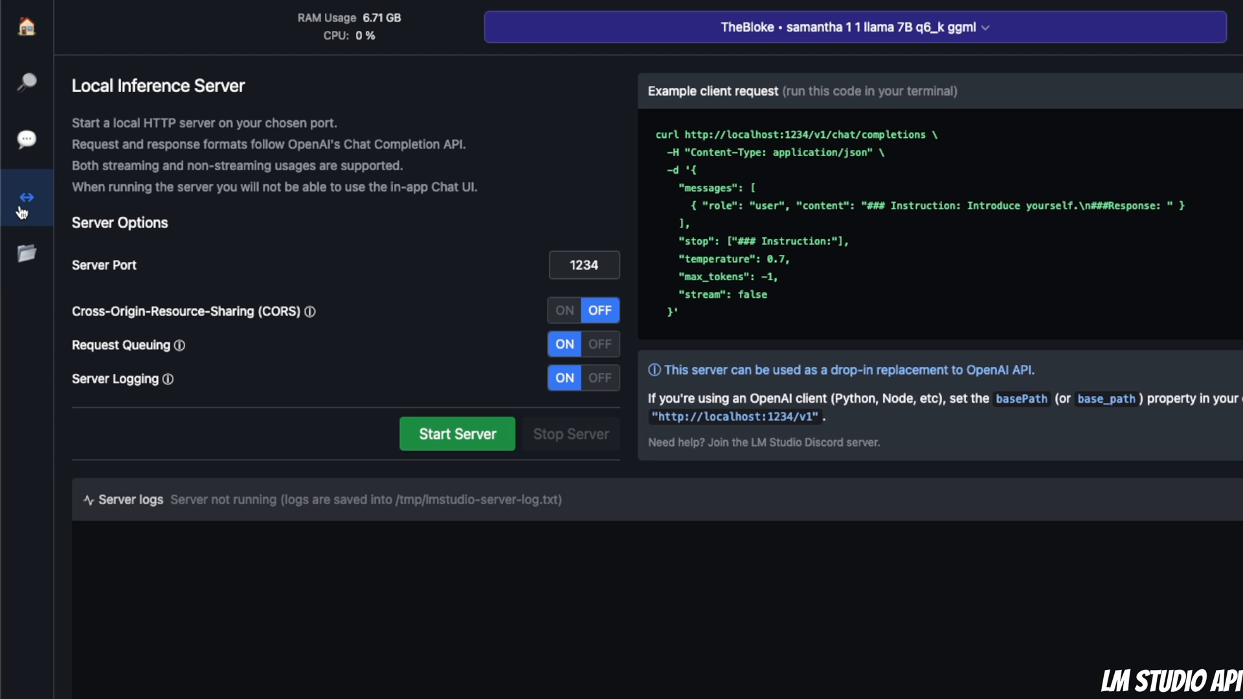
pyautogui.moveTo(26, 198)
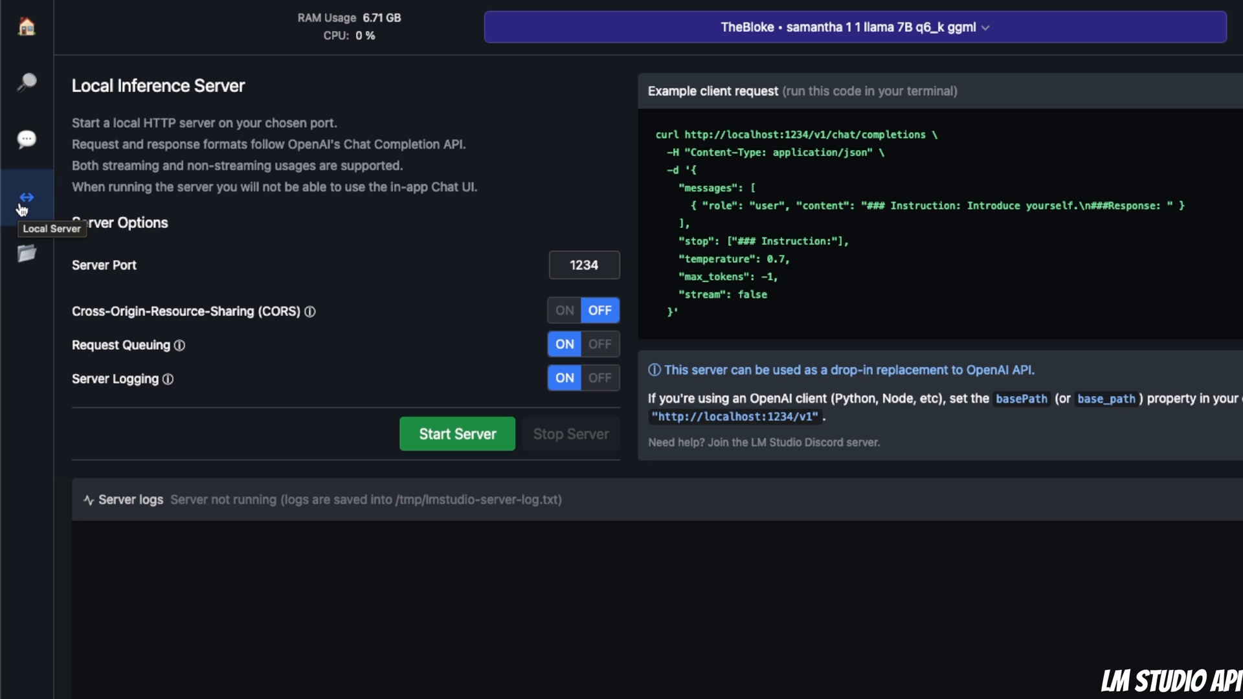
pyautogui.moveTo(250, 211)
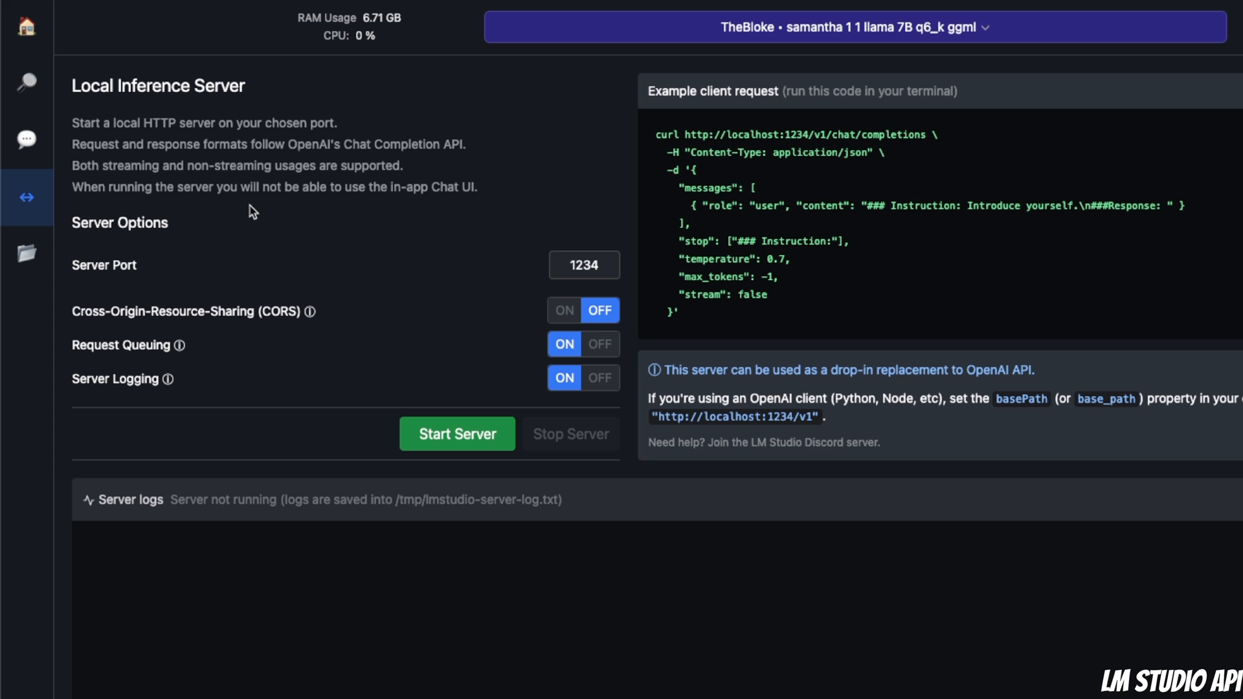
pyautogui.moveTo(299, 162)
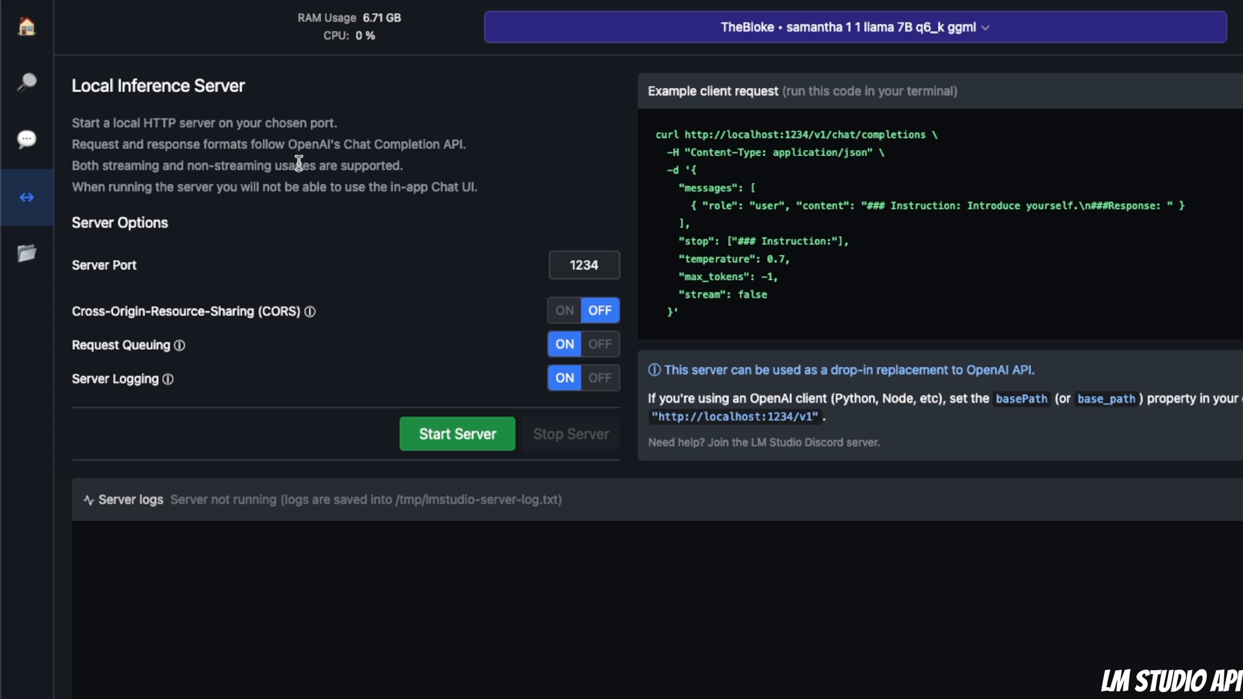
pyautogui.moveTo(351, 156)
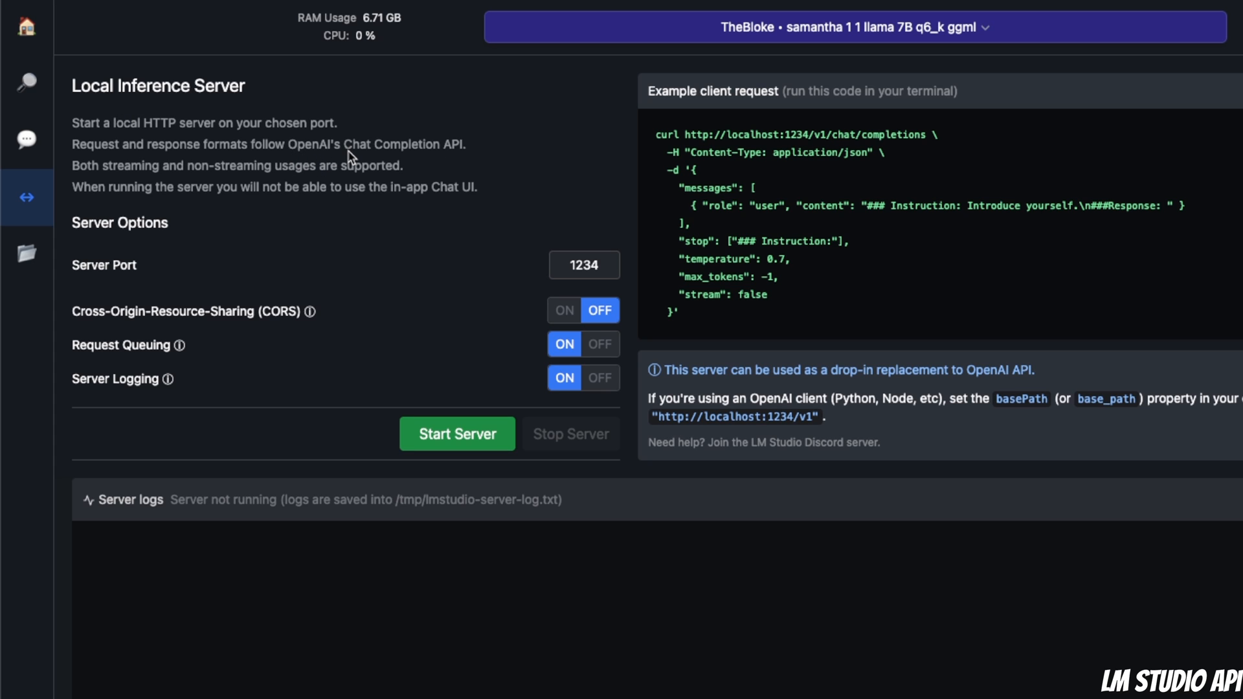
pyautogui.moveTo(433, 159)
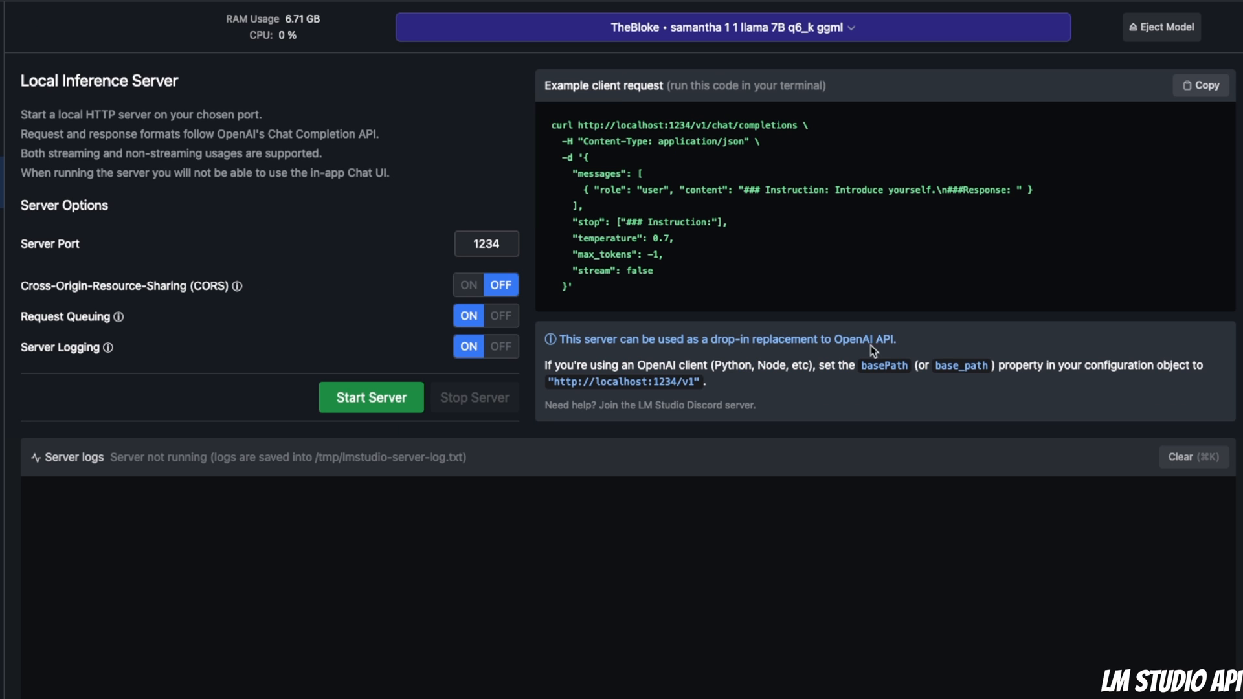
pyautogui.click(730, 27)
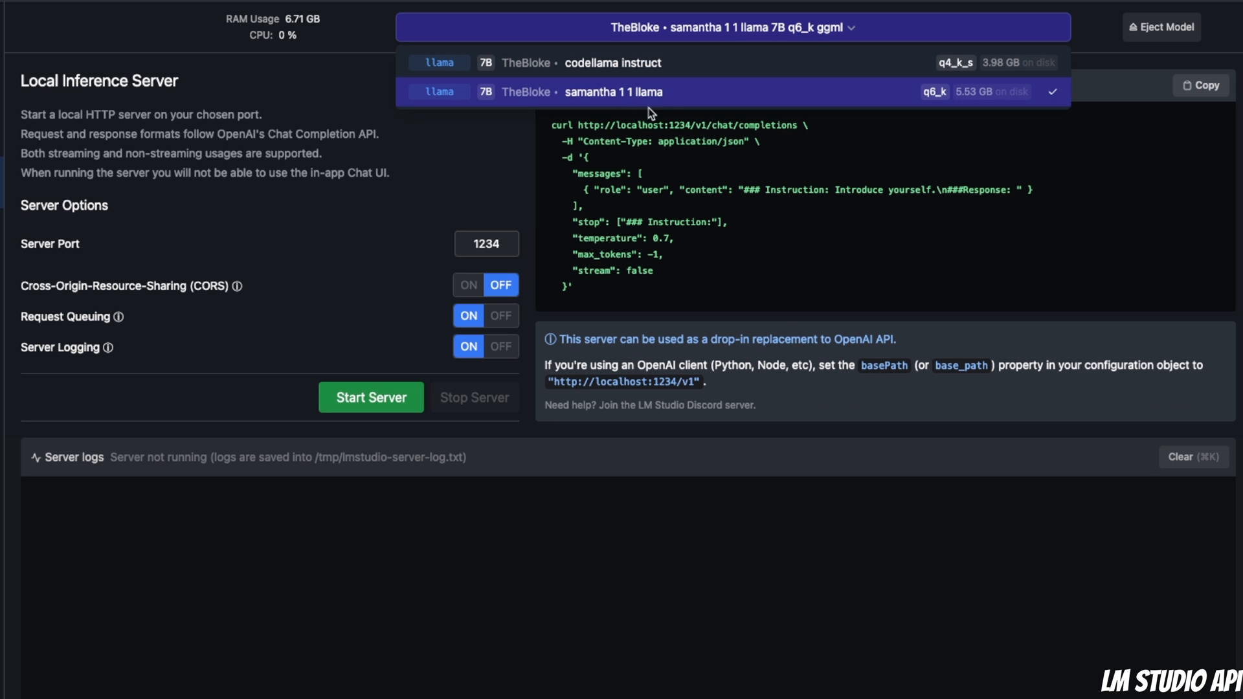
pyautogui.click(733, 91)
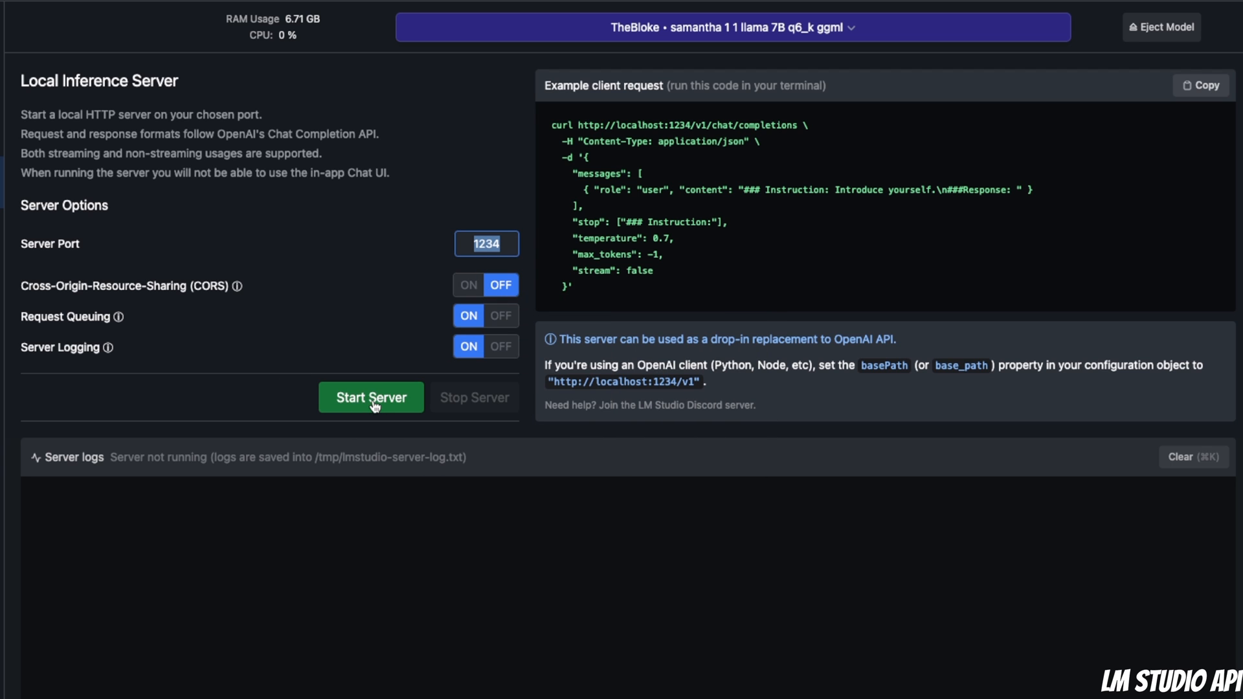
# Start the server on port 1234 and check the logs for the models, chat completions and completions endpoints.
pyautogui.click(371, 397)
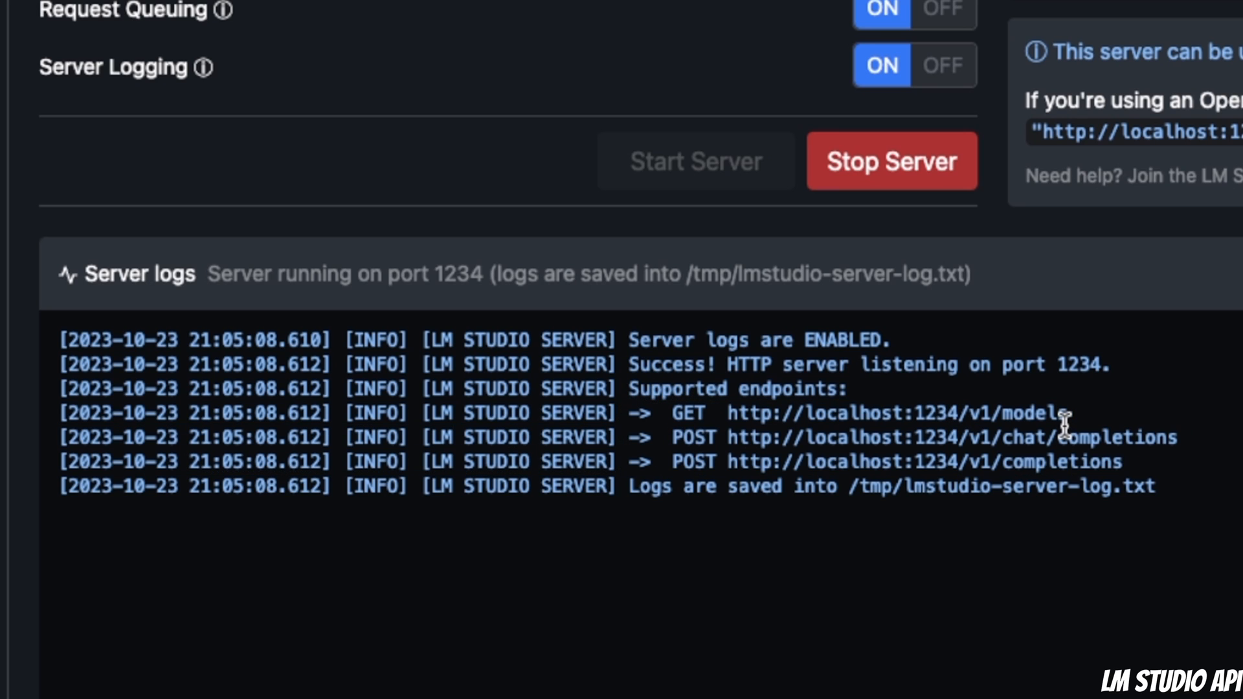
pyautogui.moveTo(1082, 424)
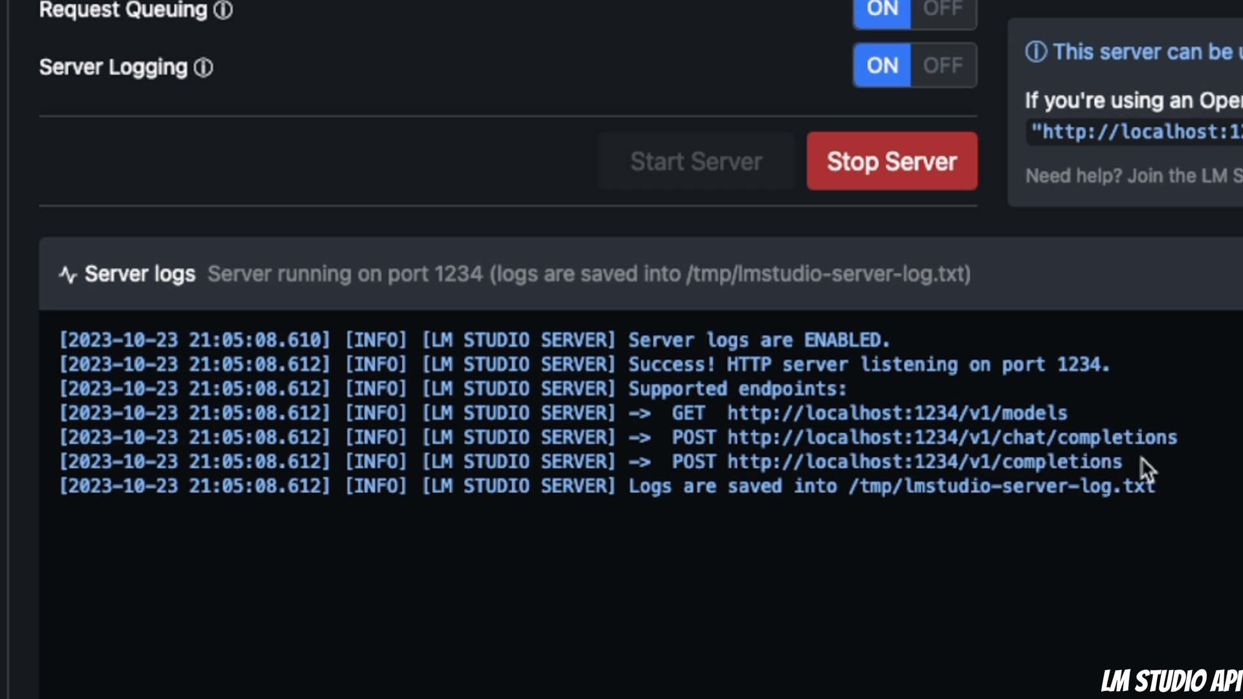
pyautogui.doubleClick(896, 462)
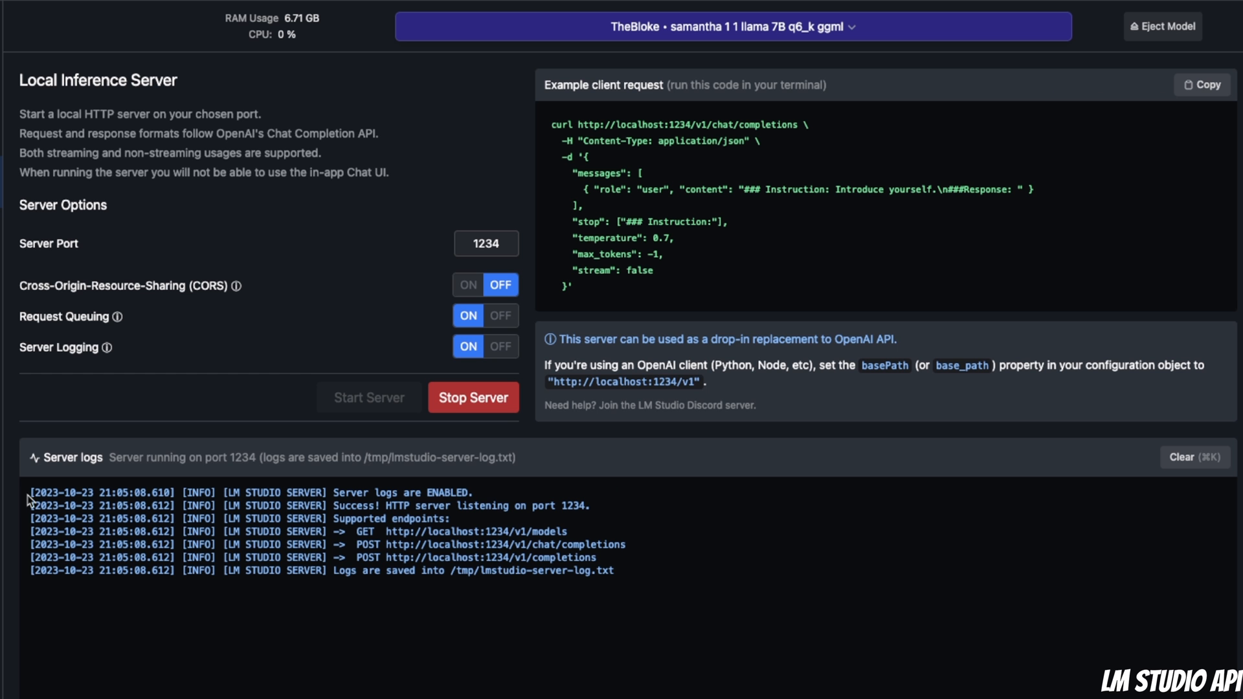
pyautogui.moveTo(518, 571)
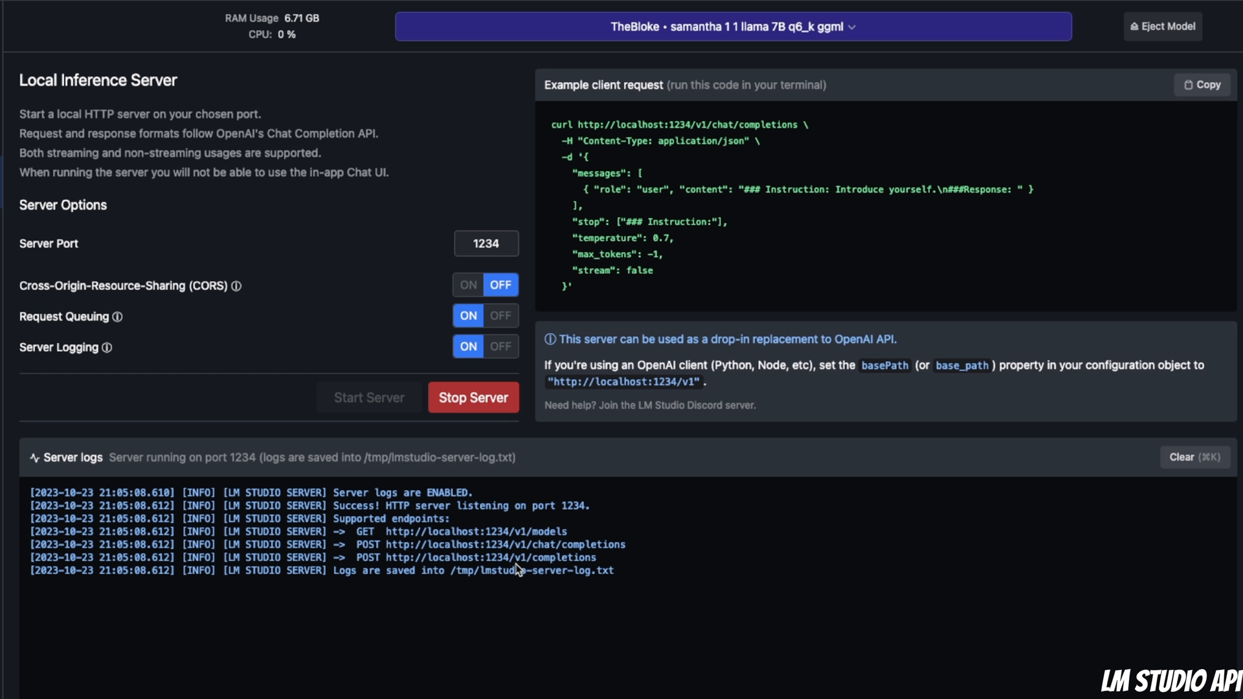